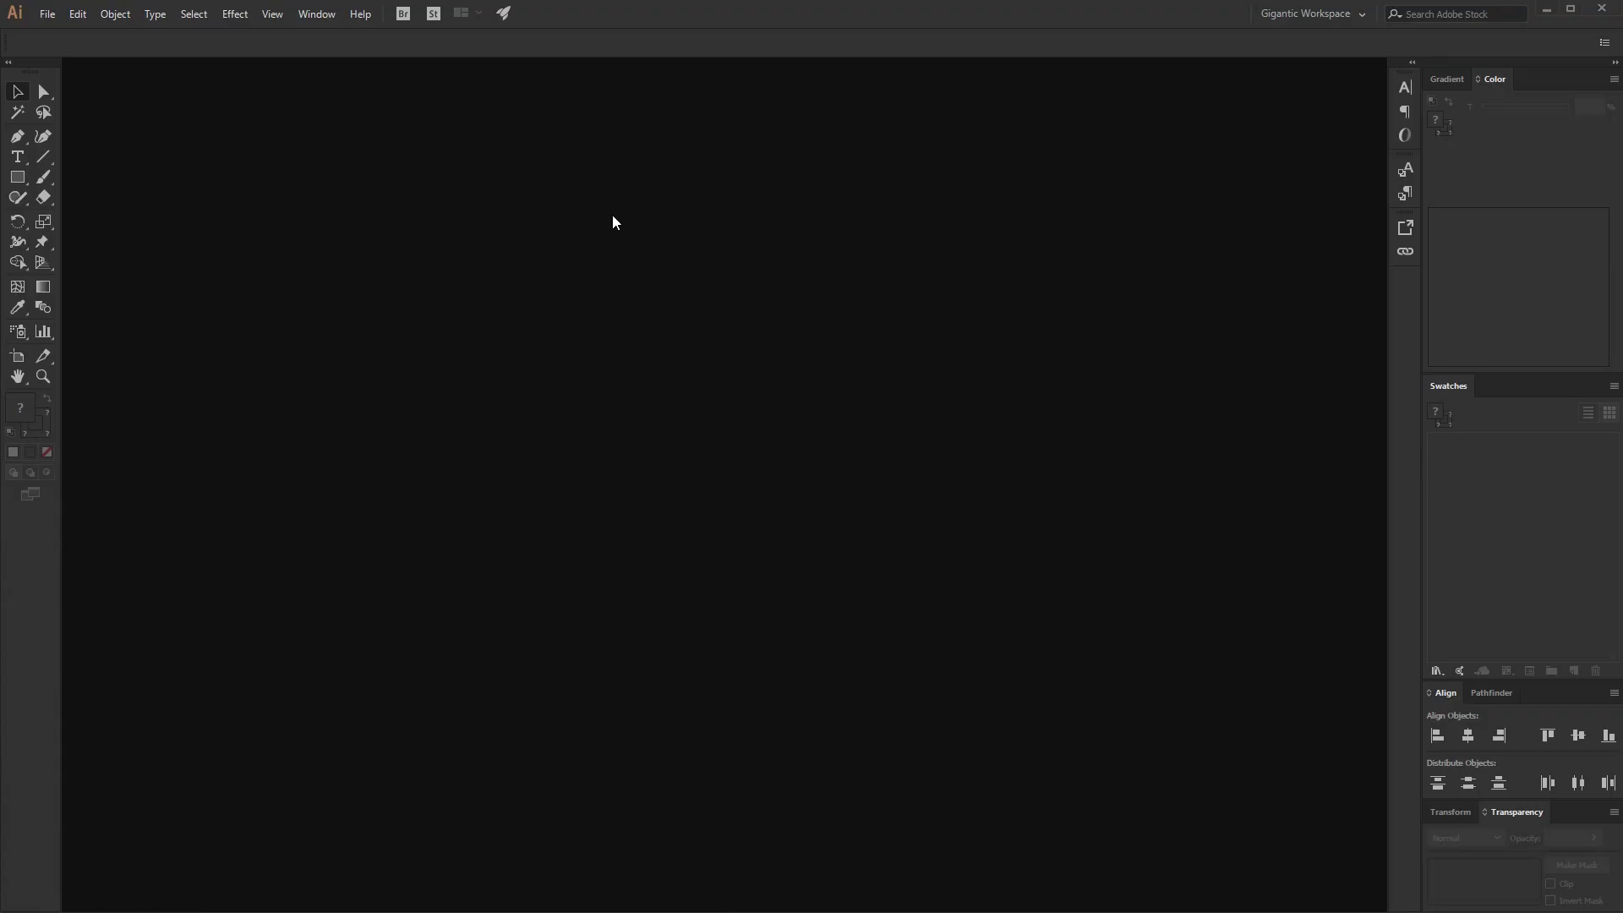
# Create a new blank 1920 × 1080 px document from the Web-Large preset.
pyautogui.click(48, 14)
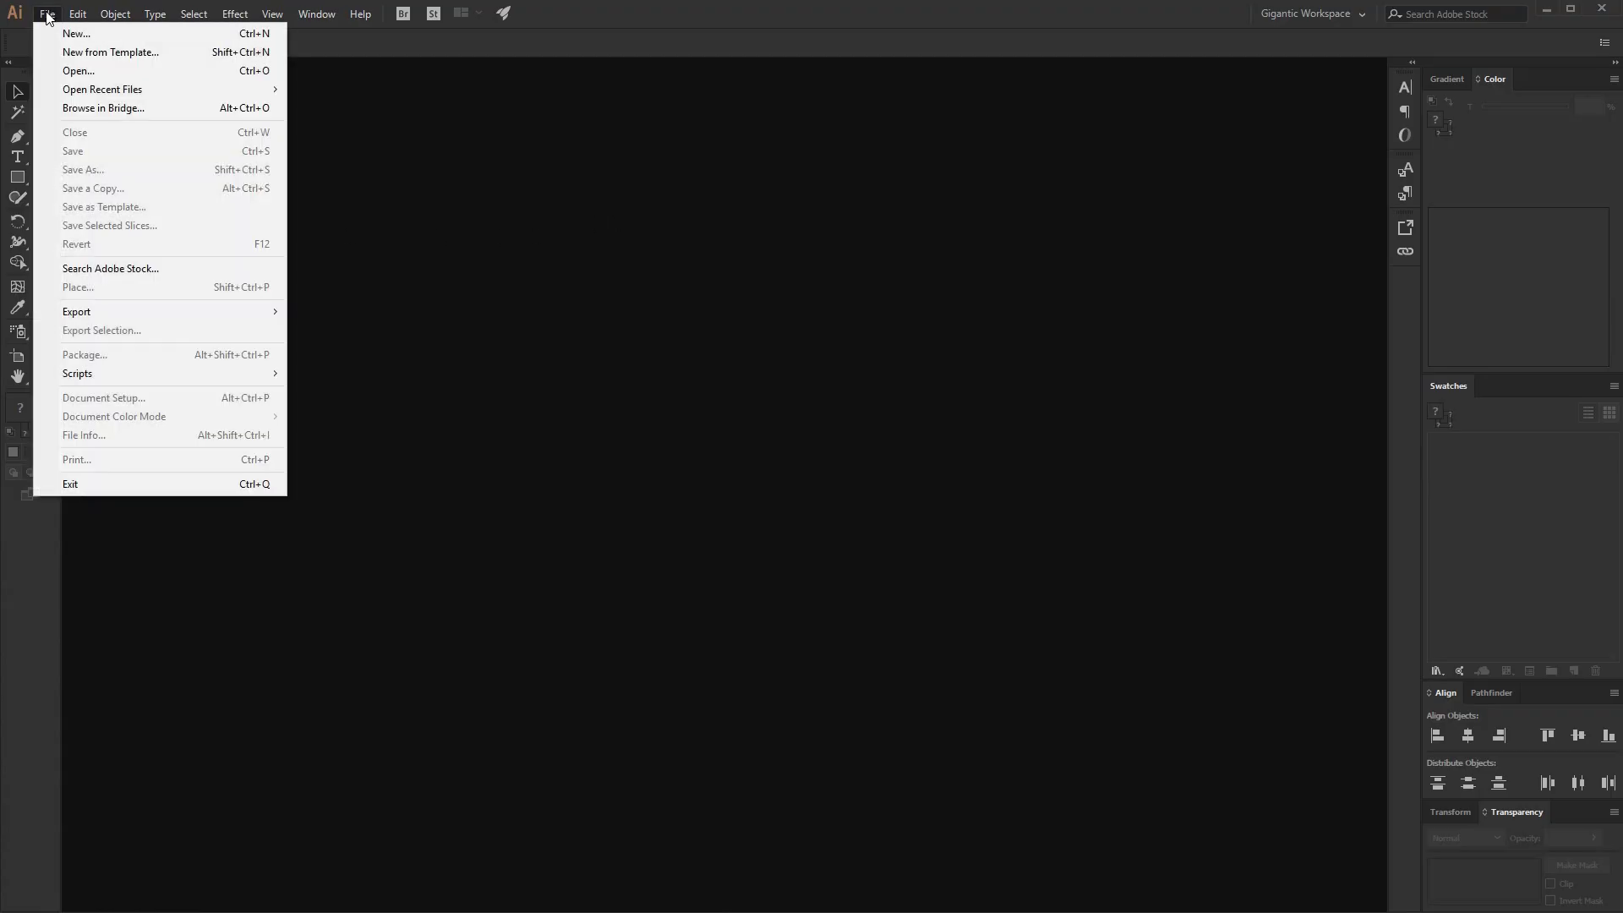
pyautogui.click(76, 34)
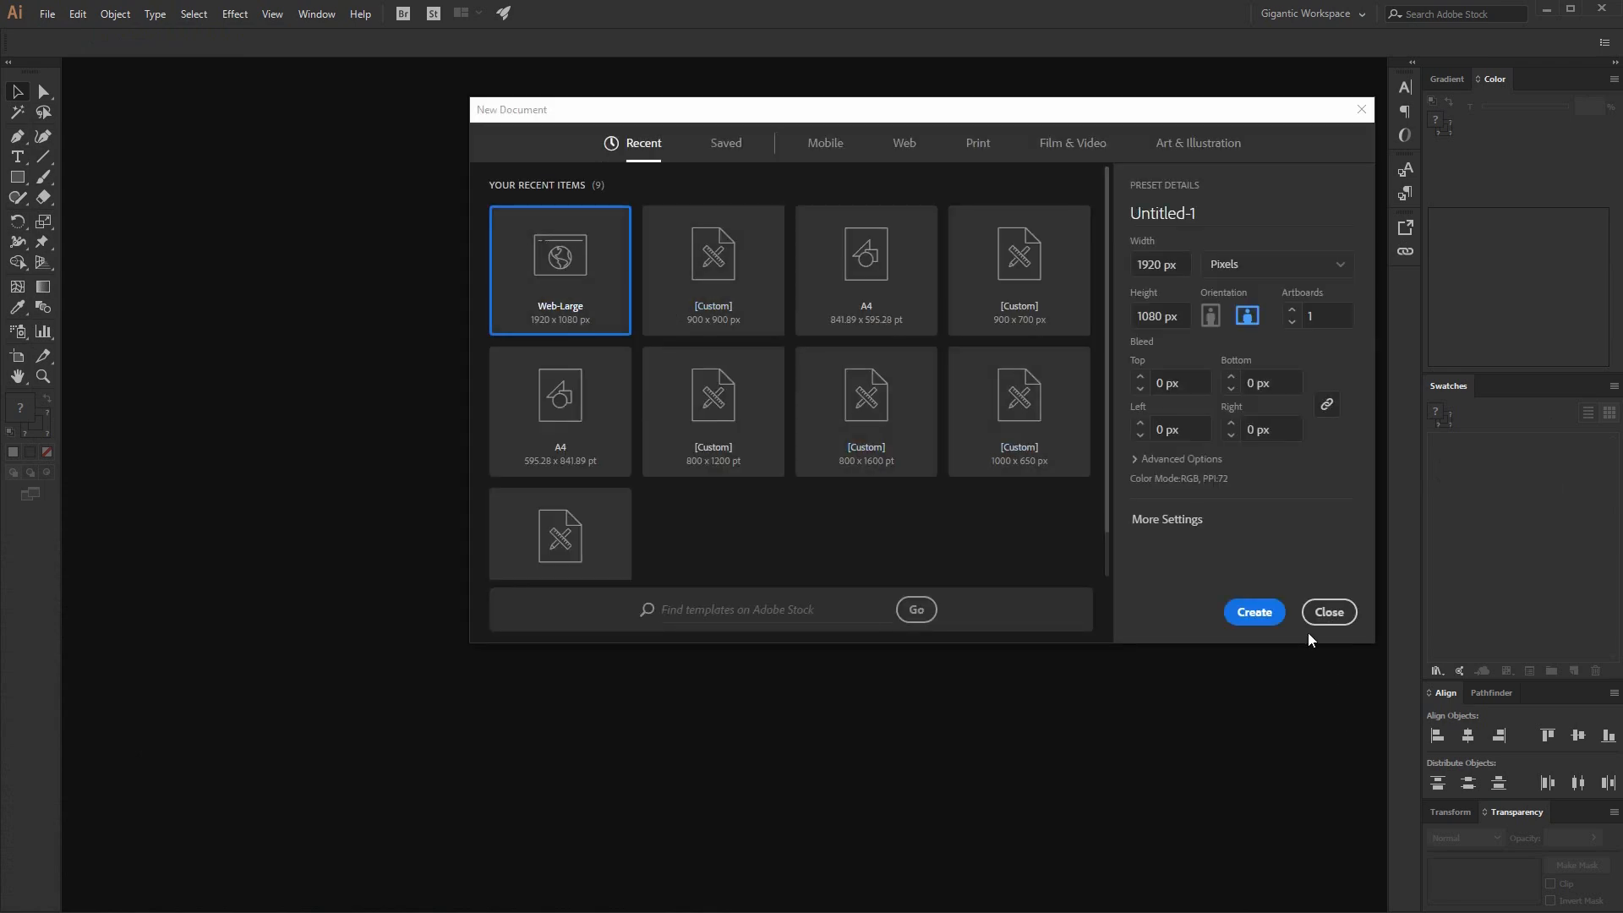
pyautogui.click(1253, 612)
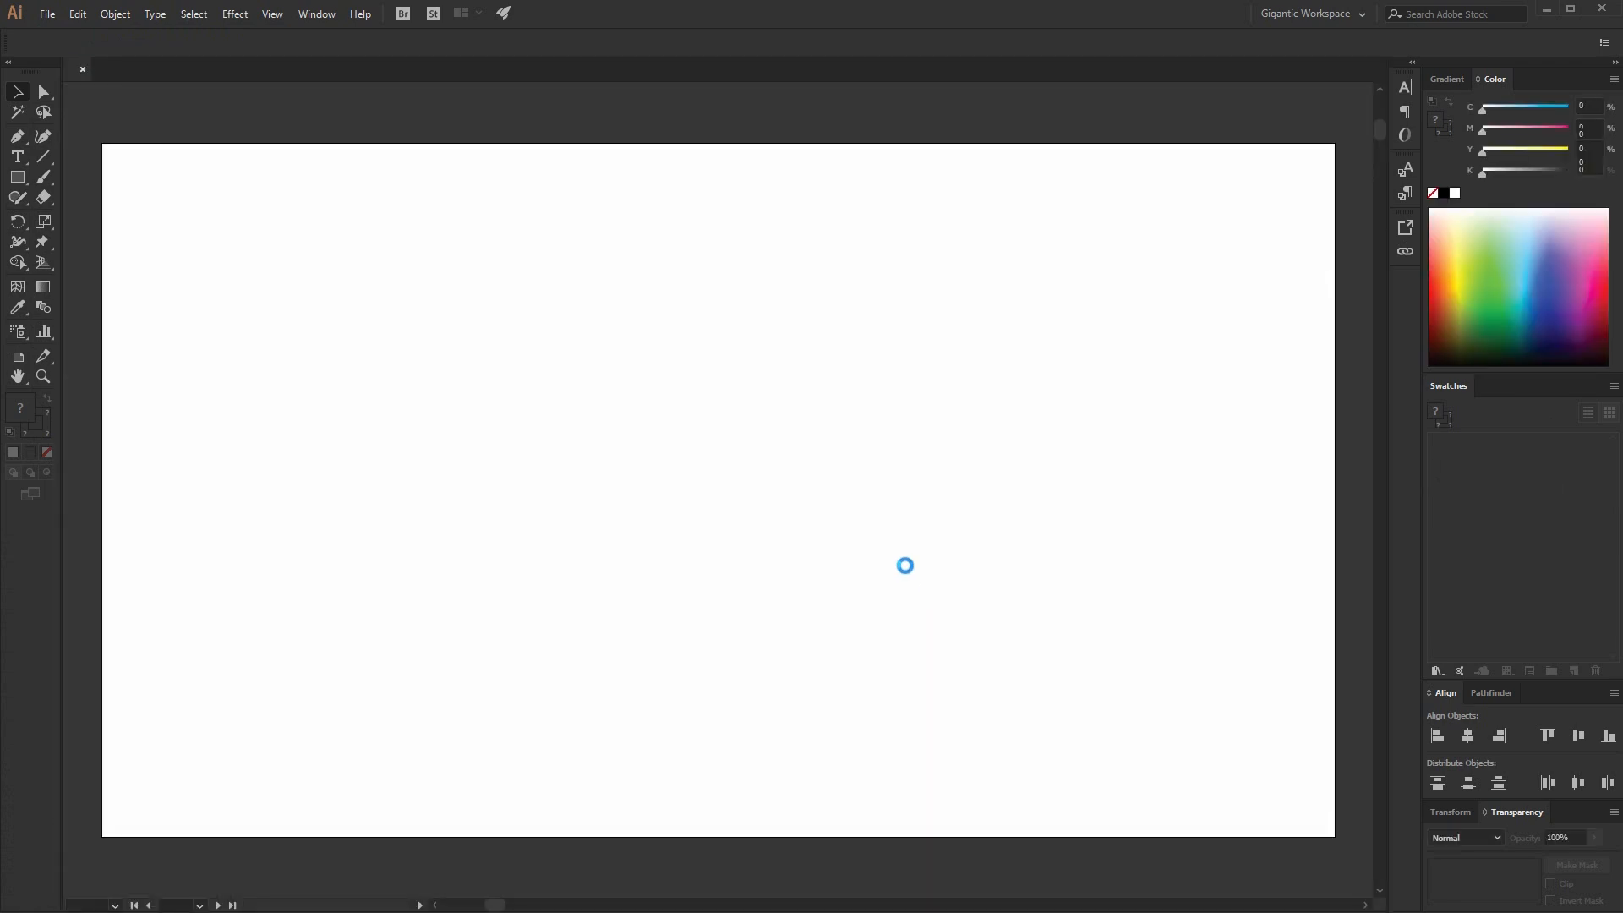
# Hide the artboards and load the Gigantic Master Colors v.2 swatch library.
pyautogui.click(271, 14)
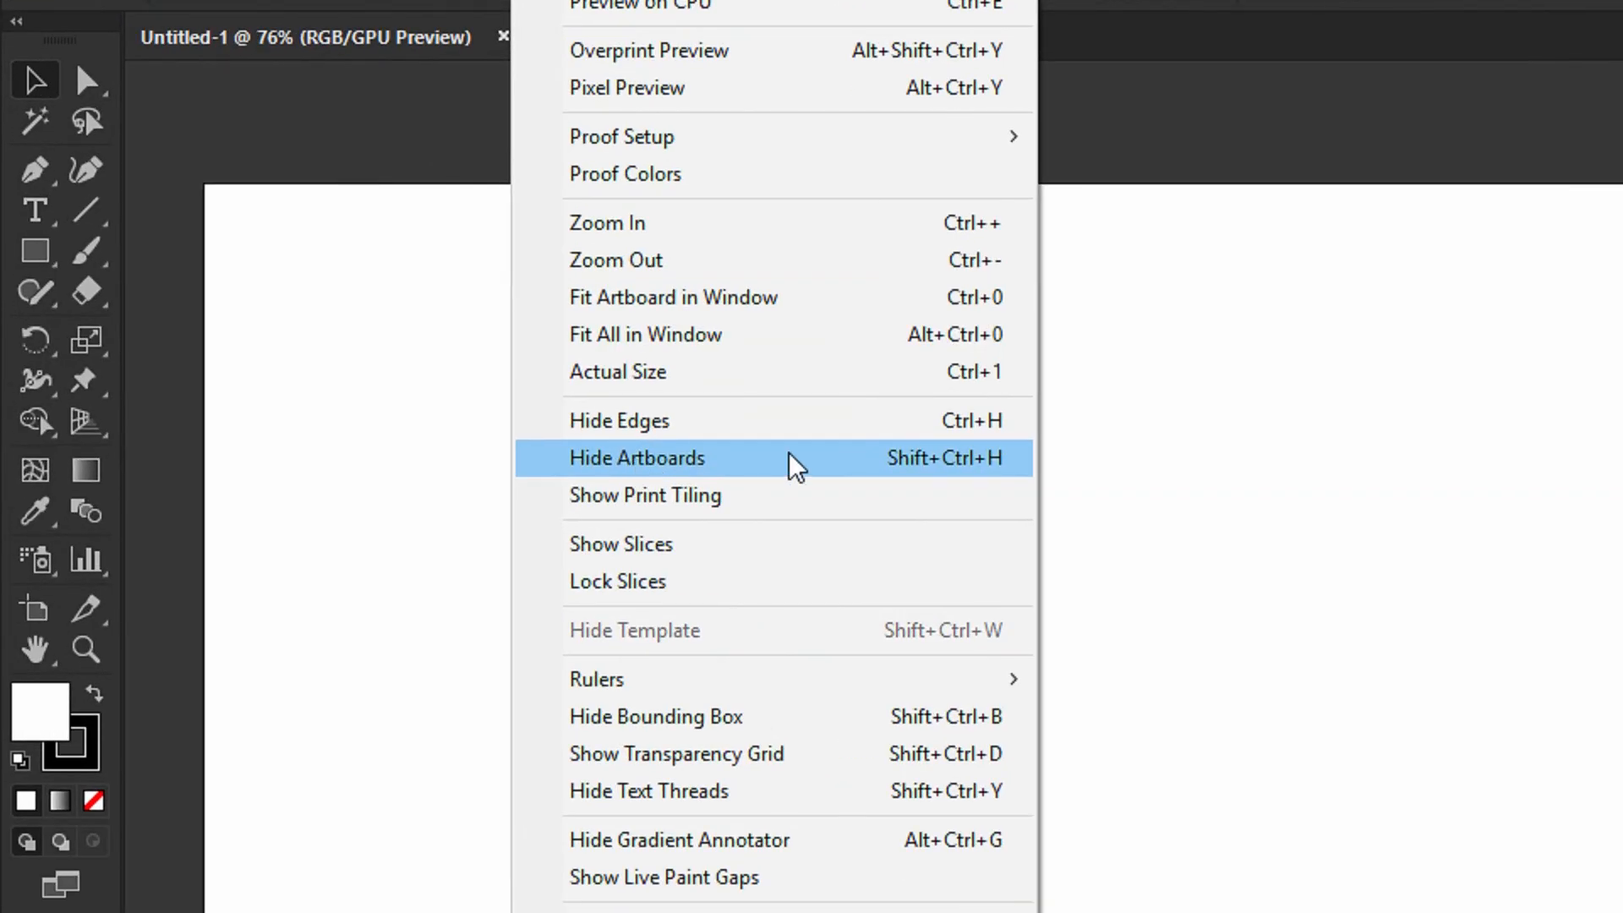
pyautogui.click(637, 458)
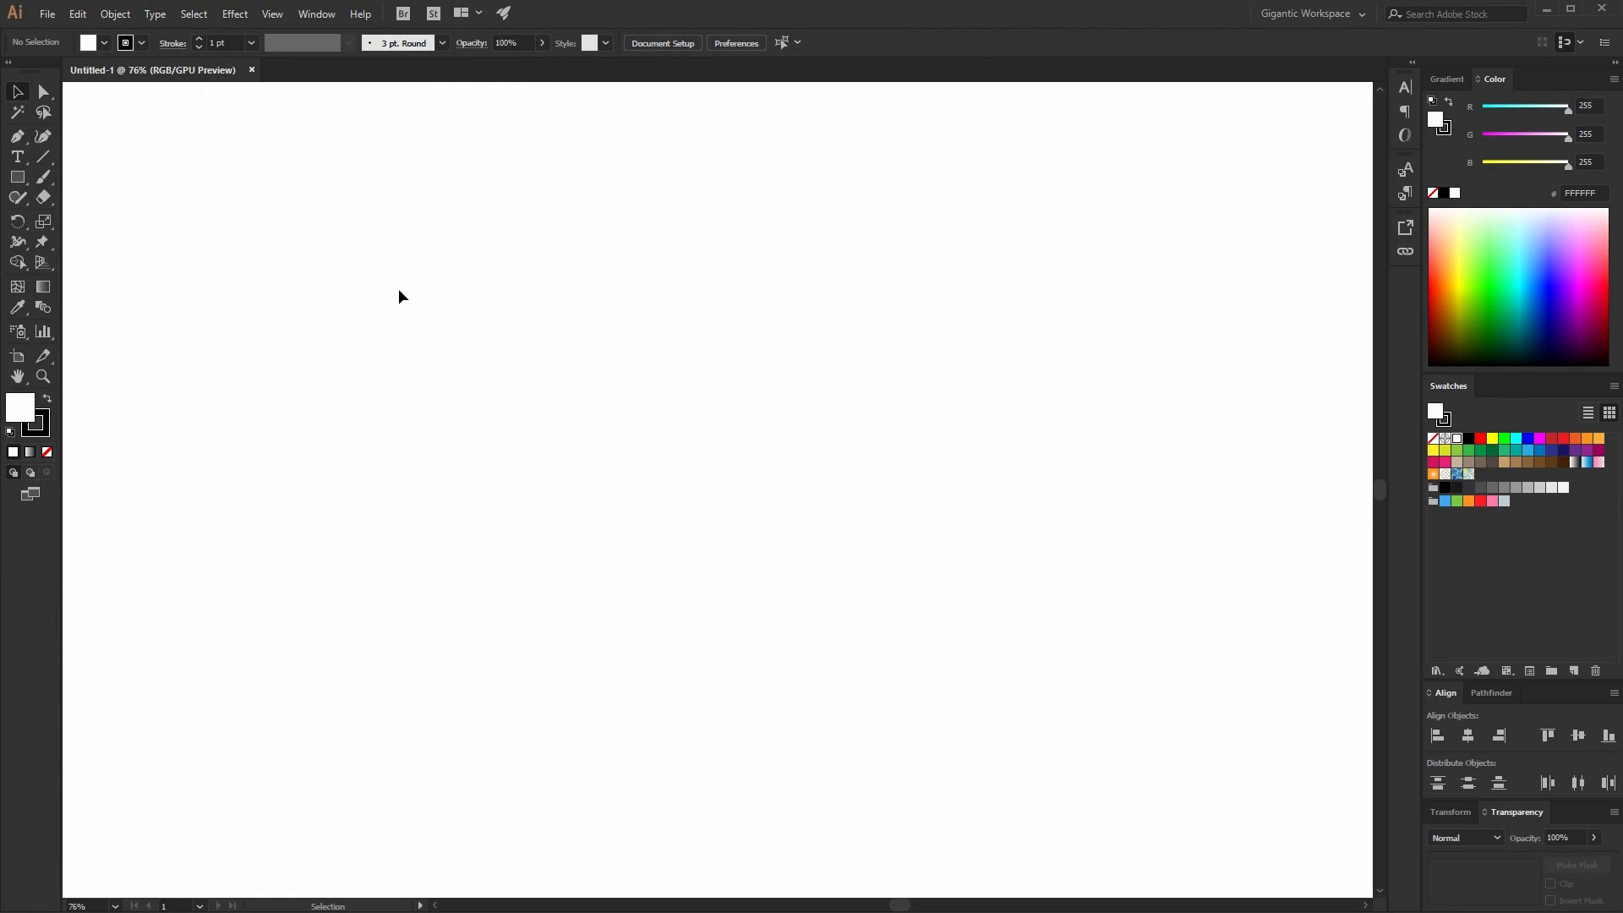
pyautogui.moveTo(603, 594)
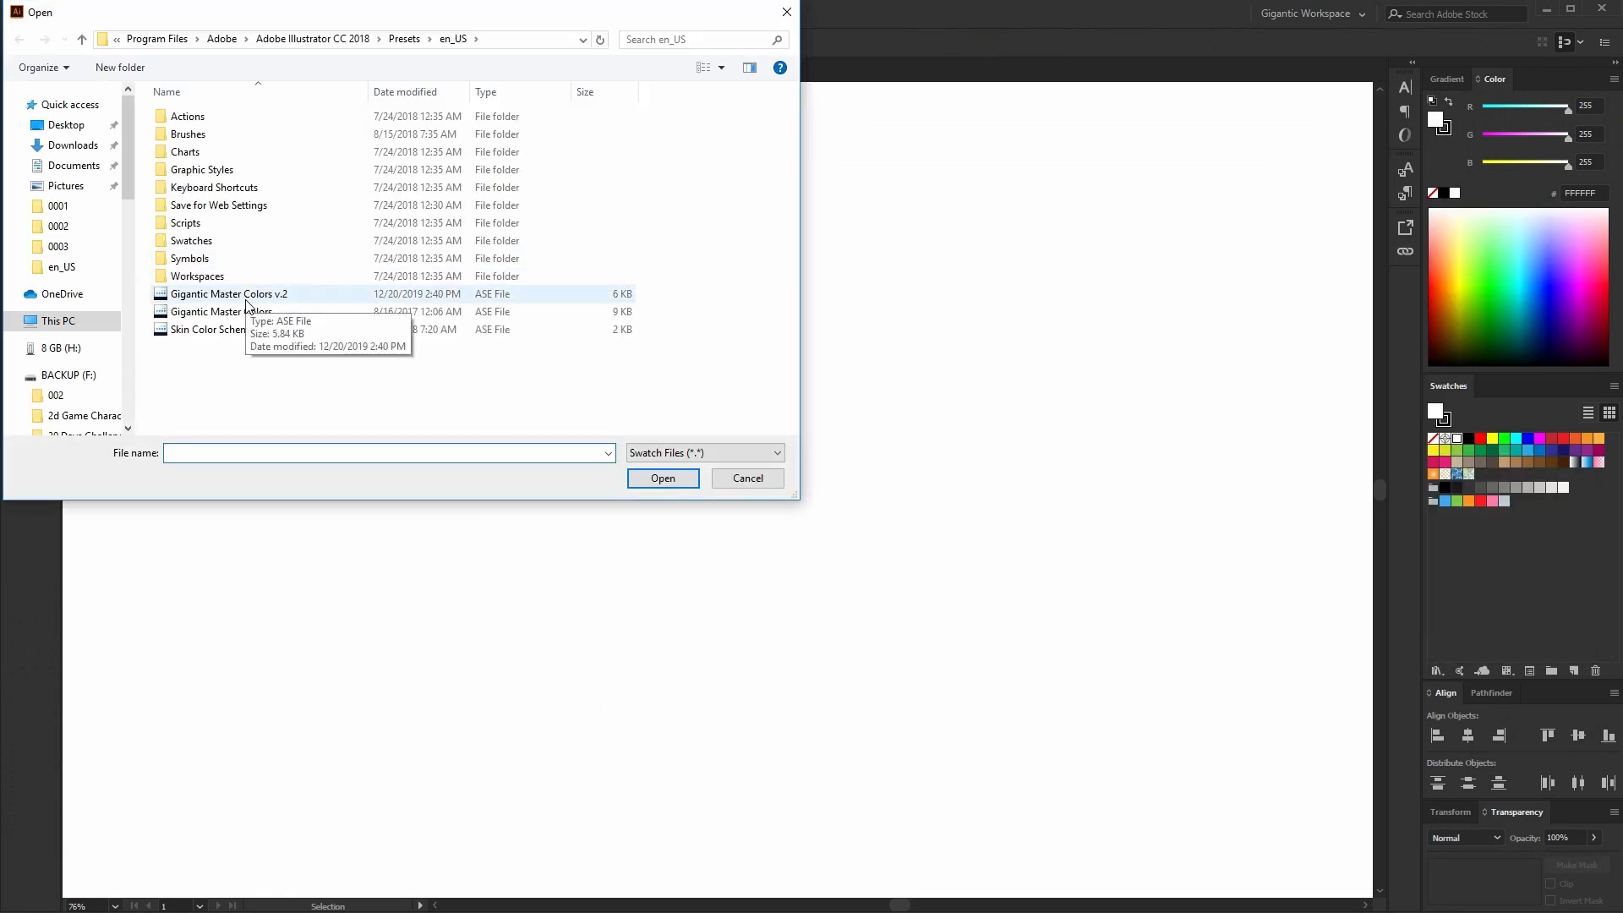
pyautogui.click(661, 478)
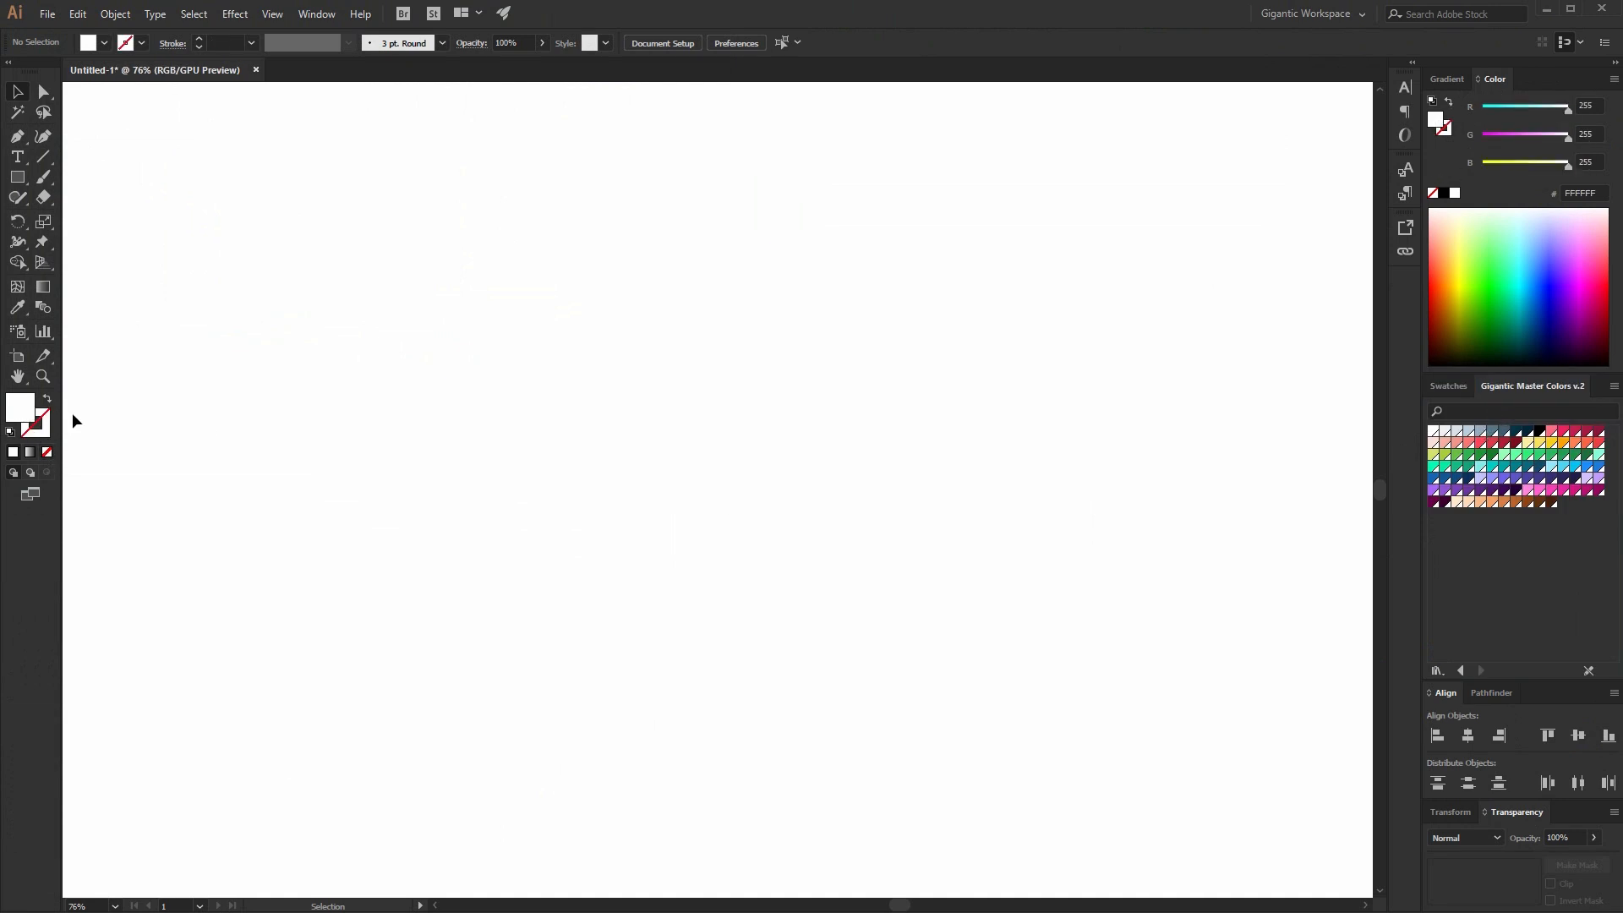
pyautogui.moveTo(604, 441)
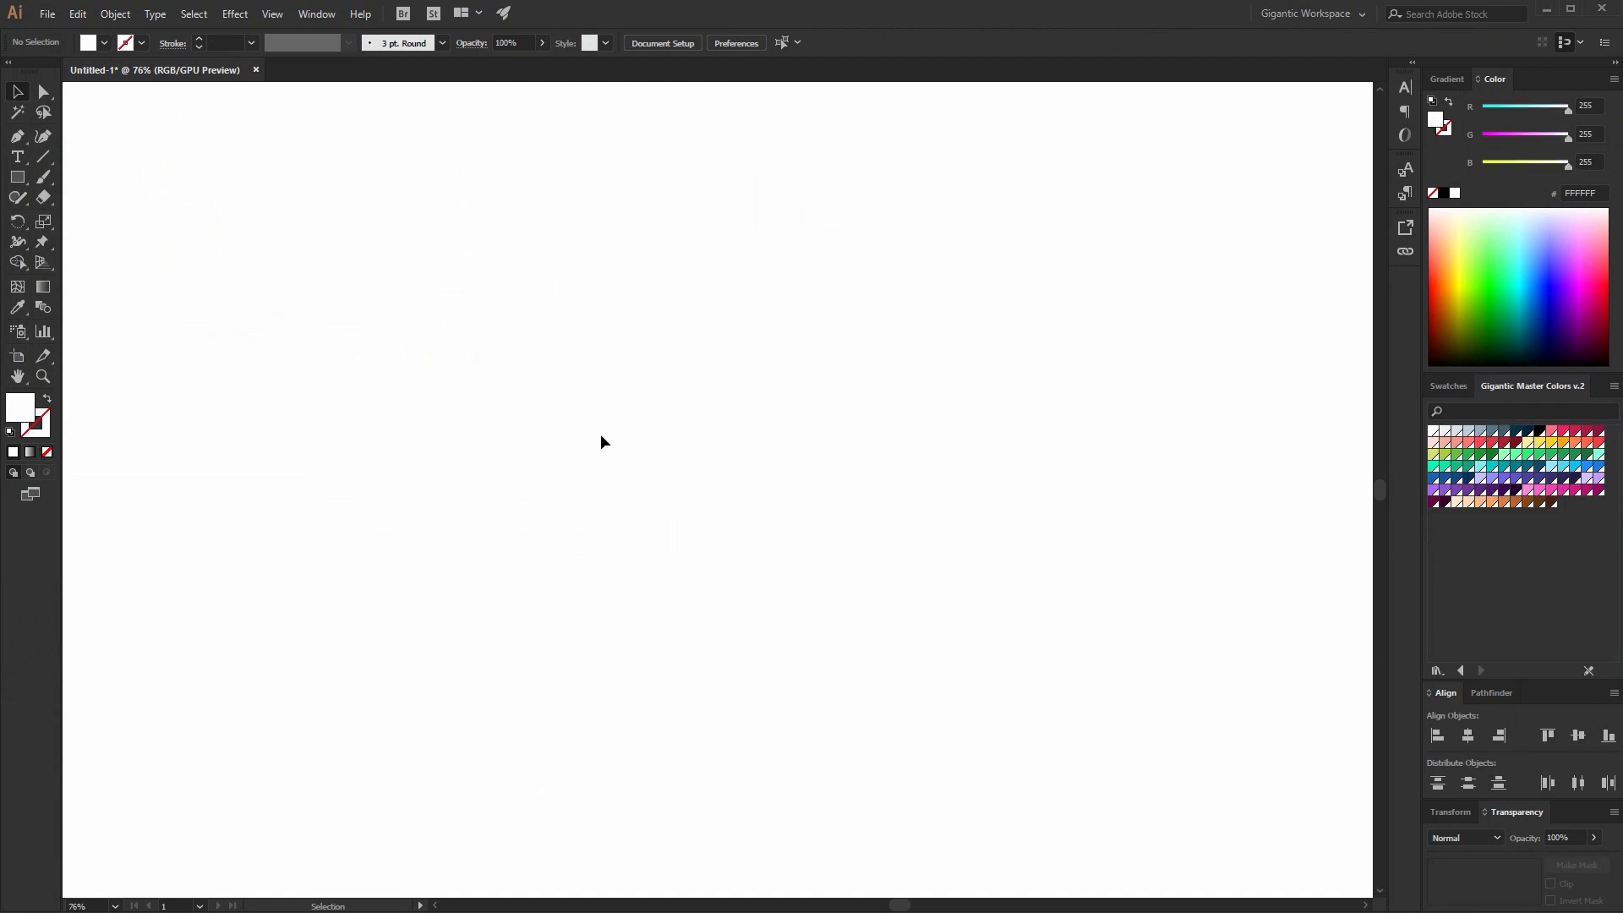
pyautogui.moveTo(662, 415)
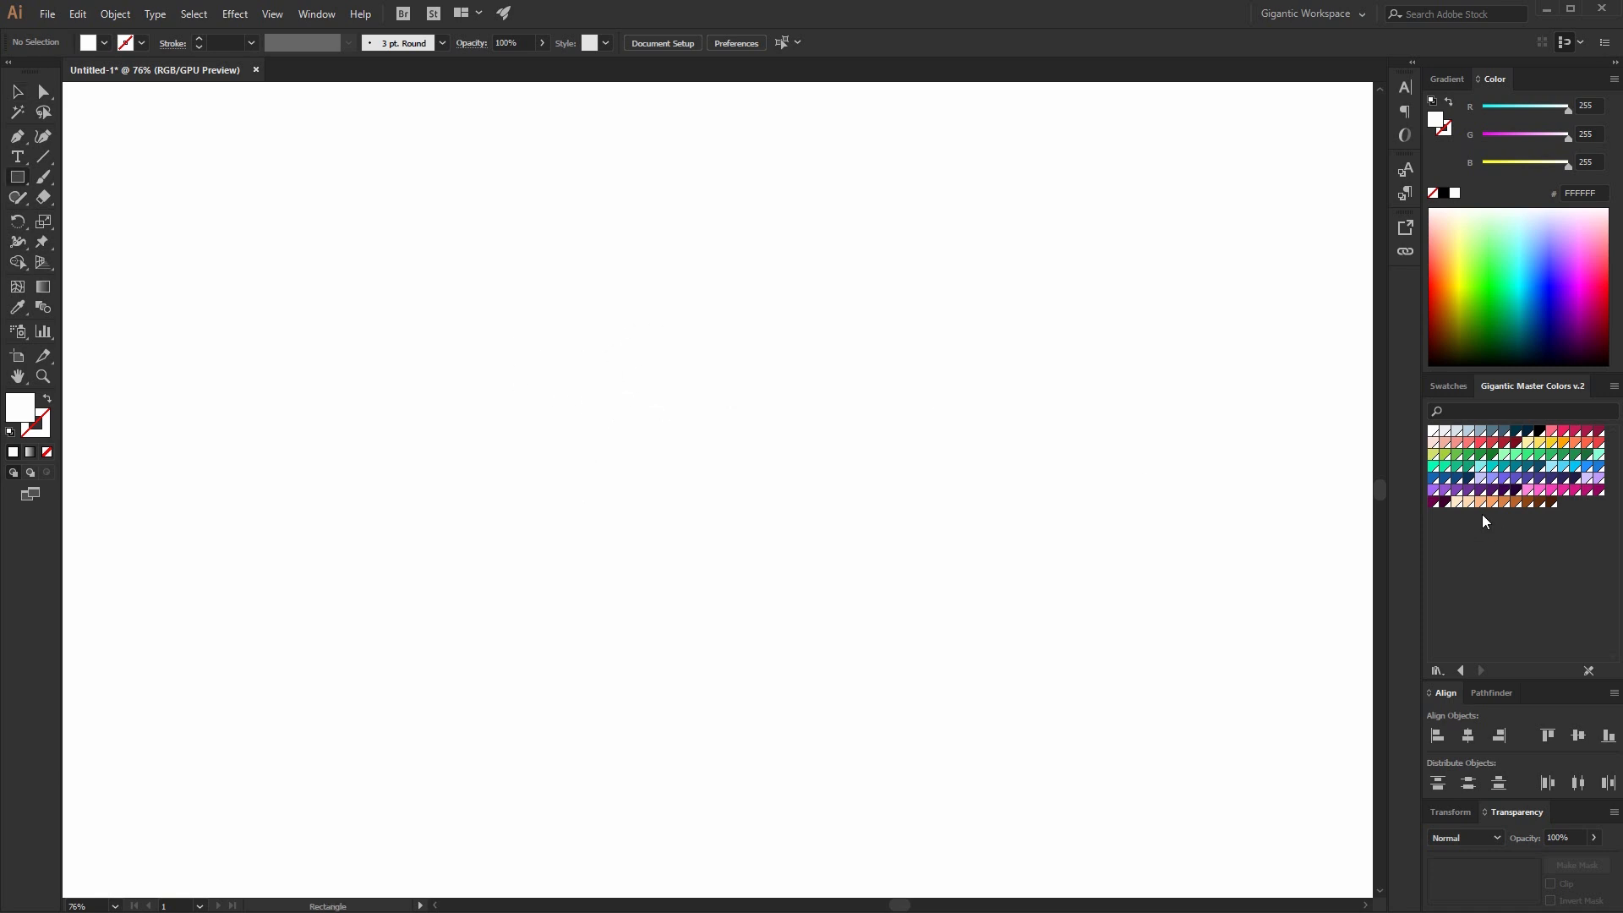
# Draw the salmon-pink rounded body and head shapes with a pale pink fill.
pyautogui.click(1442, 441)
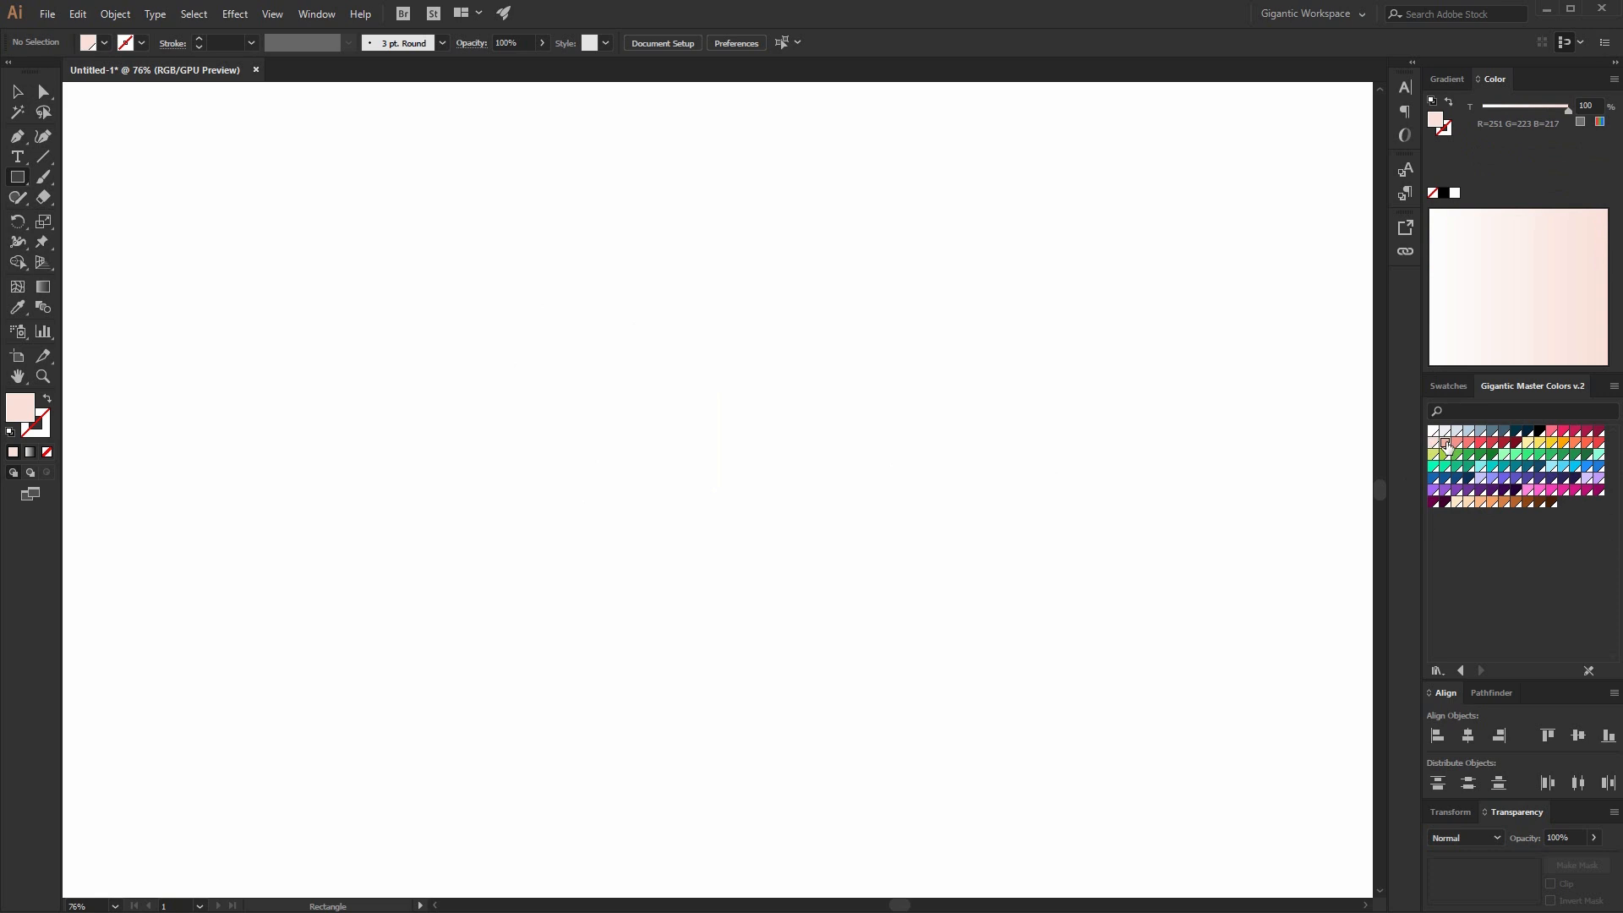
pyautogui.moveTo(579, 365); pyautogui.dragTo(637, 423)
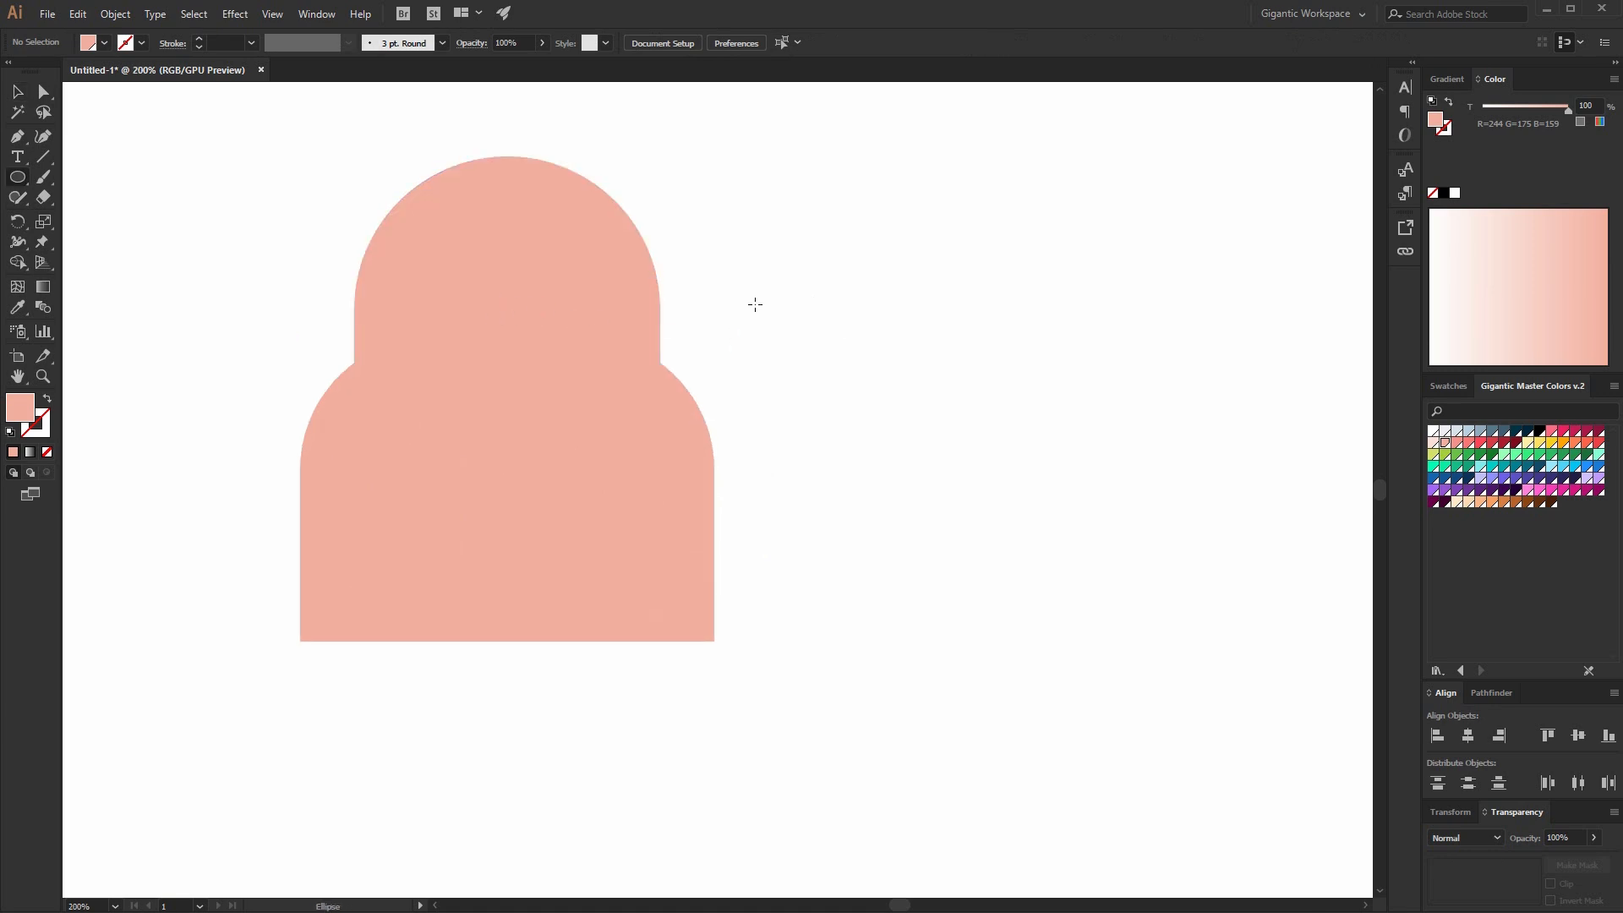
# Draw two white eye circles on the head with small dark navy pupils.
pyautogui.moveTo(731, 285); pyautogui.dragTo(830, 380)
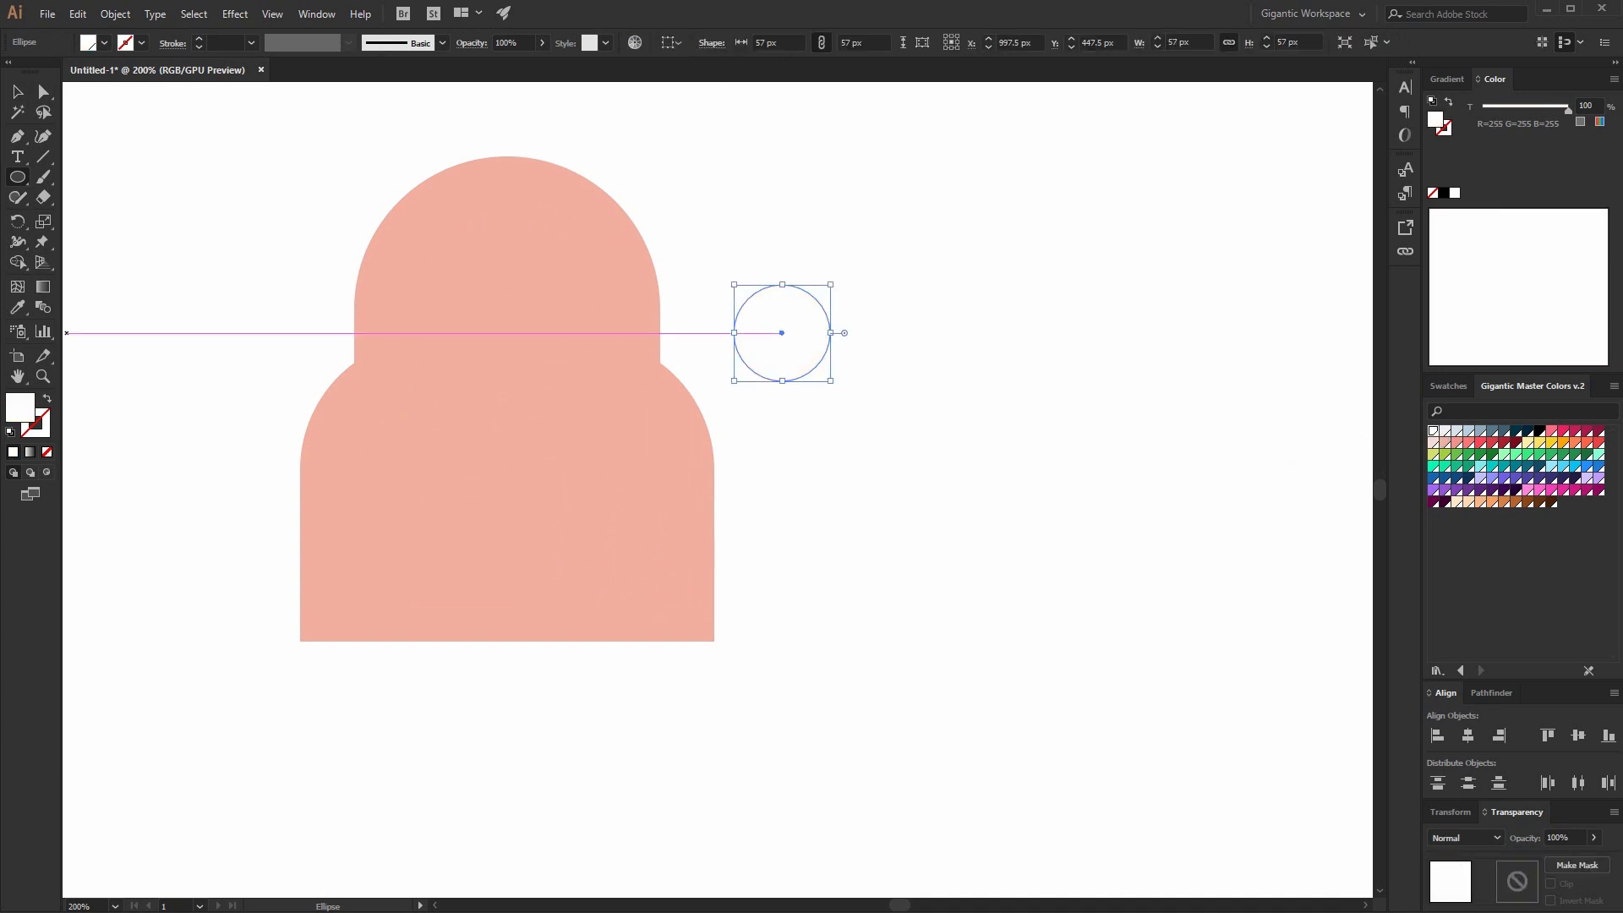
pyautogui.moveTo(781, 333); pyautogui.dragTo(466, 315)
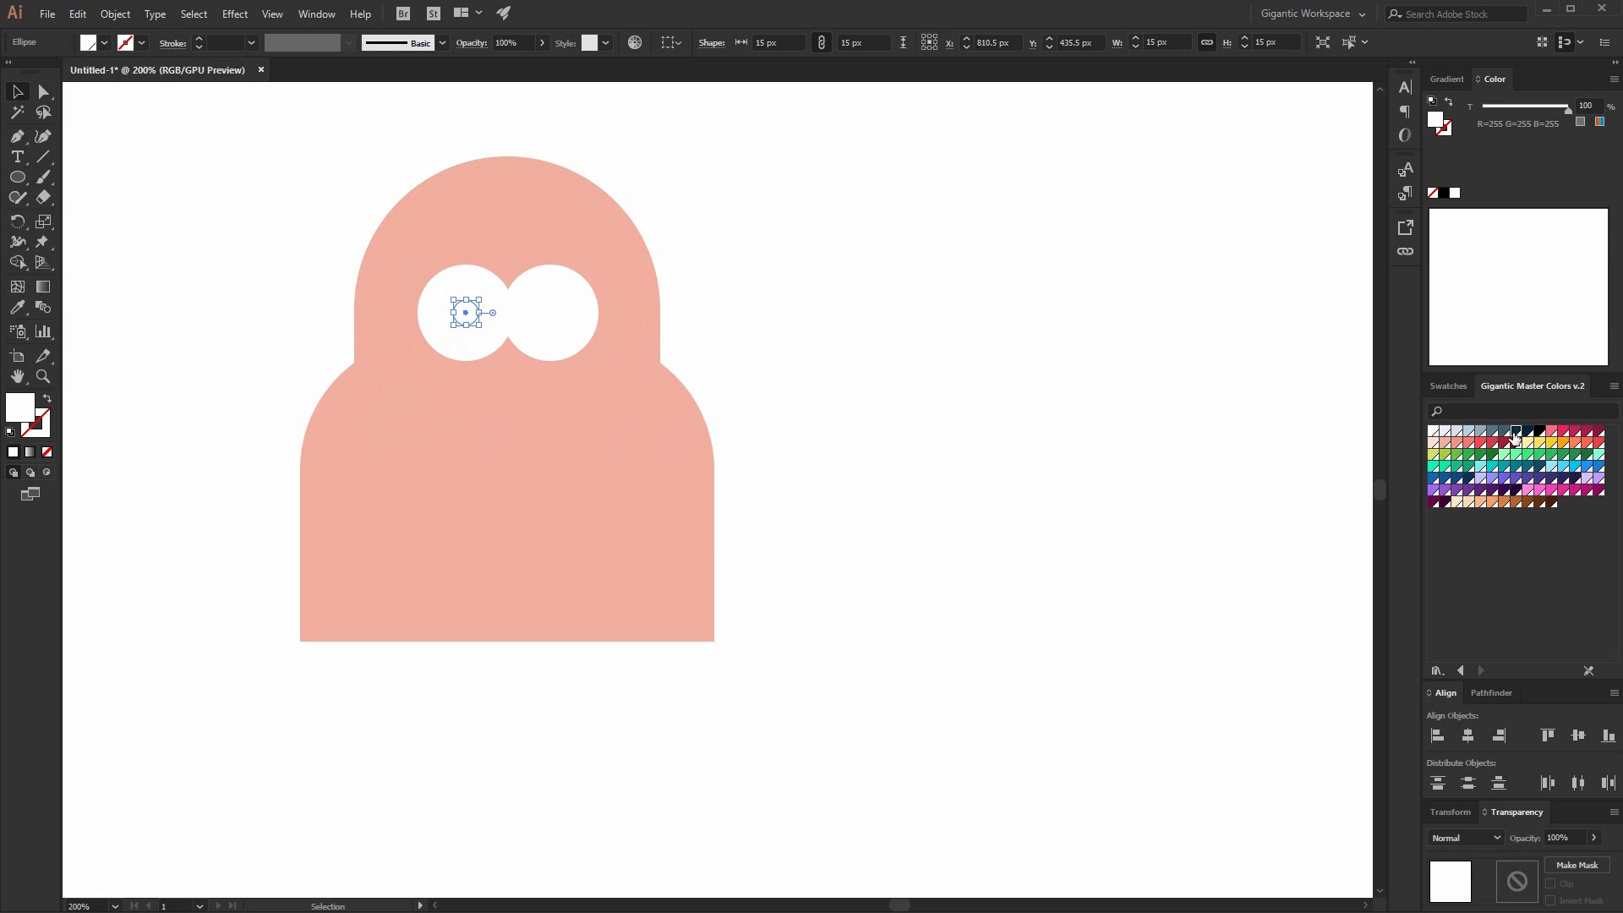
pyautogui.click(1510, 436)
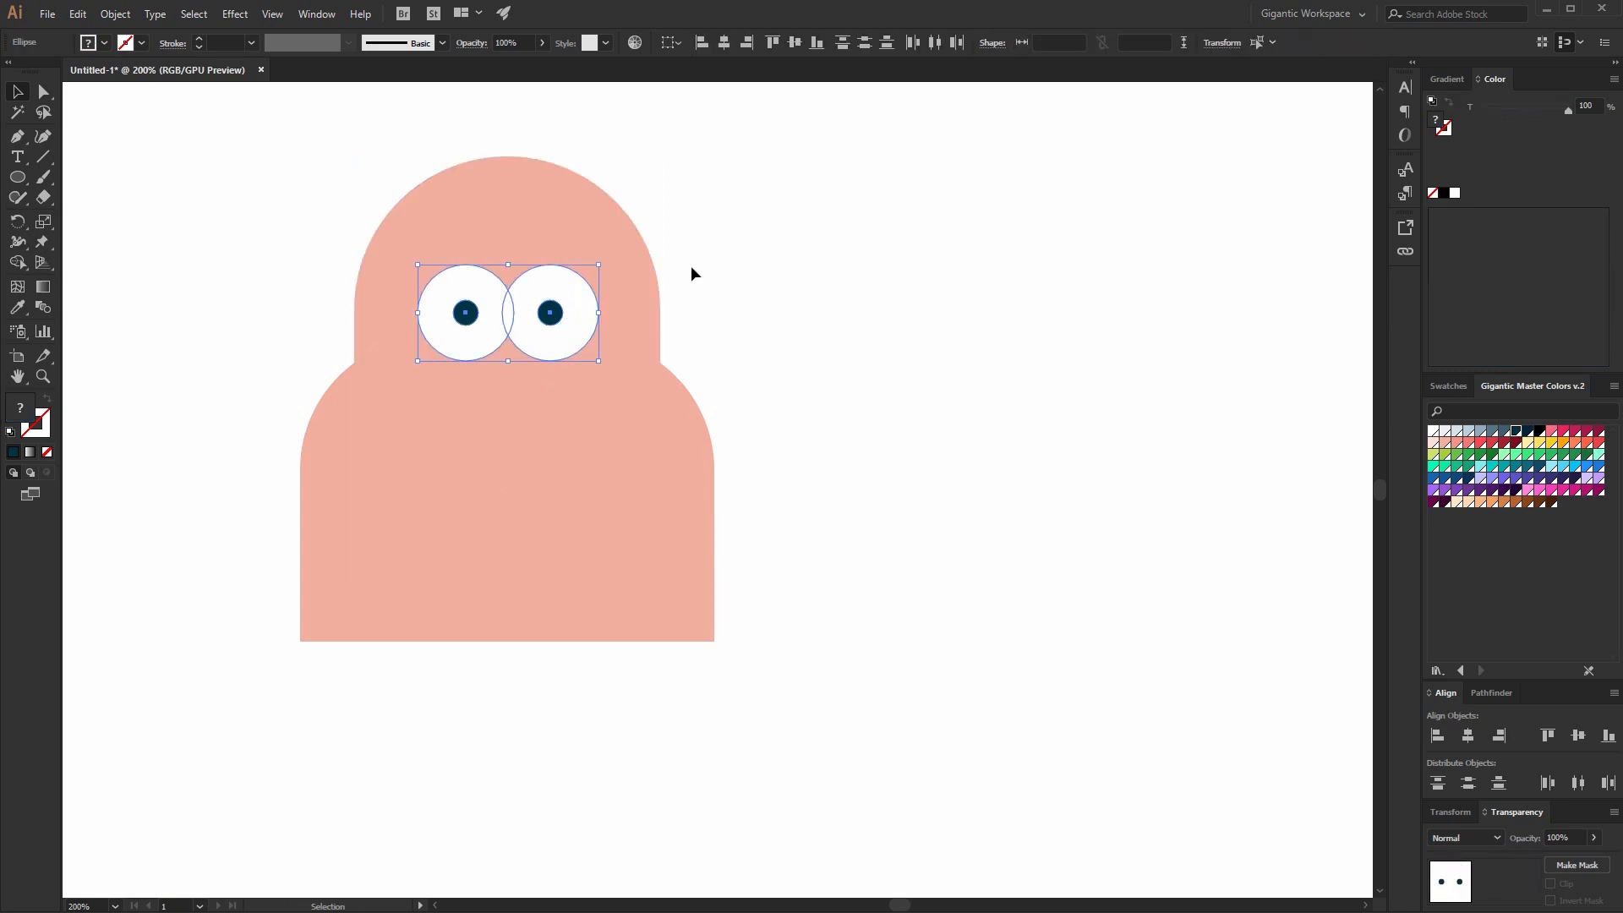
pyautogui.moveTo(597, 265); pyautogui.dragTo(582, 277)
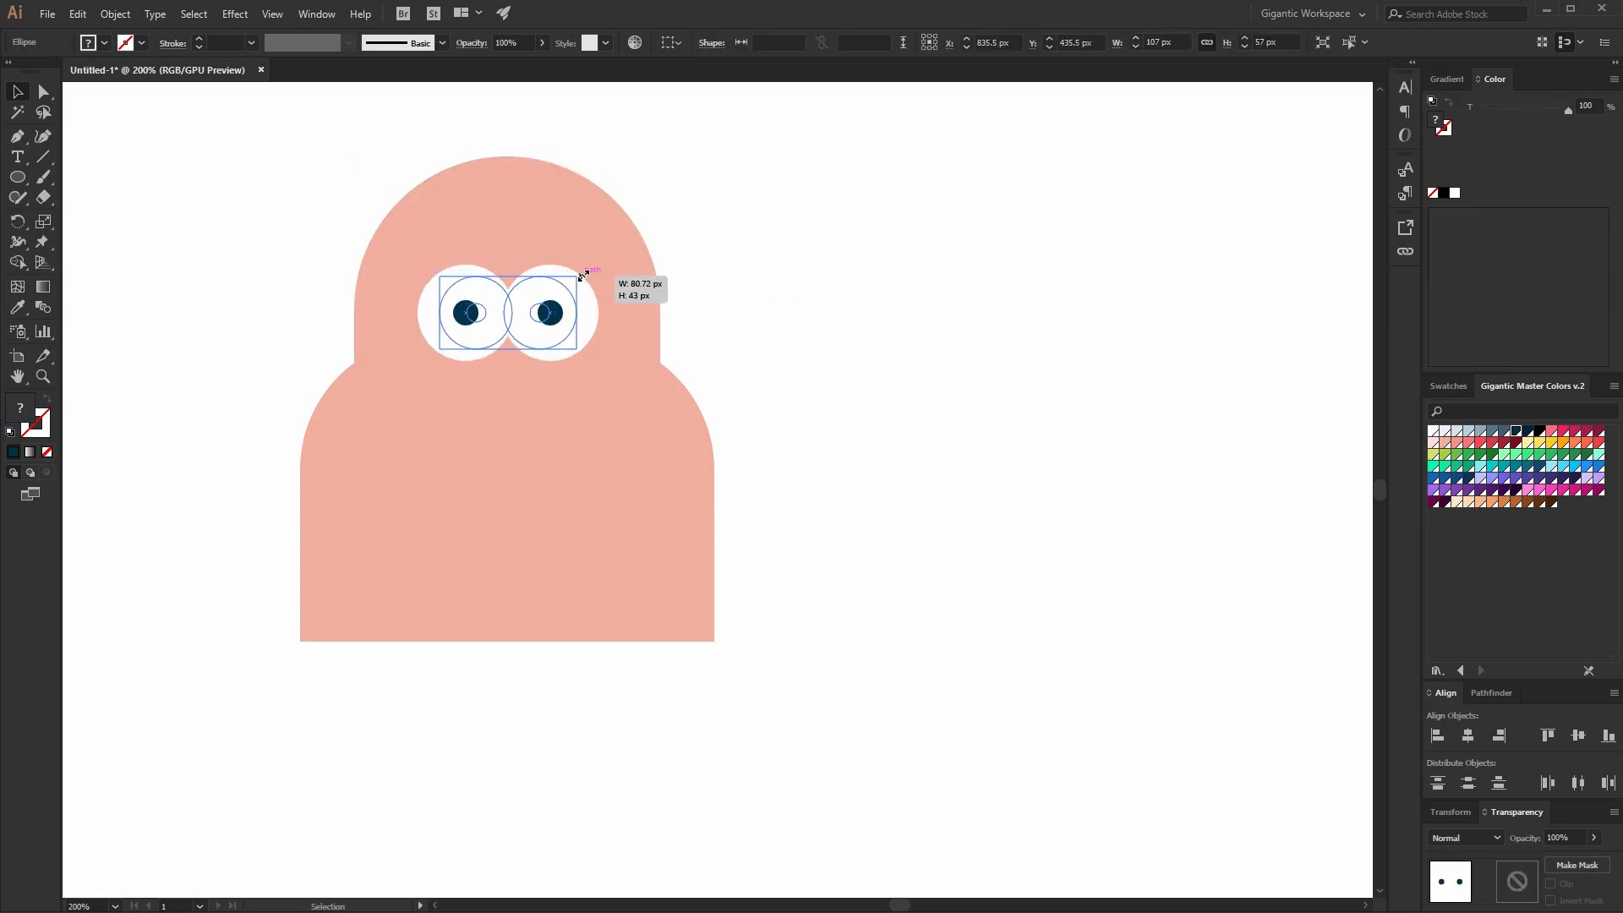
# Enlarge both eyes and resize the pupils to fit inside them.
pyautogui.moveTo(585, 274); pyautogui.dragTo(637, 244)
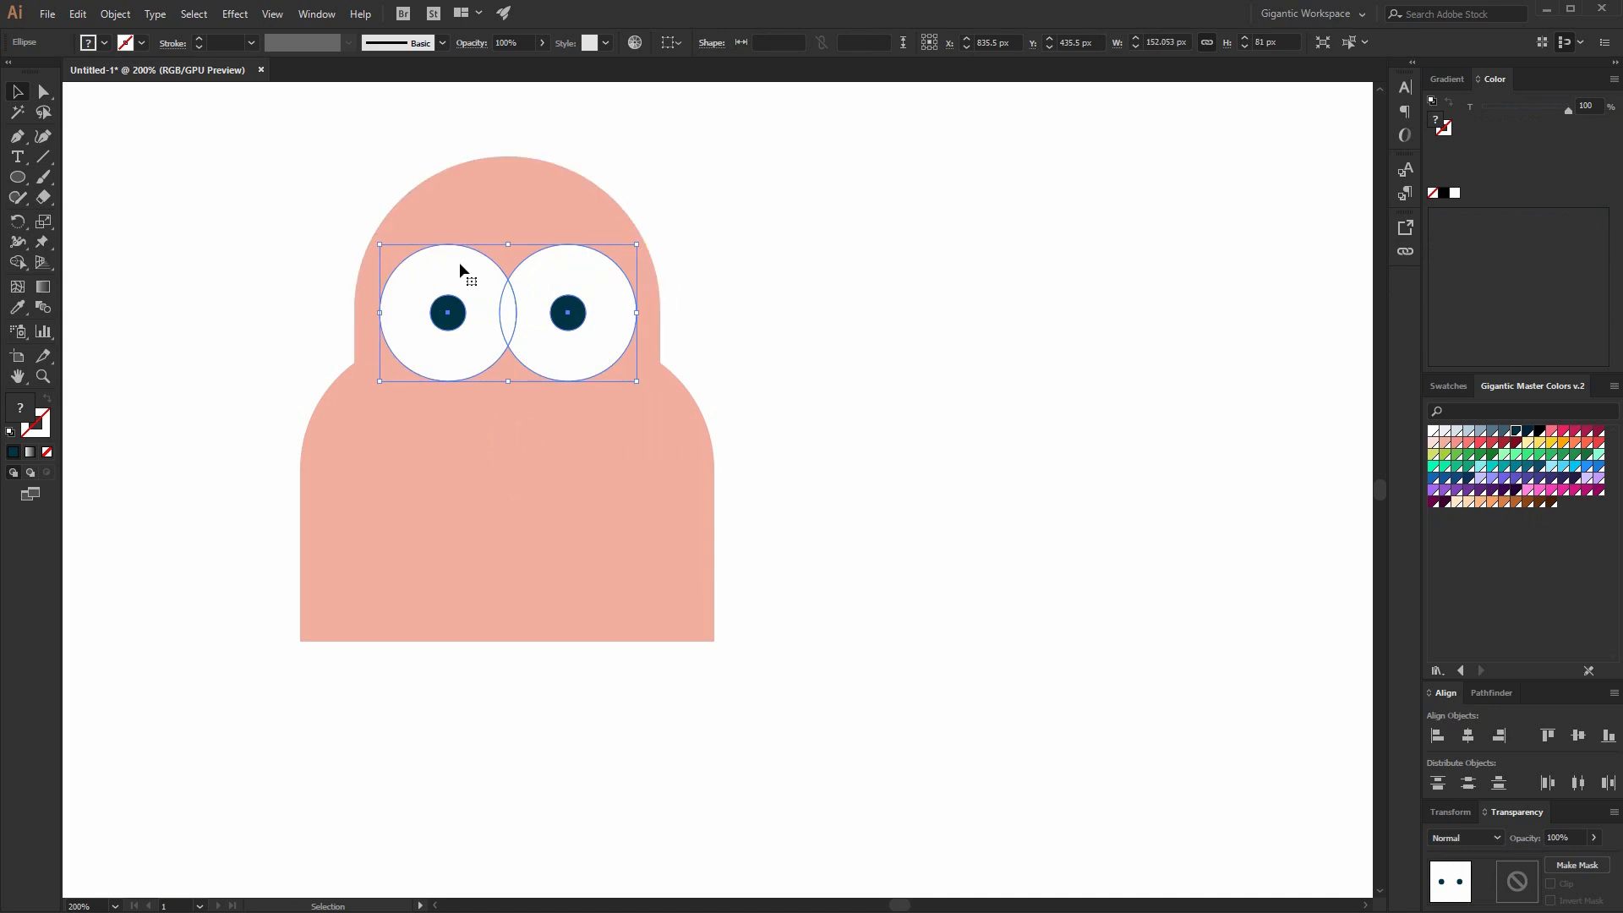
pyautogui.click(631, 253)
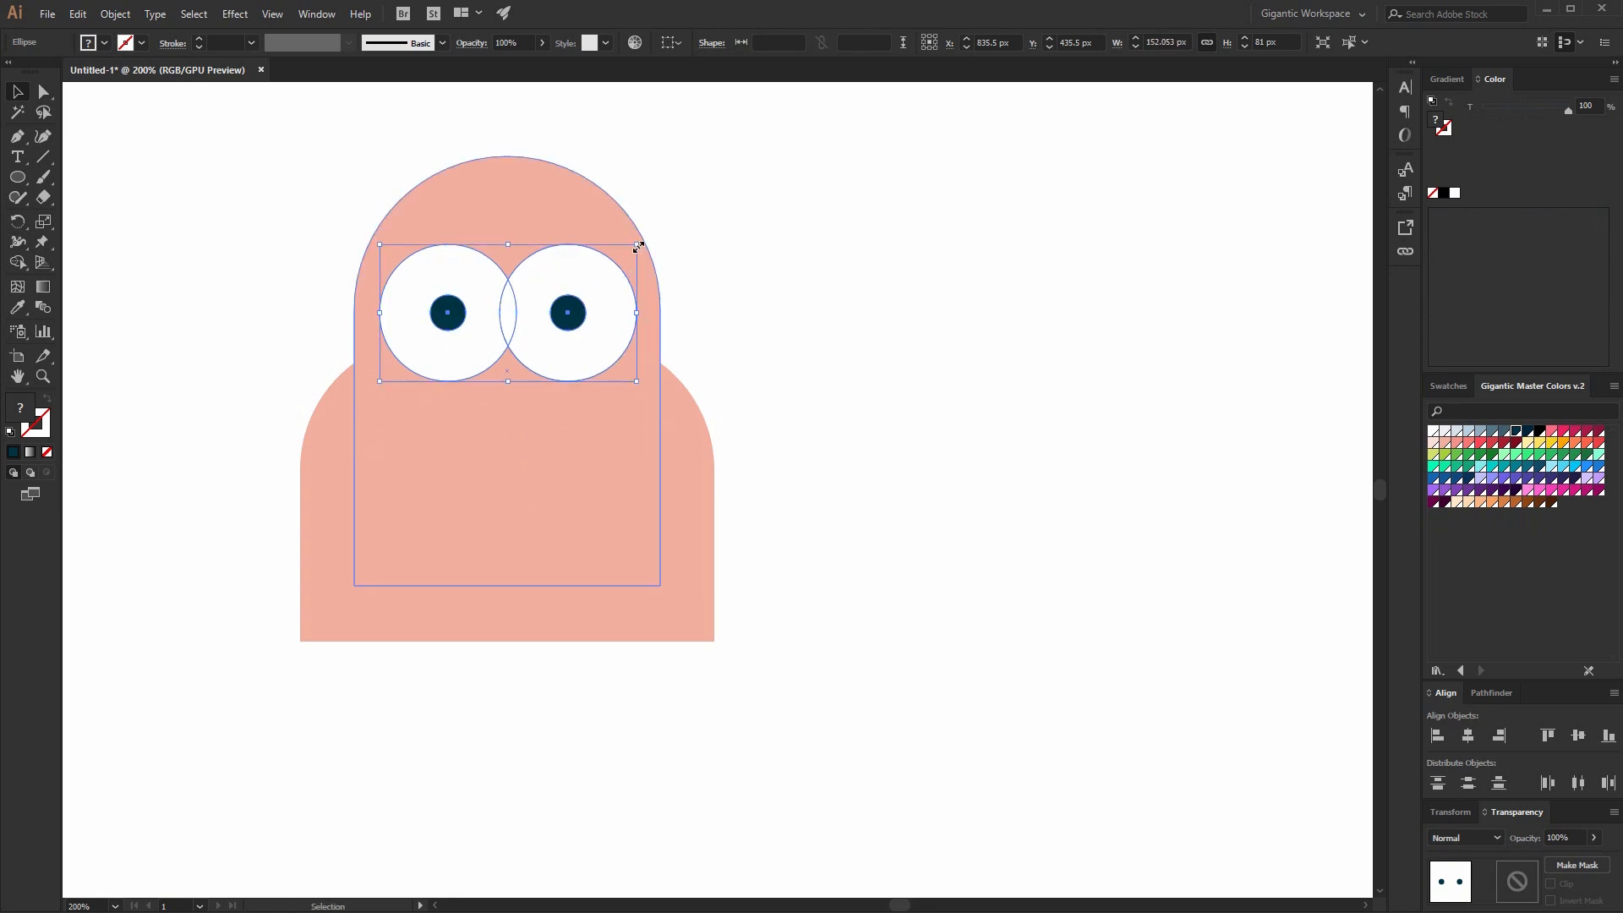
pyautogui.moveTo(637, 247); pyautogui.dragTo(605, 279)
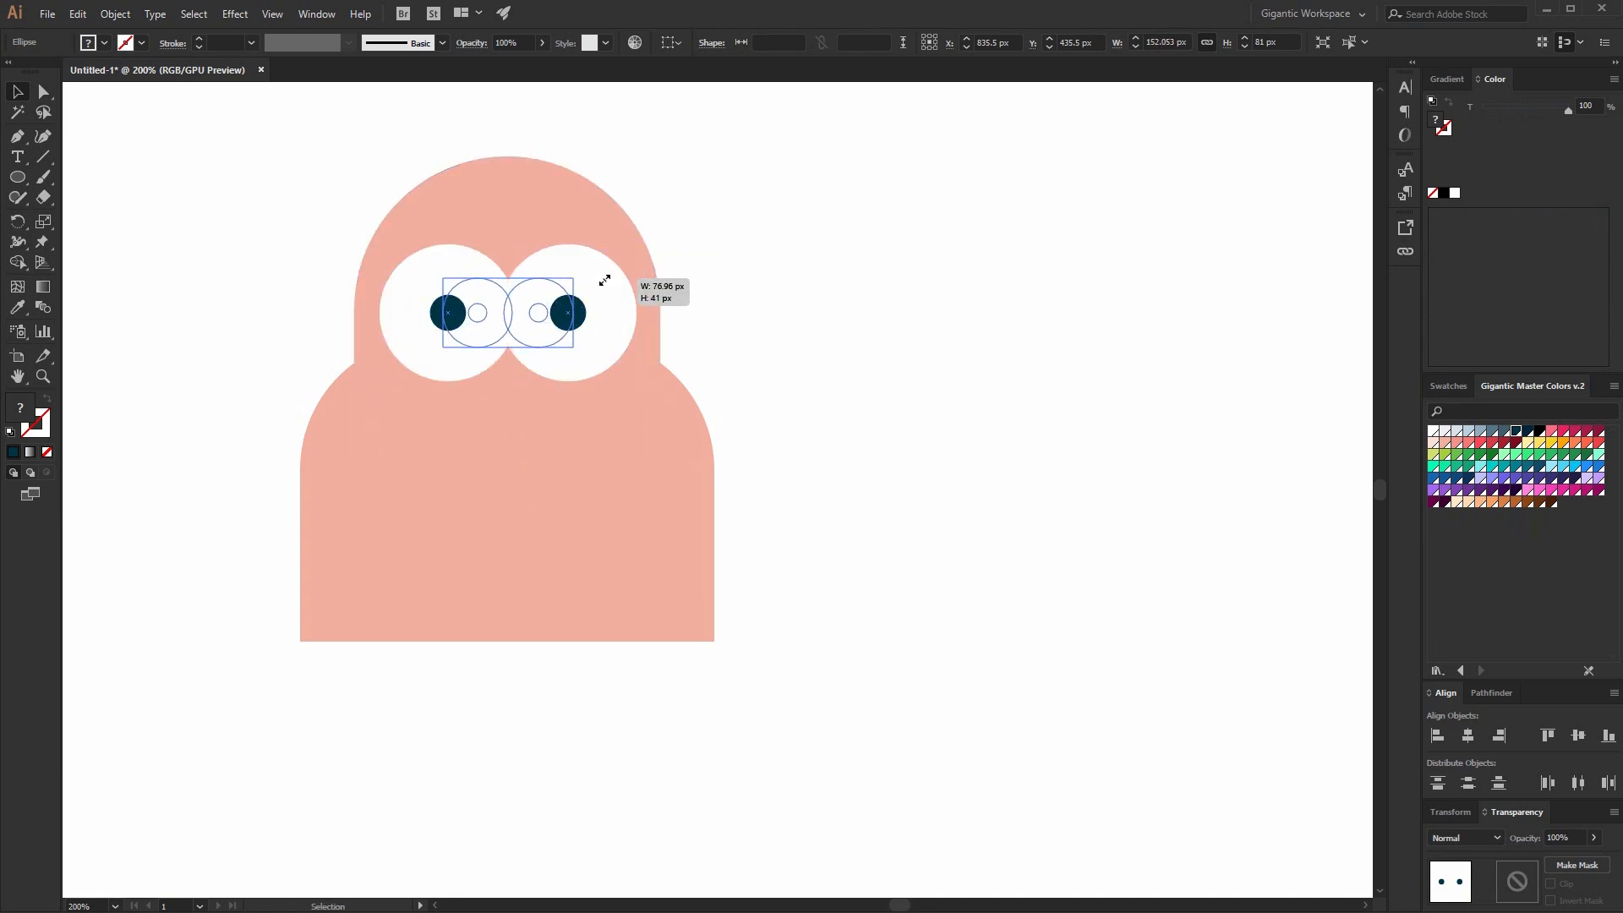
pyautogui.click(1467, 735)
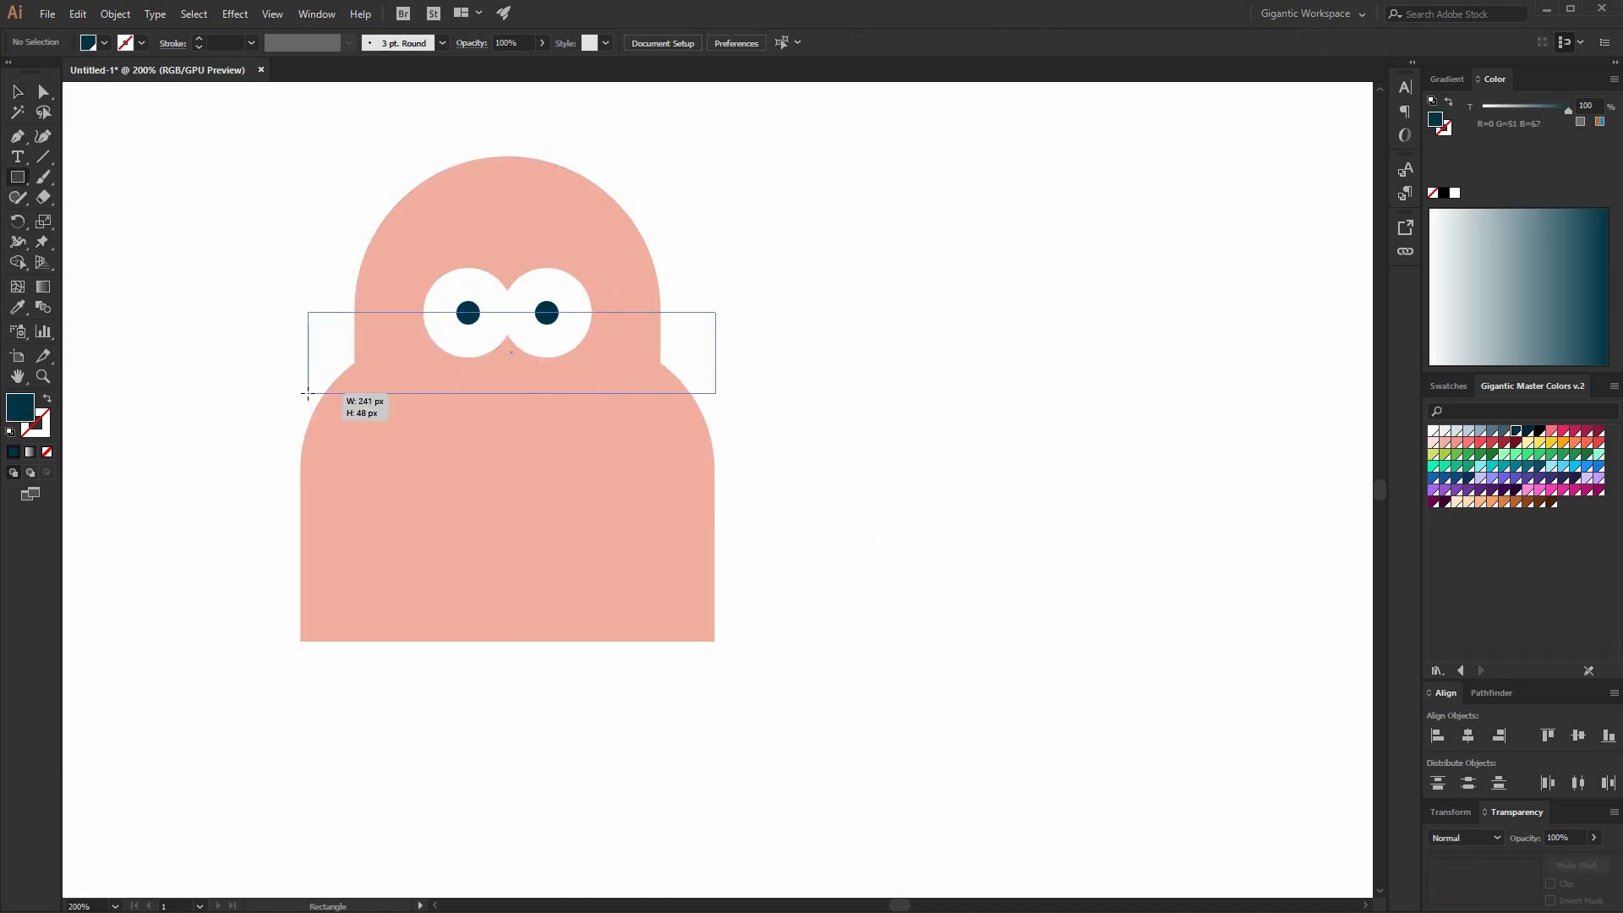
# Add pink ears and a dark navy rounded hair shape behind the top of the head.
pyautogui.moveTo(306, 313); pyautogui.dragTo(712, 394)
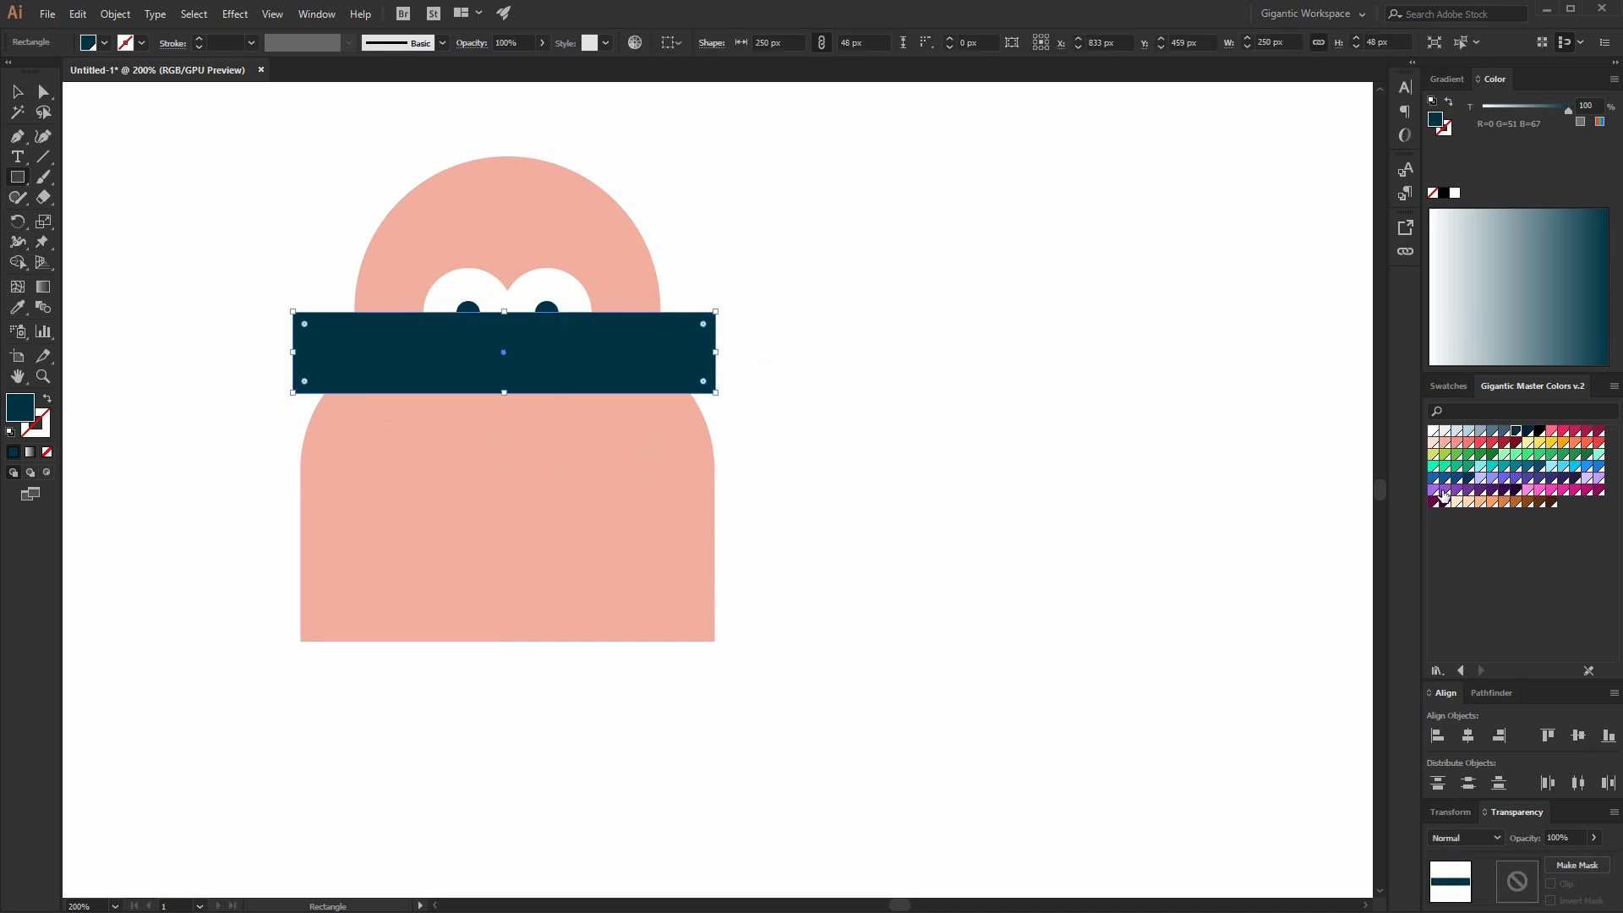
pyautogui.click(1457, 445)
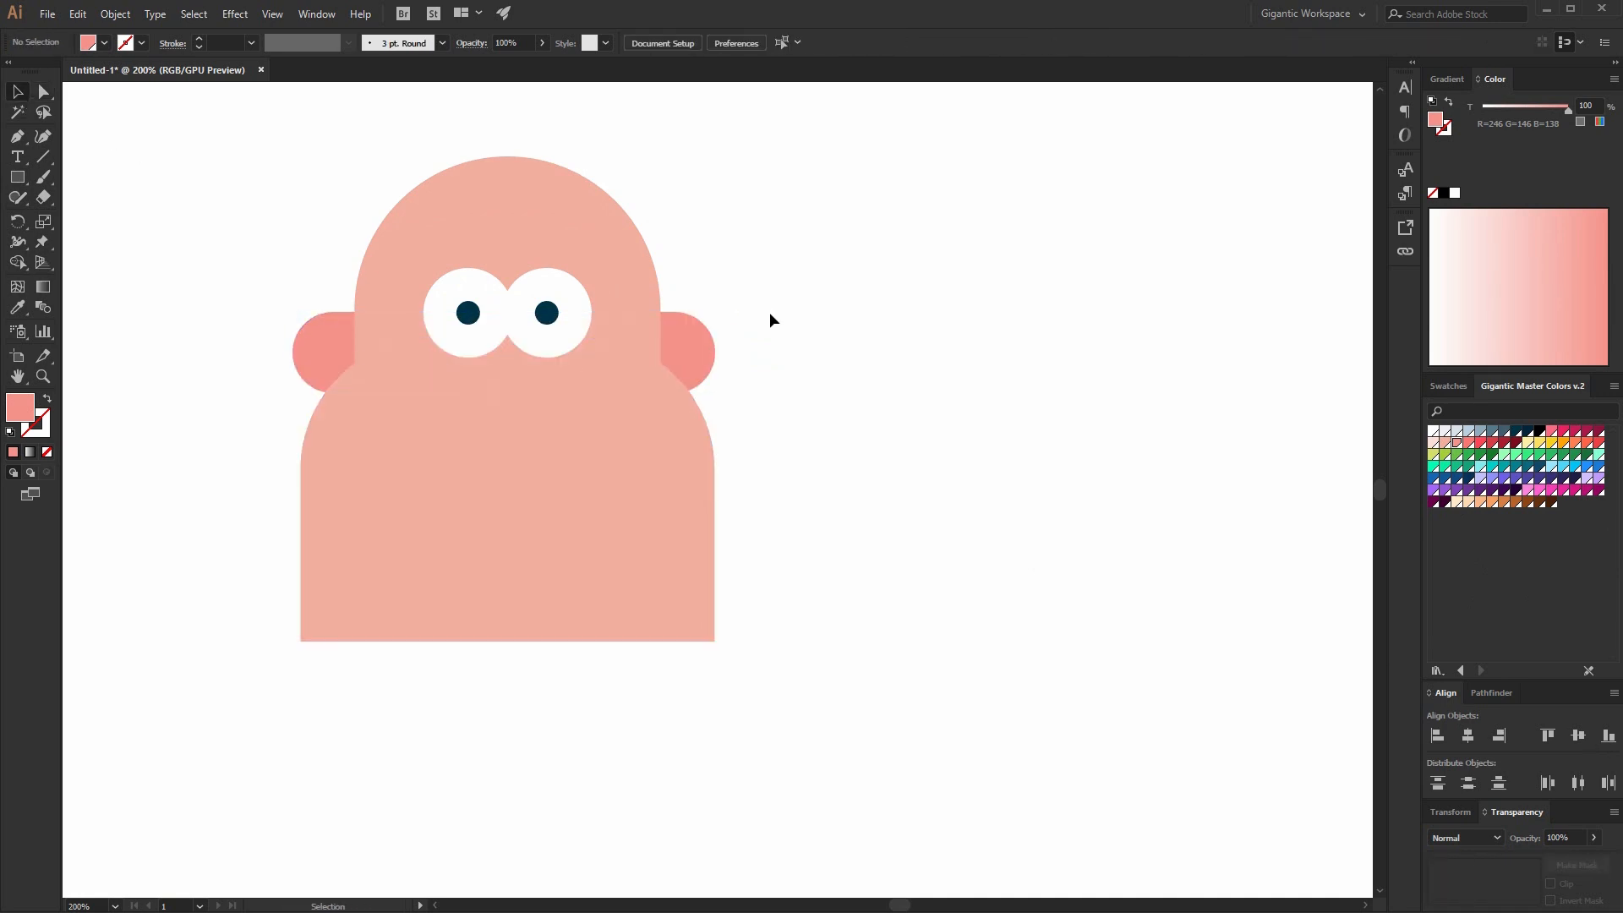
pyautogui.moveTo(301, 182); pyautogui.dragTo(700, 332)
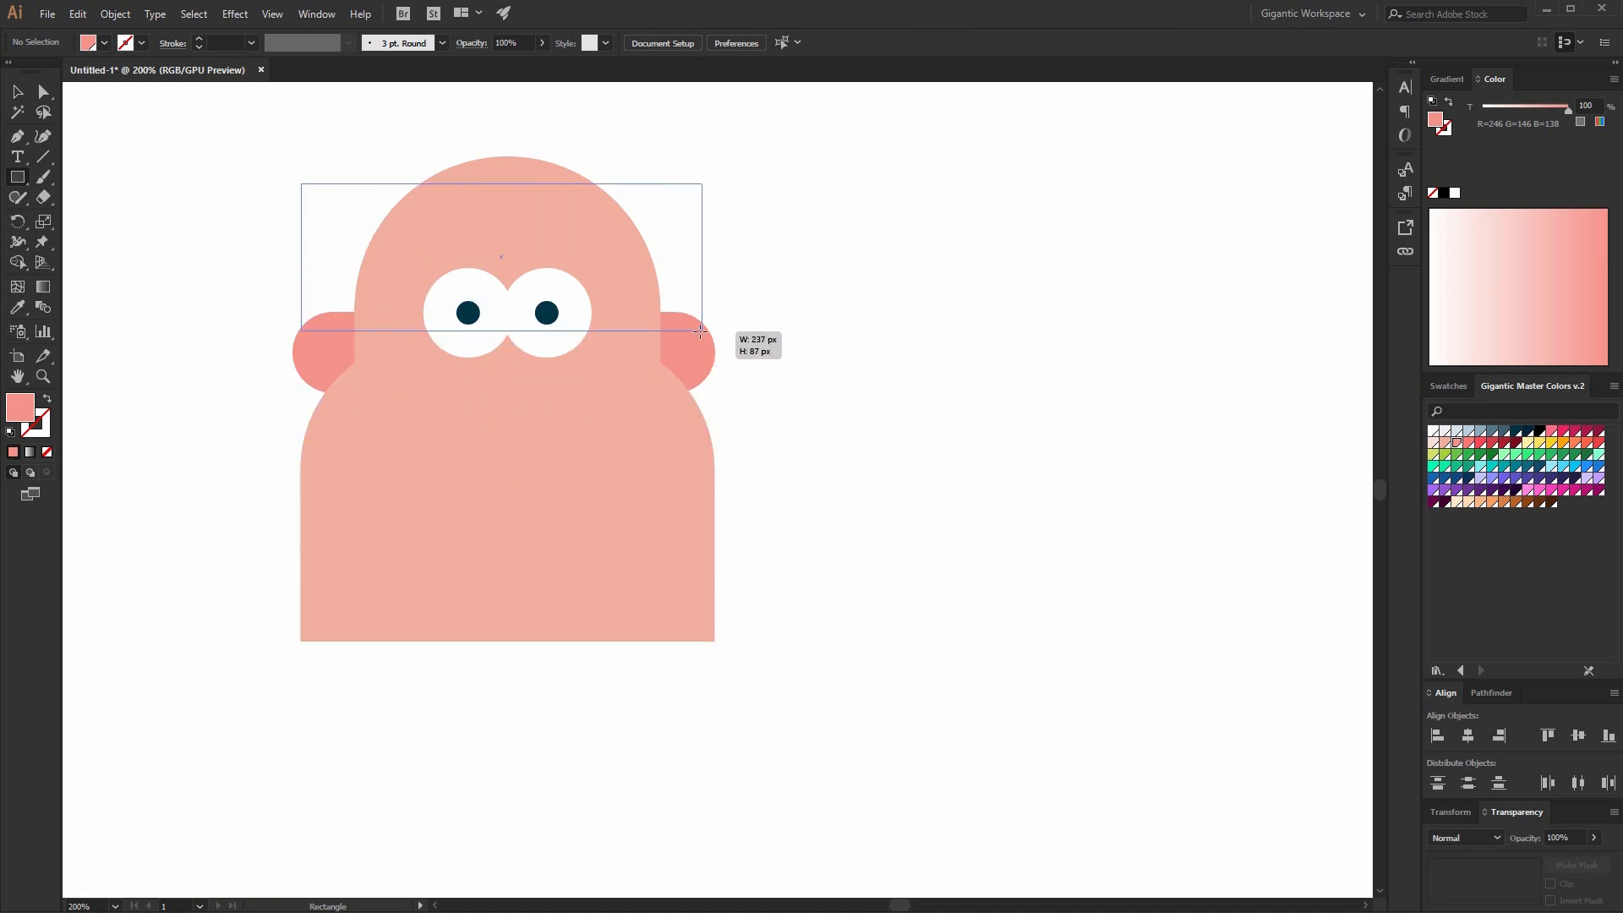
pyautogui.moveTo(301, 191); pyautogui.dragTo(703, 333)
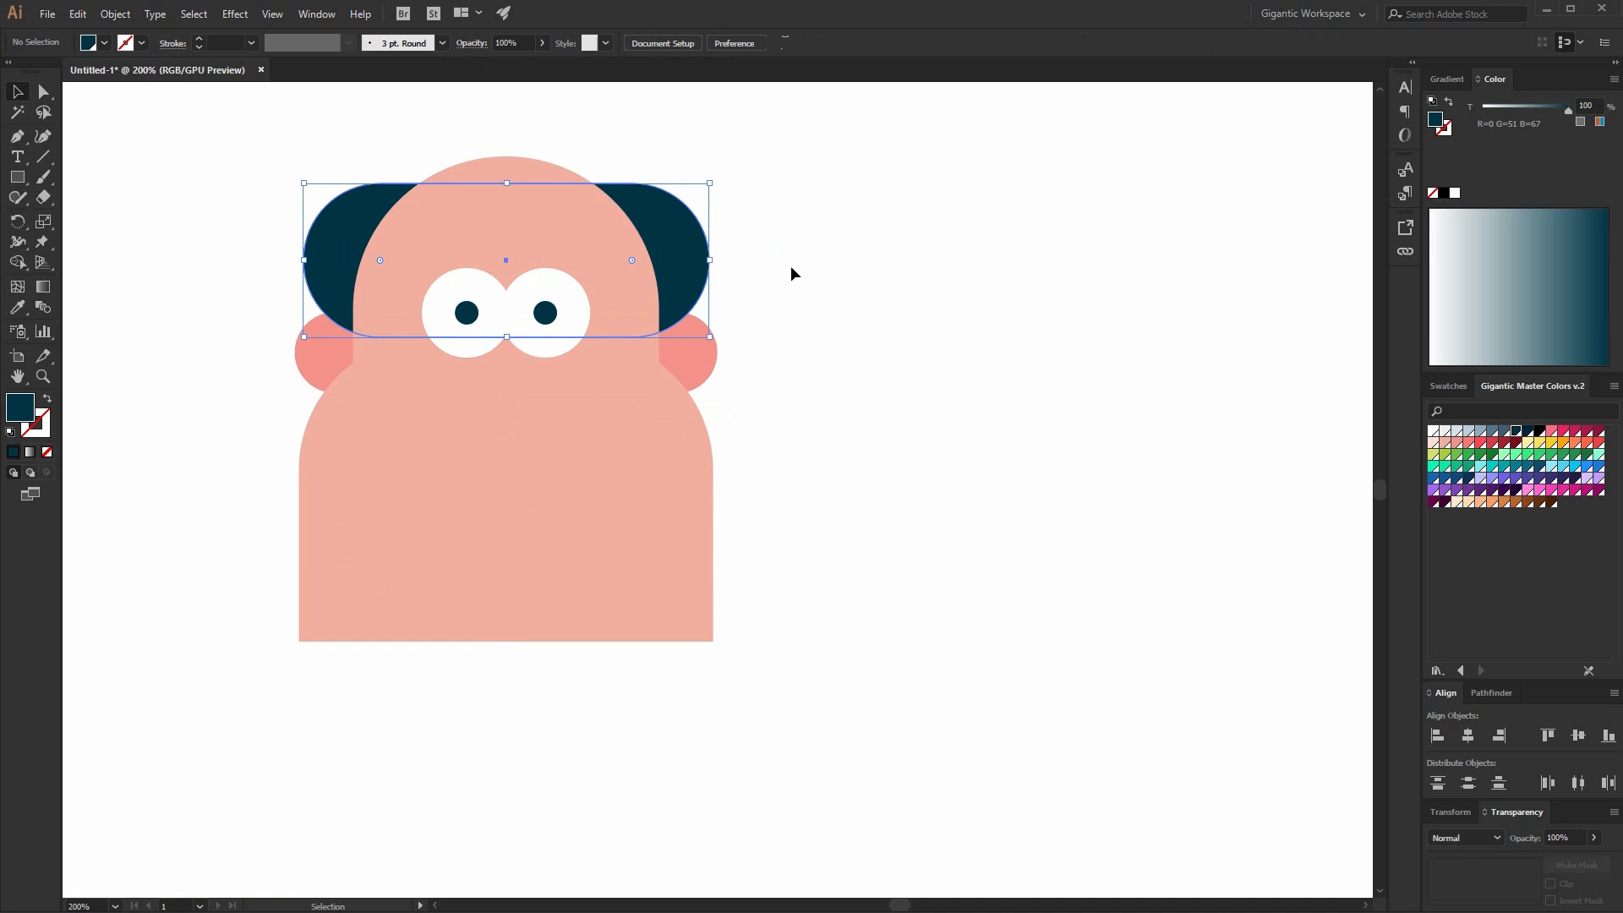
pyautogui.click(668, 467)
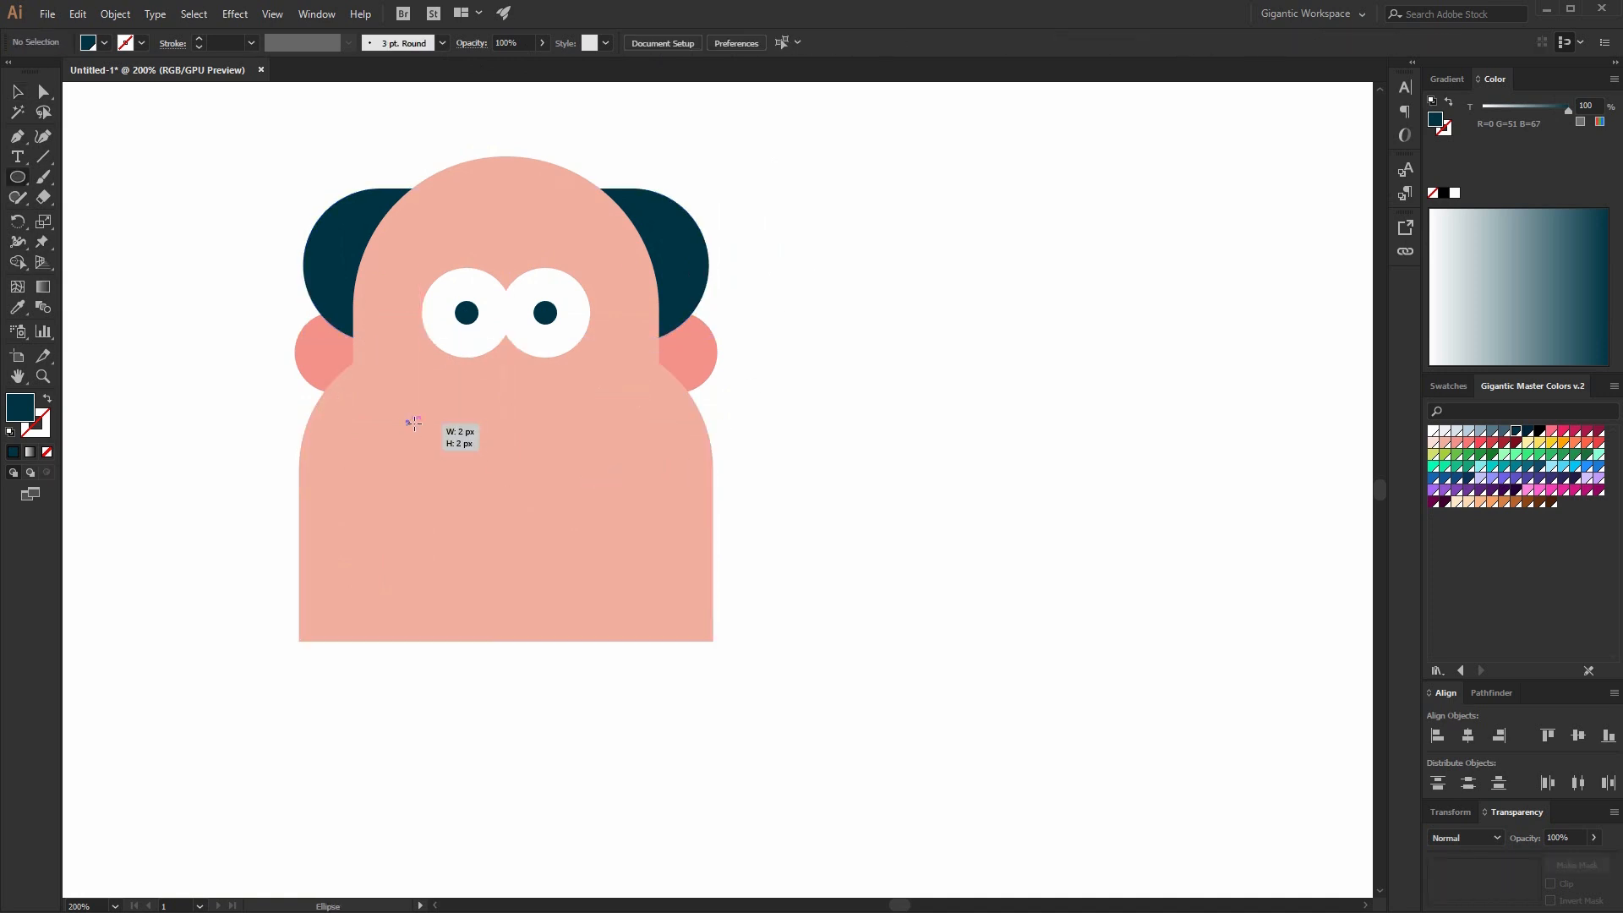
# Add a white half-circle smile with a dark navy mustache rounded at its top corners.
pyautogui.moveTo(405, 420); pyautogui.dragTo(600, 612)
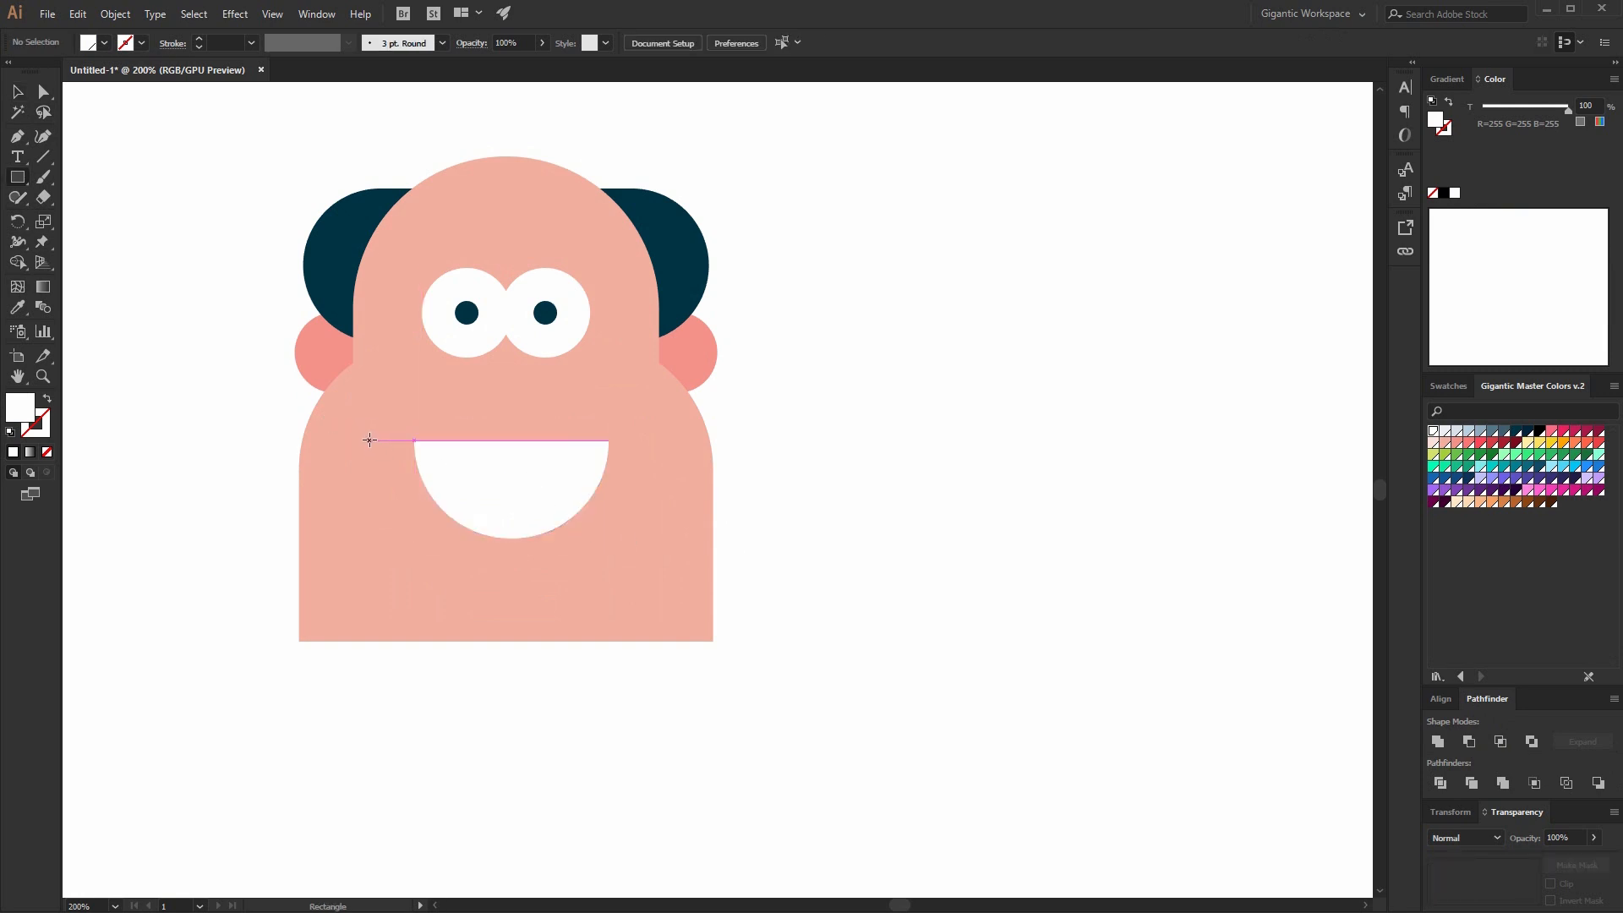
pyautogui.moveTo(369, 439); pyautogui.dragTo(649, 377)
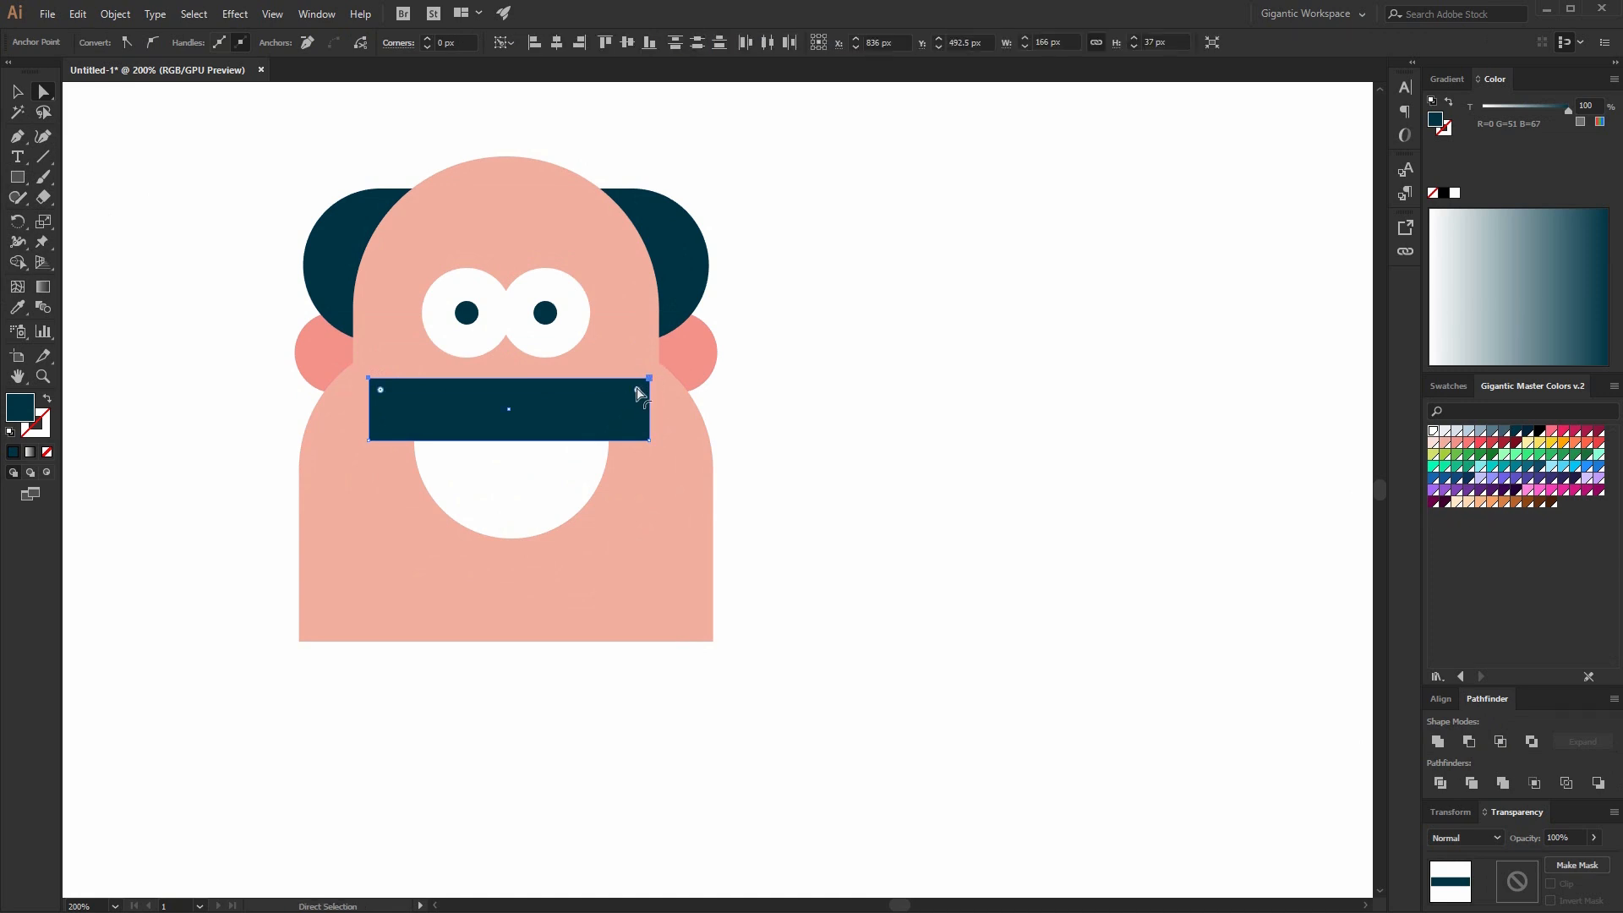
pyautogui.moveTo(644, 380); pyautogui.dragTo(590, 424)
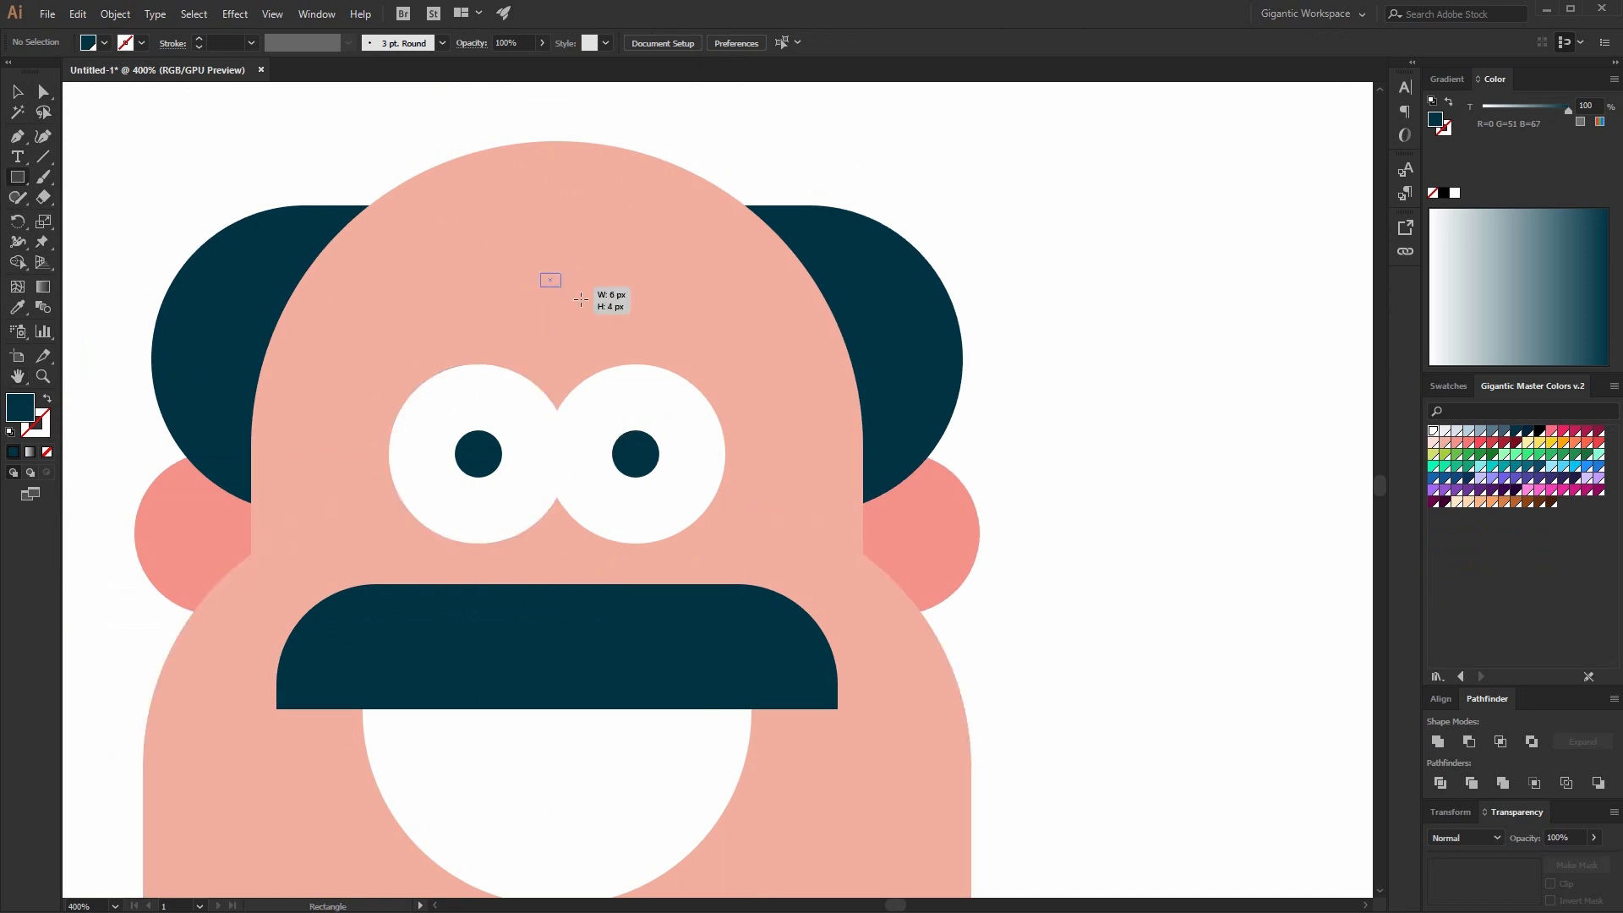
# Draw a dark pill eyebrow, duplicate and mirror it, then deselect the finished face.
pyautogui.moveTo(542, 275); pyautogui.dragTo(673, 316)
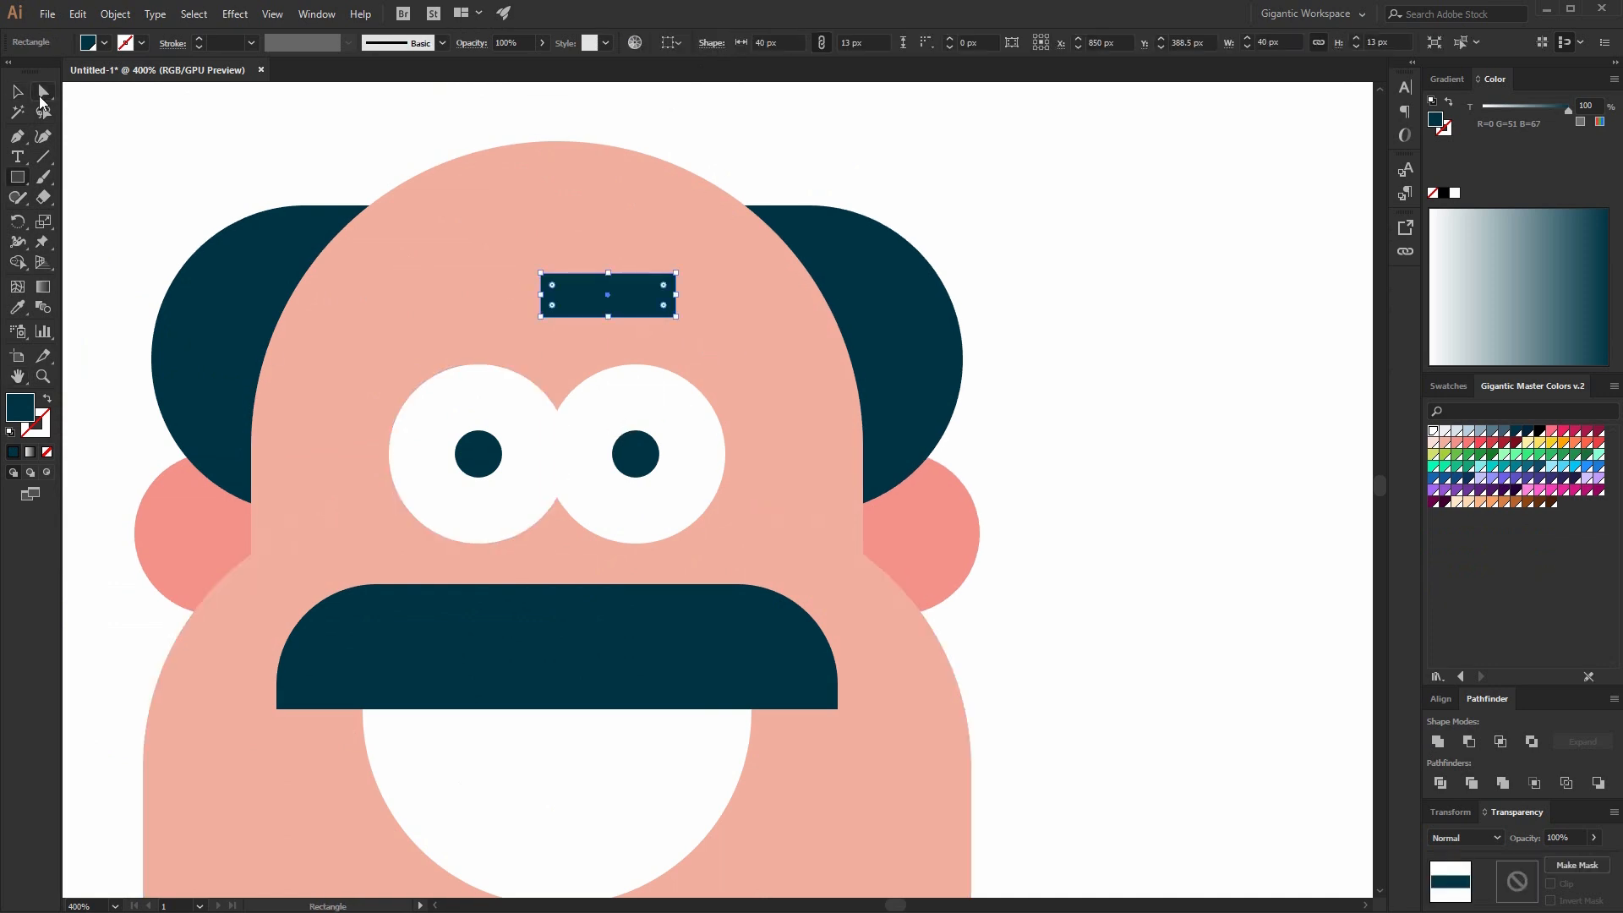
pyautogui.click(17, 91)
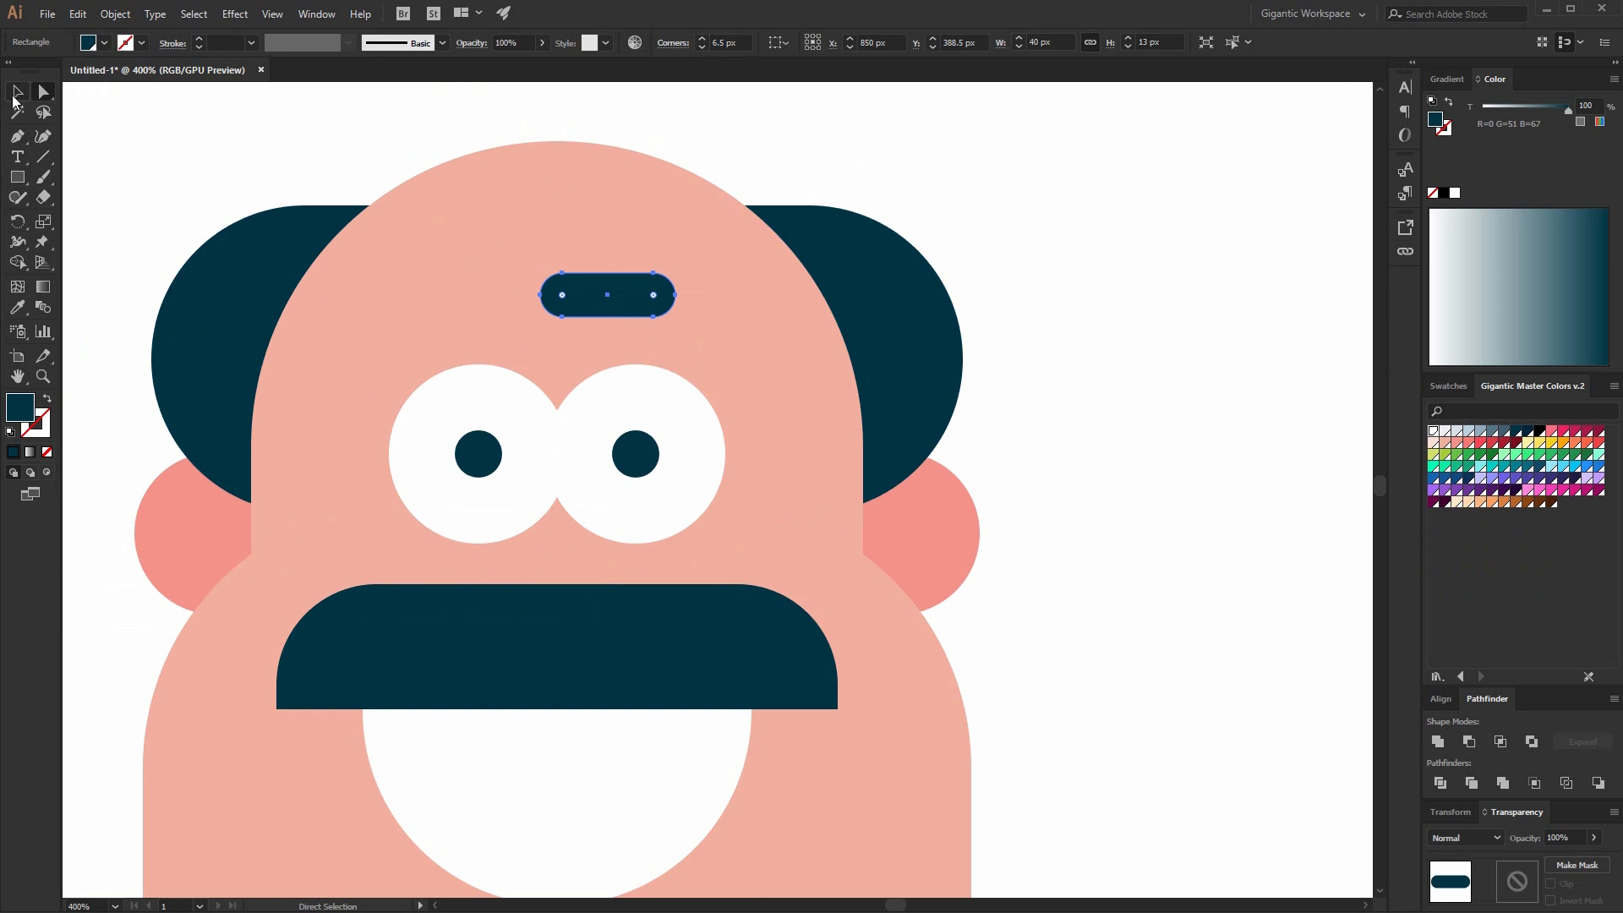
pyautogui.click(17, 92)
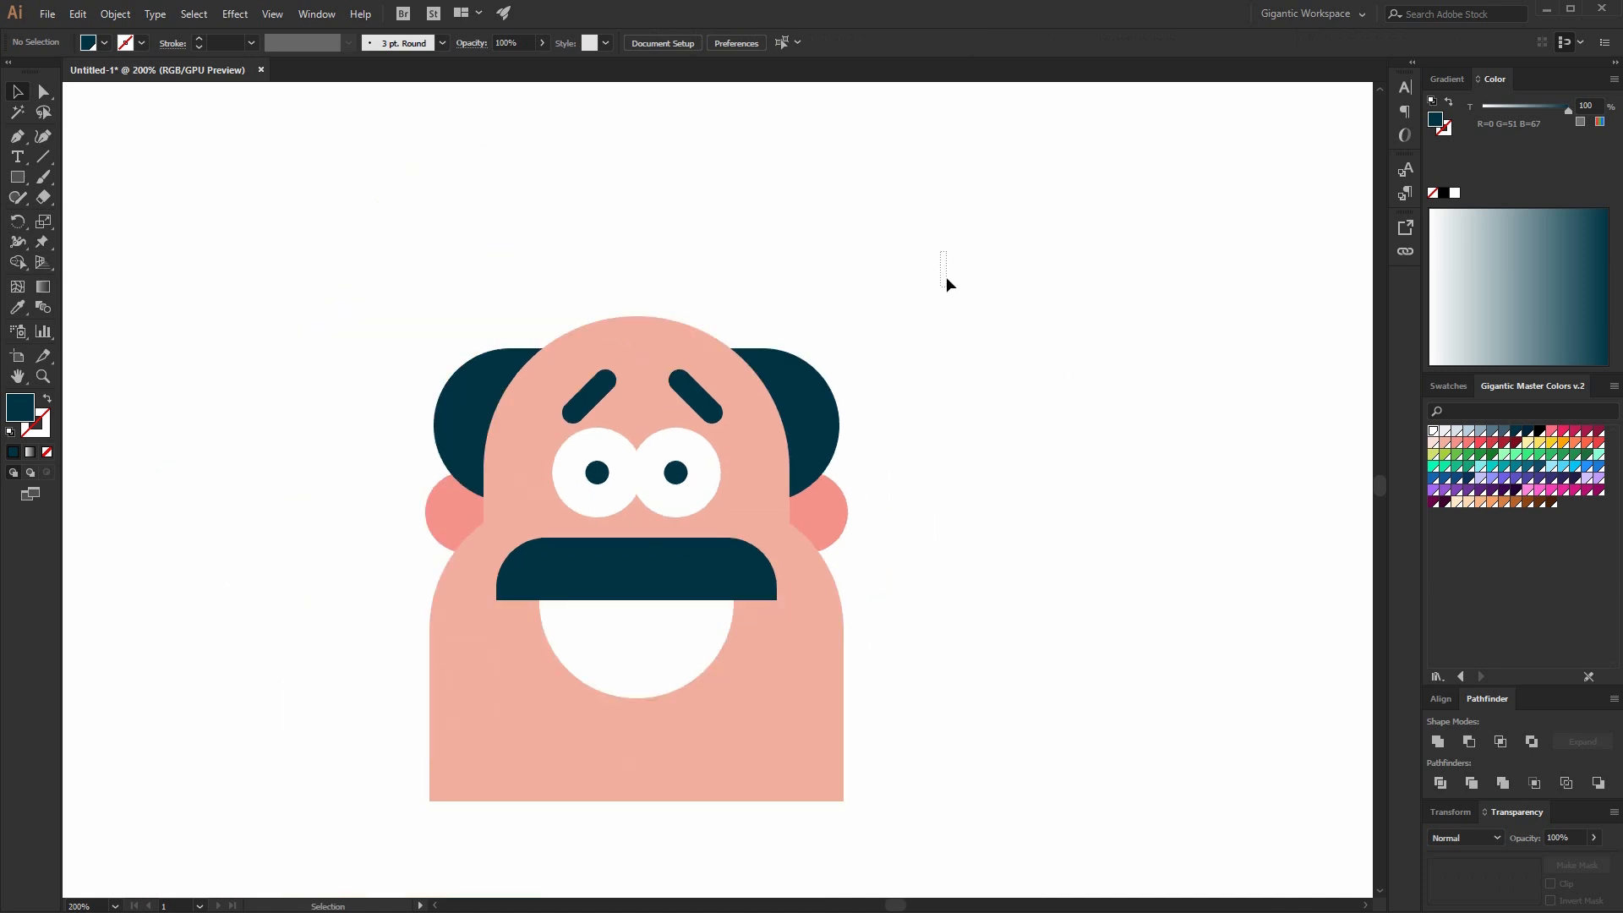
pyautogui.click(722, 42)
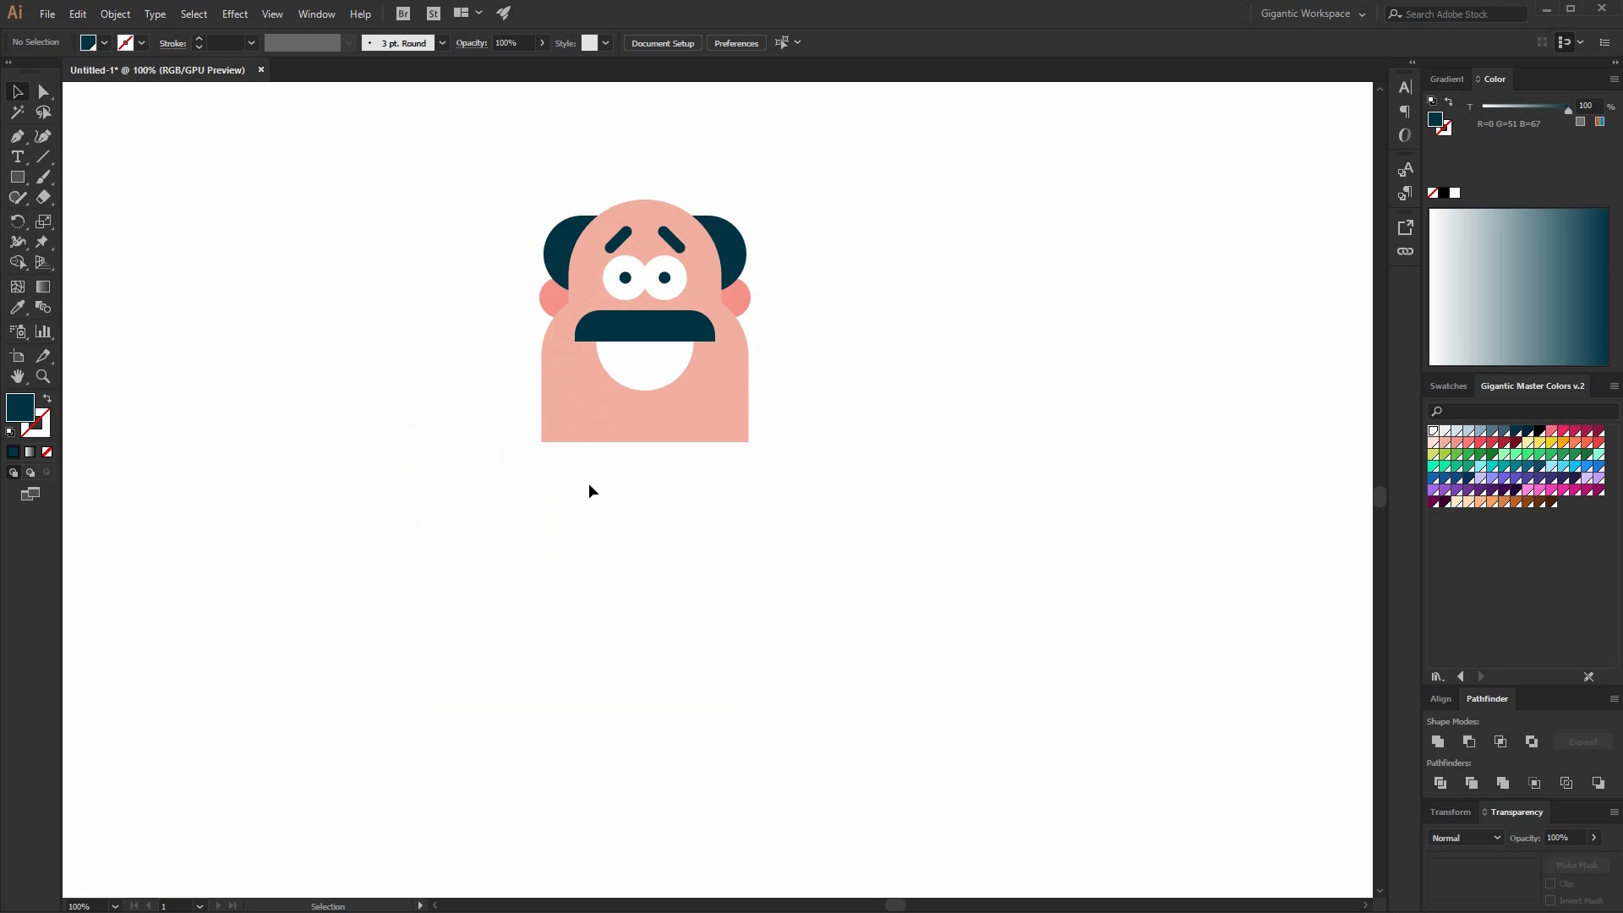
pyautogui.moveTo(599, 489)
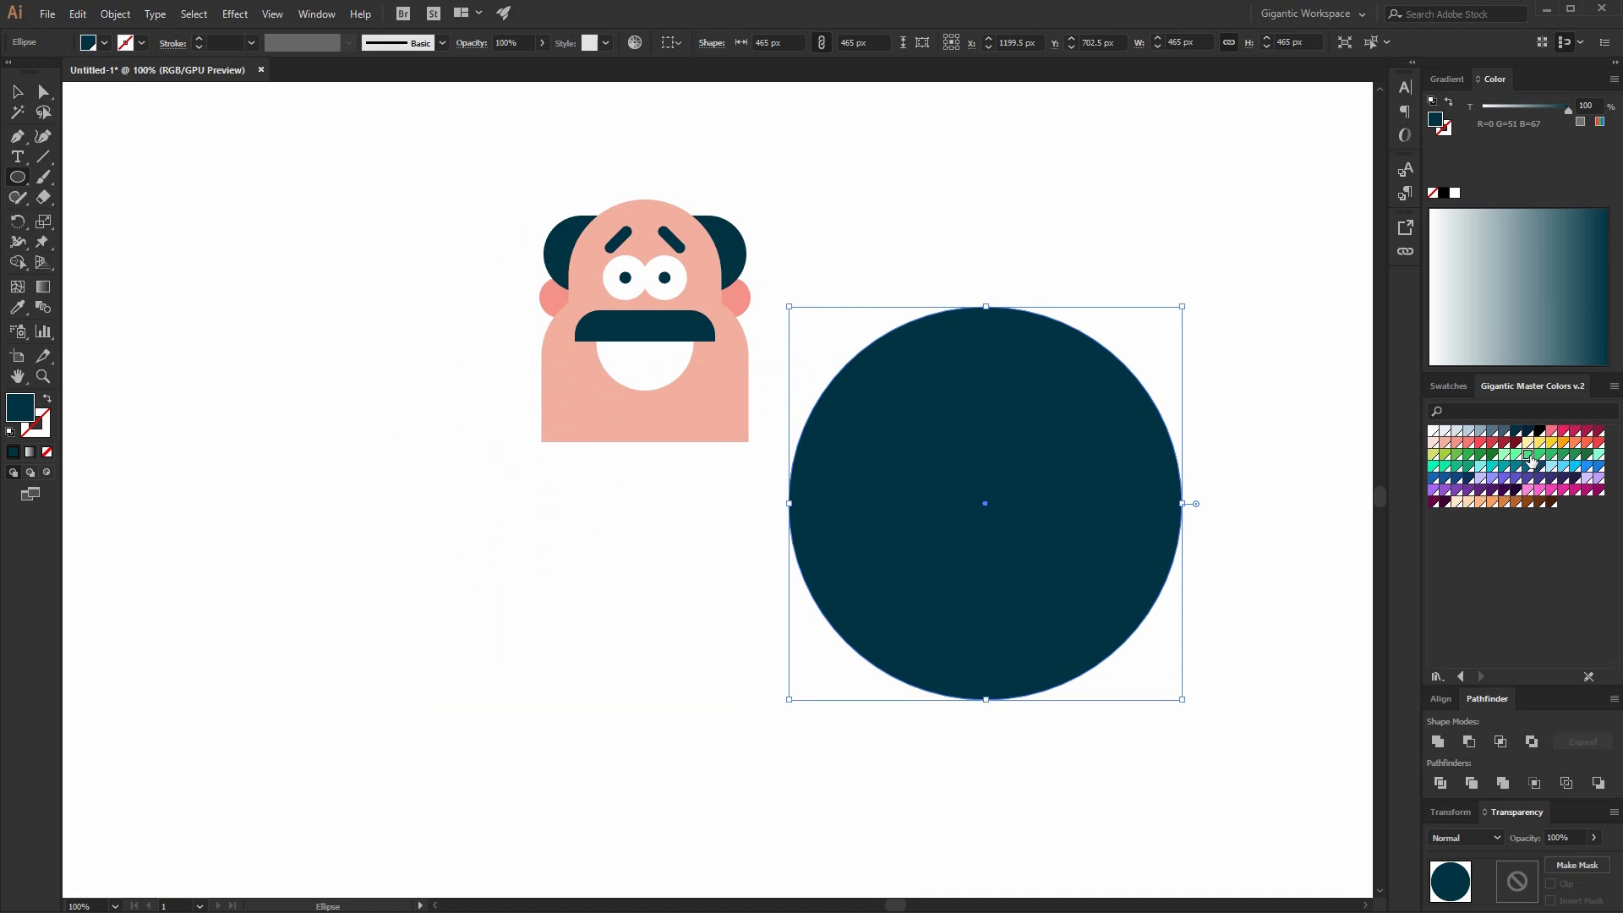
# Fill the large circle green, try fills on a side square, and add a green collar band.
pyautogui.click(1528, 463)
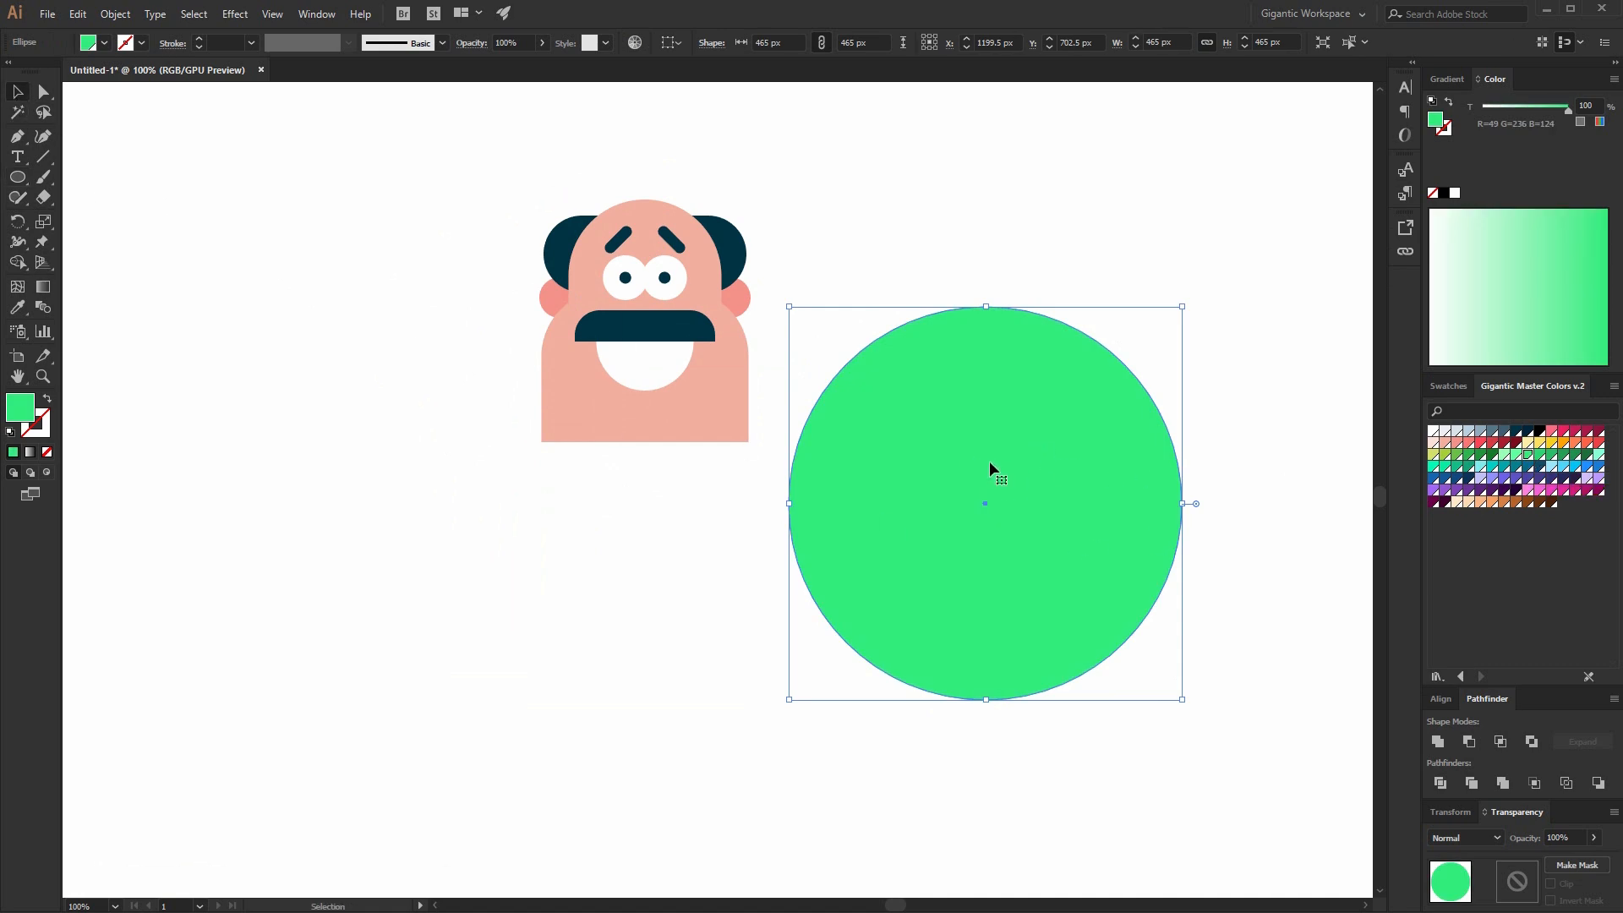
pyautogui.moveTo(307, 423); pyautogui.dragTo(444, 556)
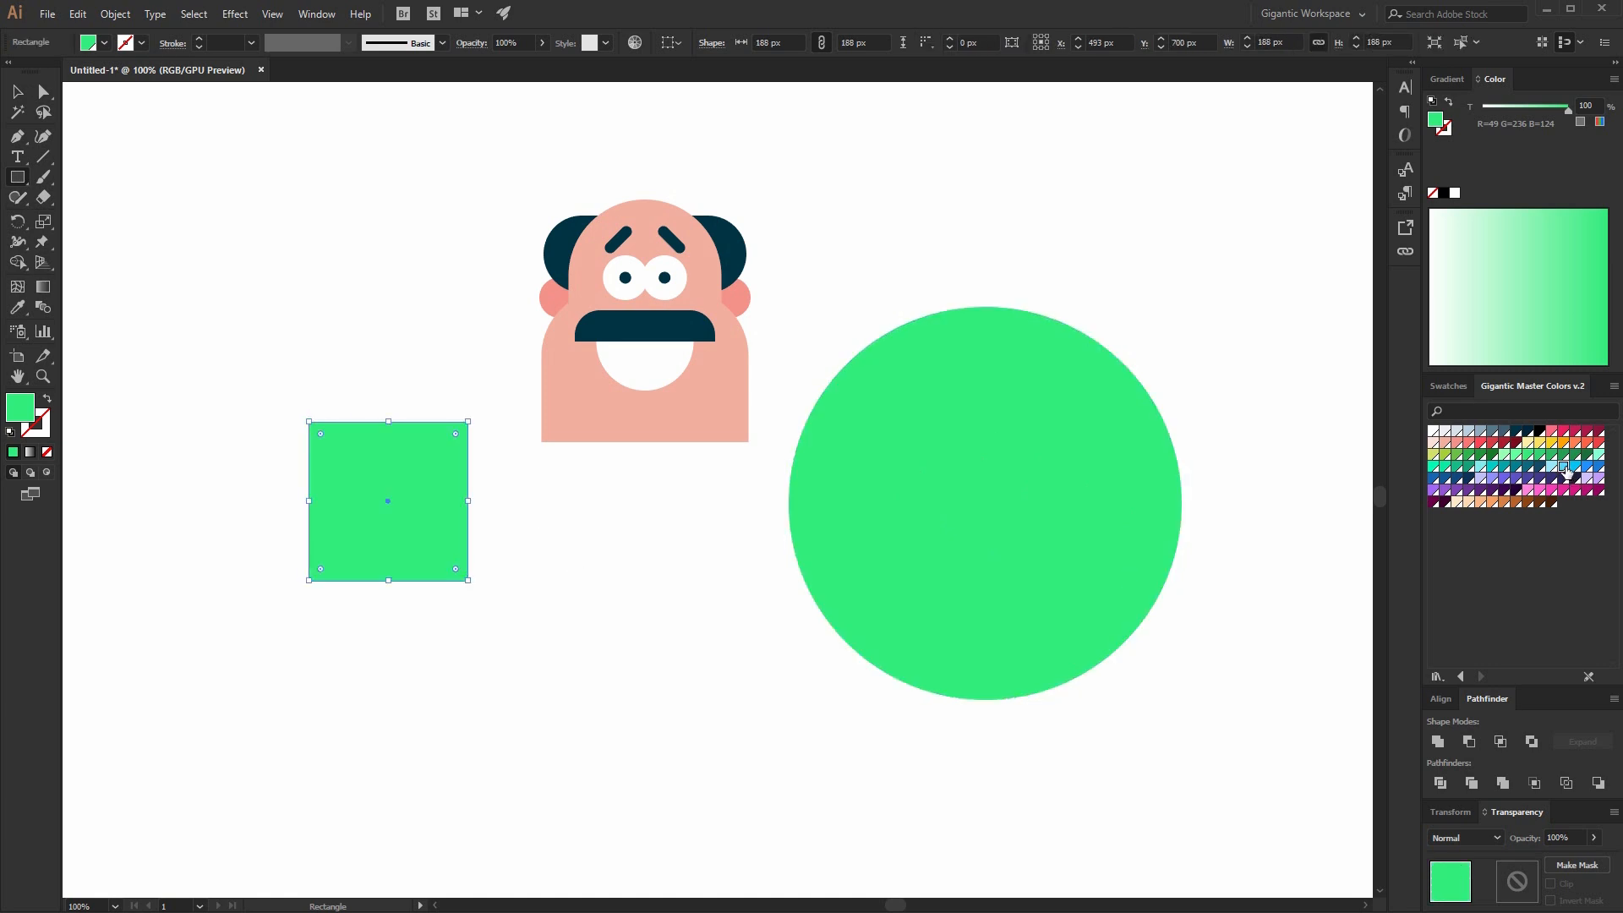
pyautogui.click(1562, 466)
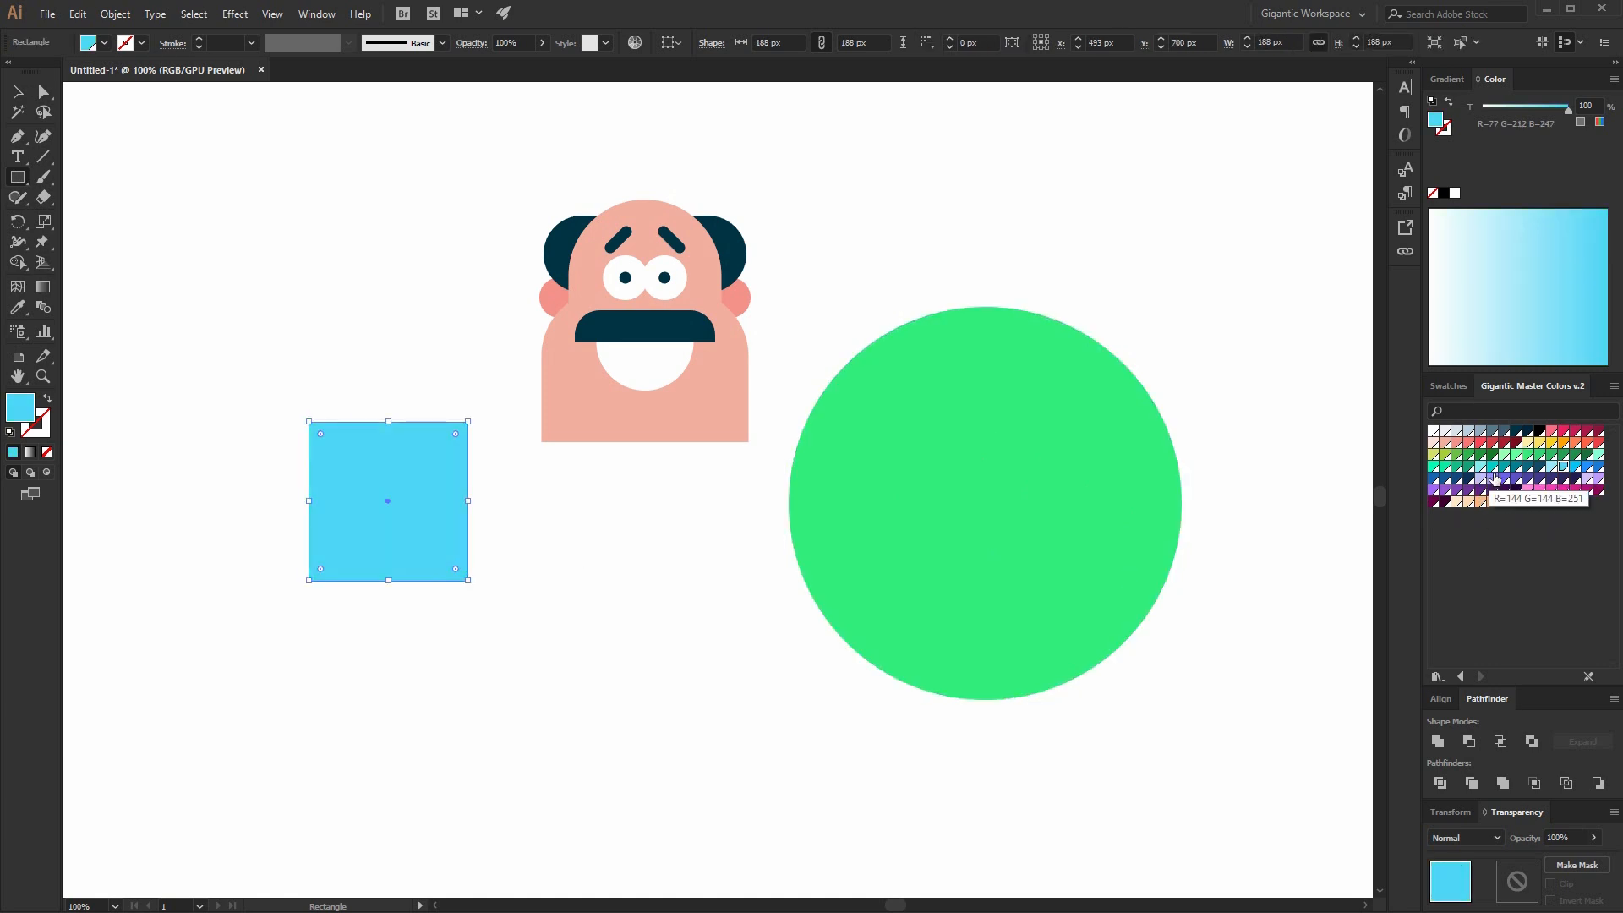
pyautogui.click(1555, 496)
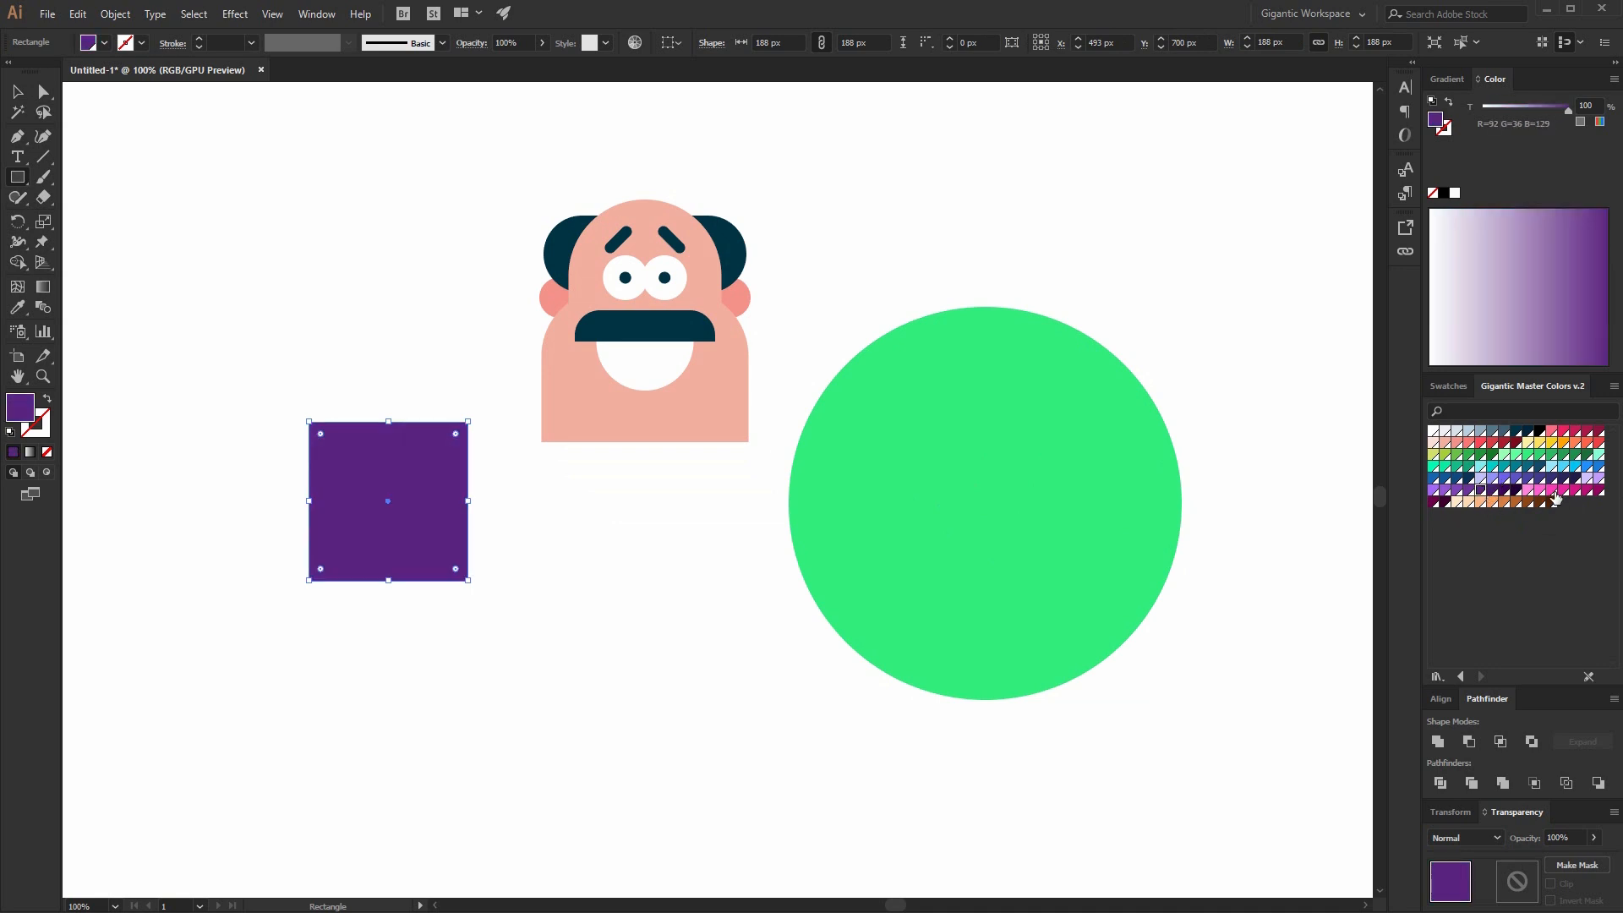
pyautogui.click(1551, 496)
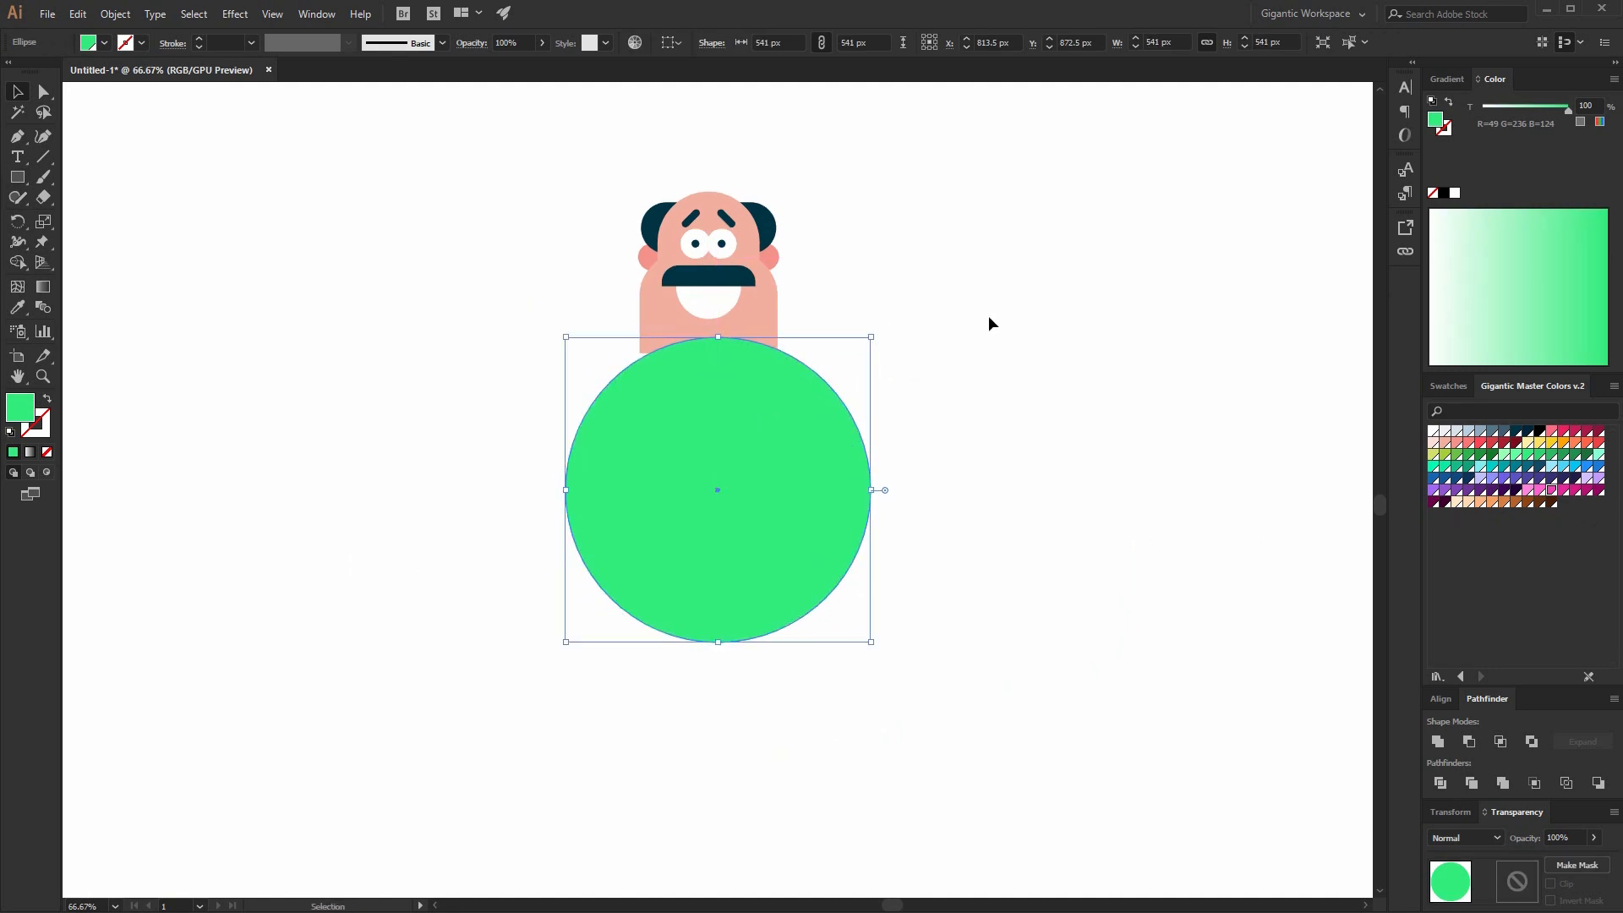
pyautogui.moveTo(630, 333); pyautogui.dragTo(784, 383)
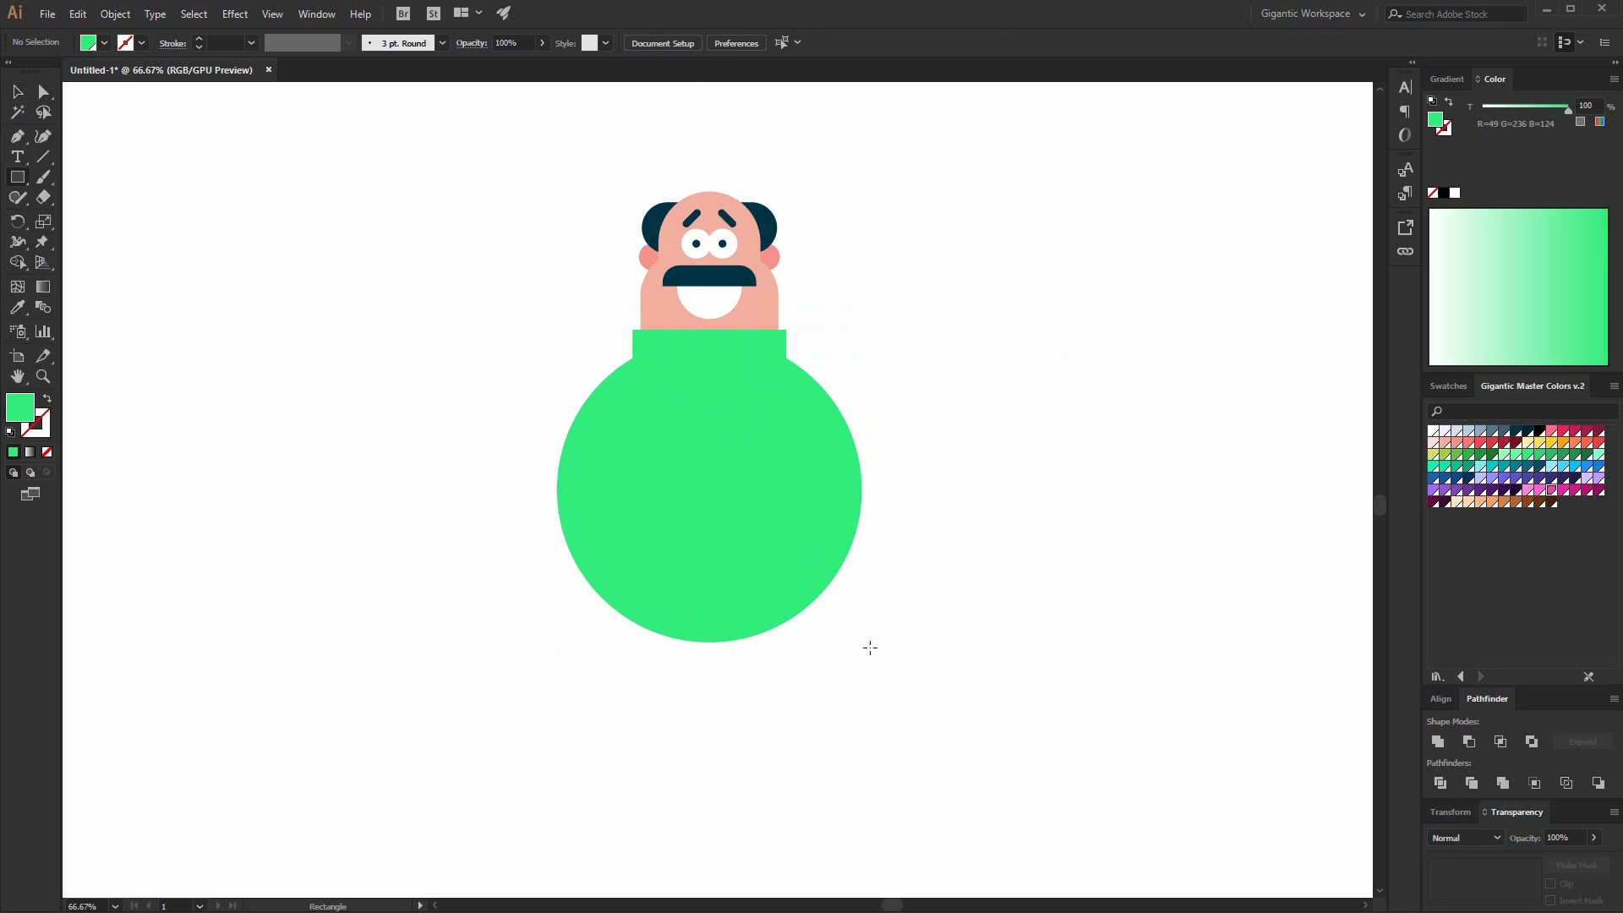
# Cut the shirt bottom with a rectangle and fill it pink as the pants.
pyautogui.moveTo(488, 535); pyautogui.dragTo(891, 661)
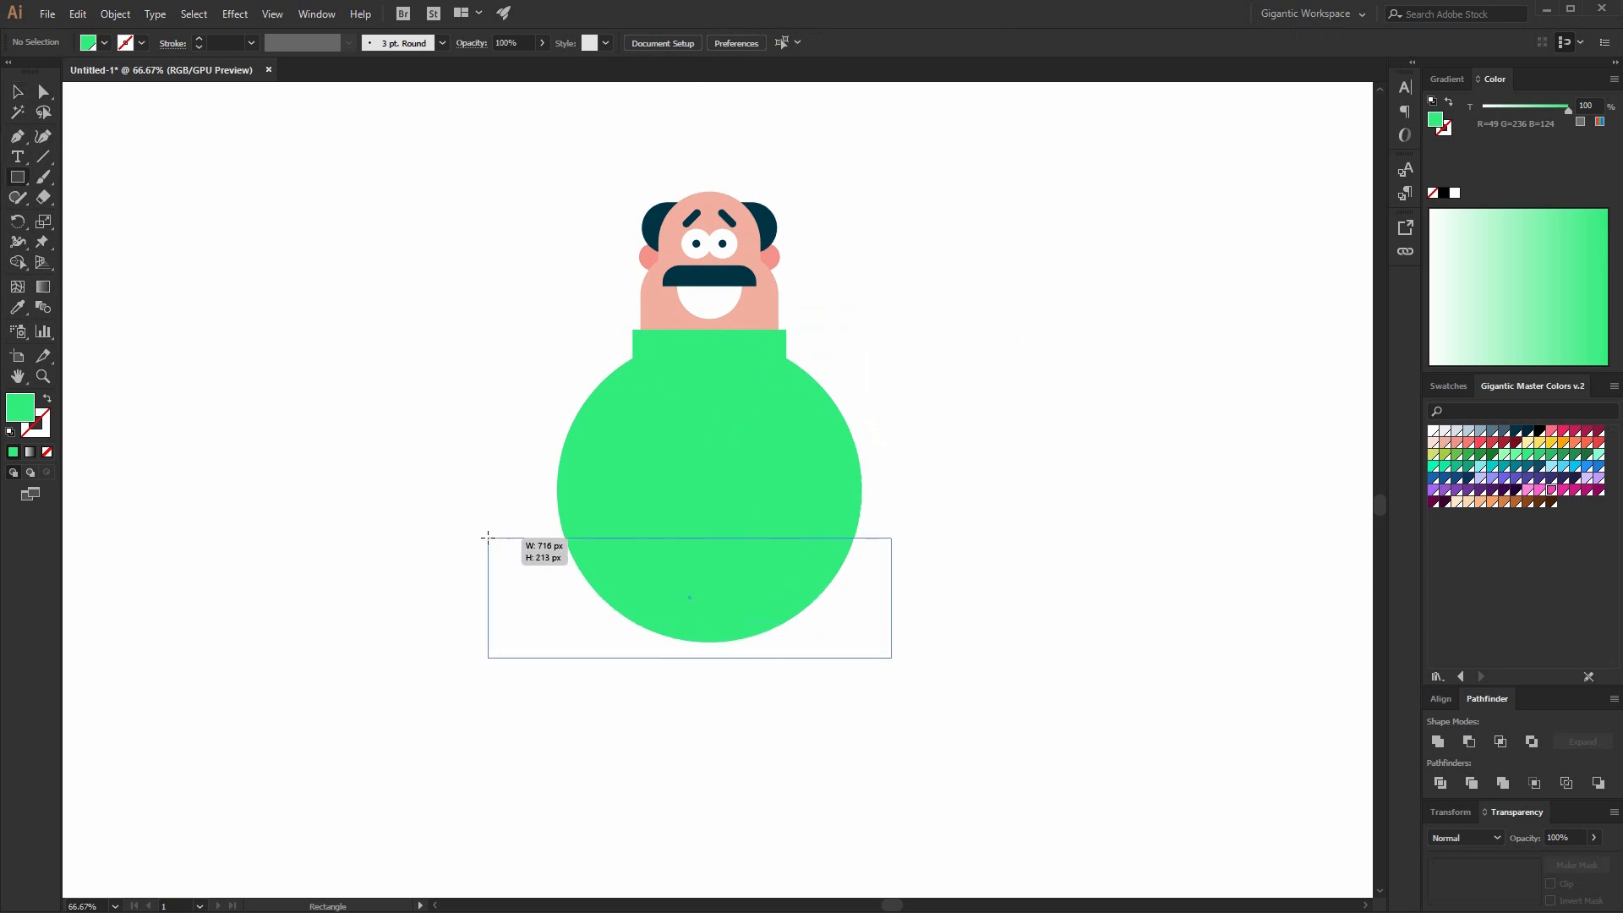
pyautogui.moveTo(487, 536); pyautogui.dragTo(891, 659)
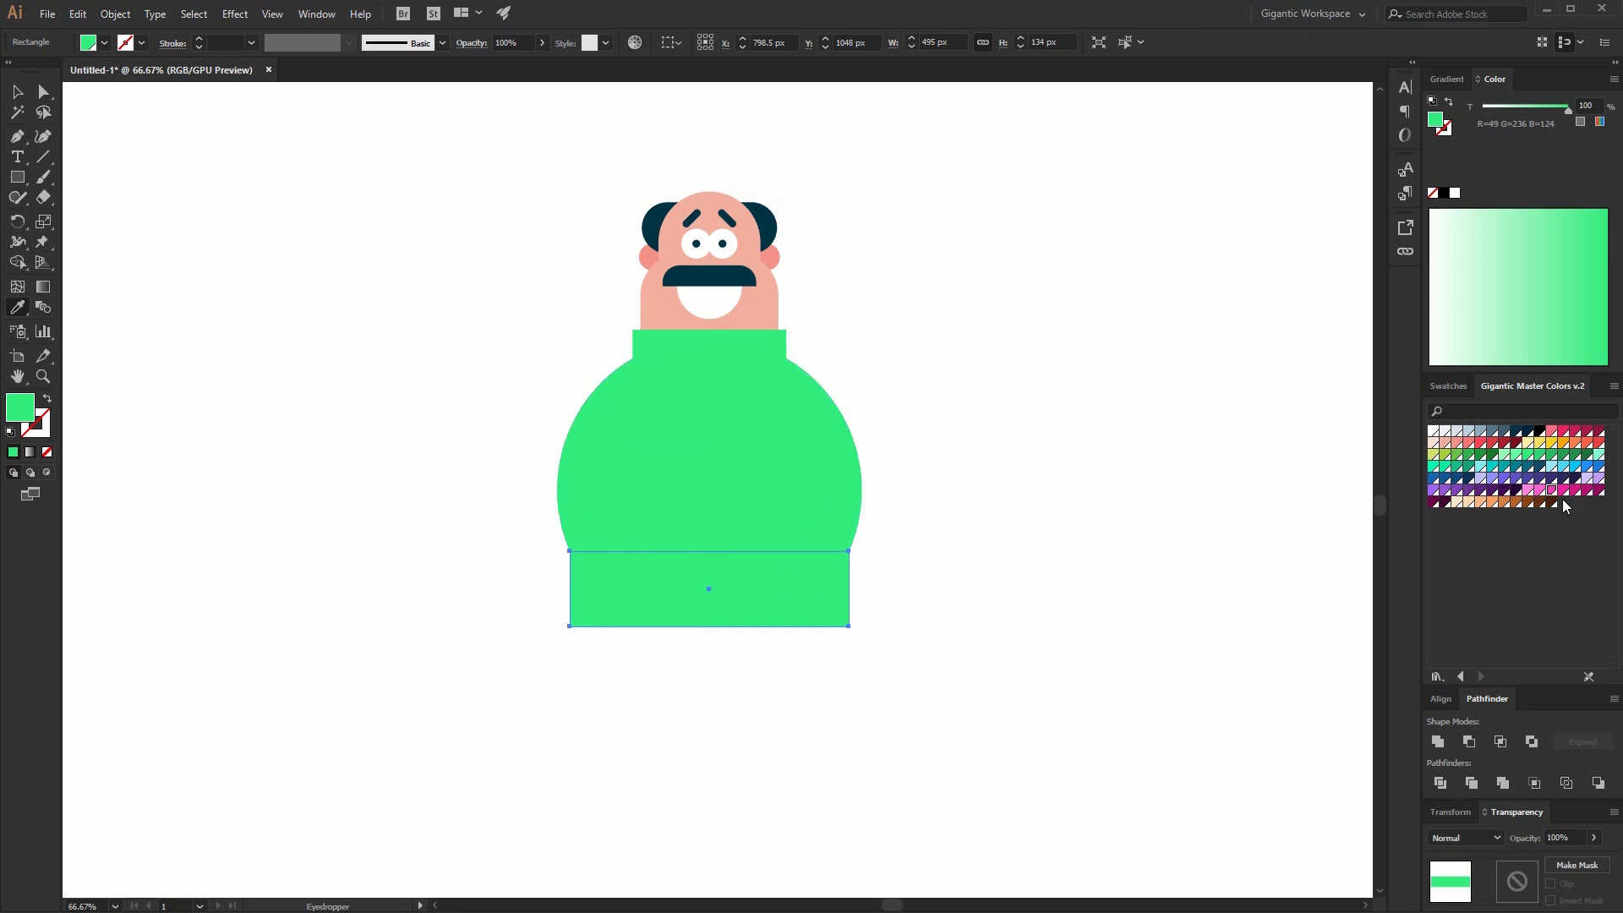
pyautogui.click(1546, 504)
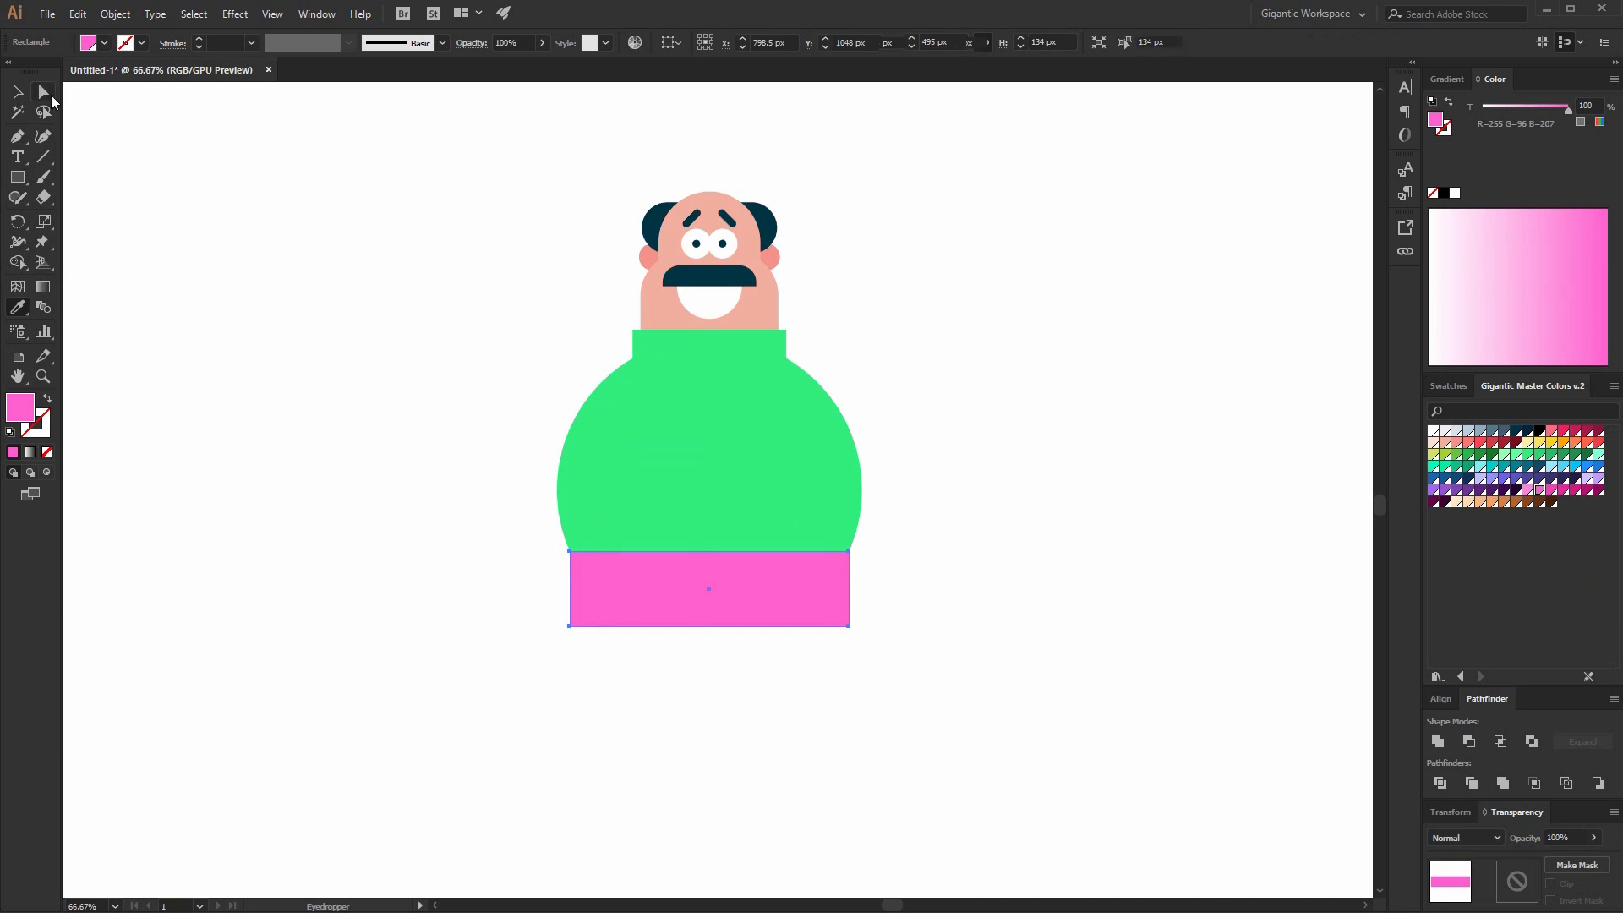
# Extend the pants' bottom edge and round its lower corner with Direct Selection.
pyautogui.click(17, 91)
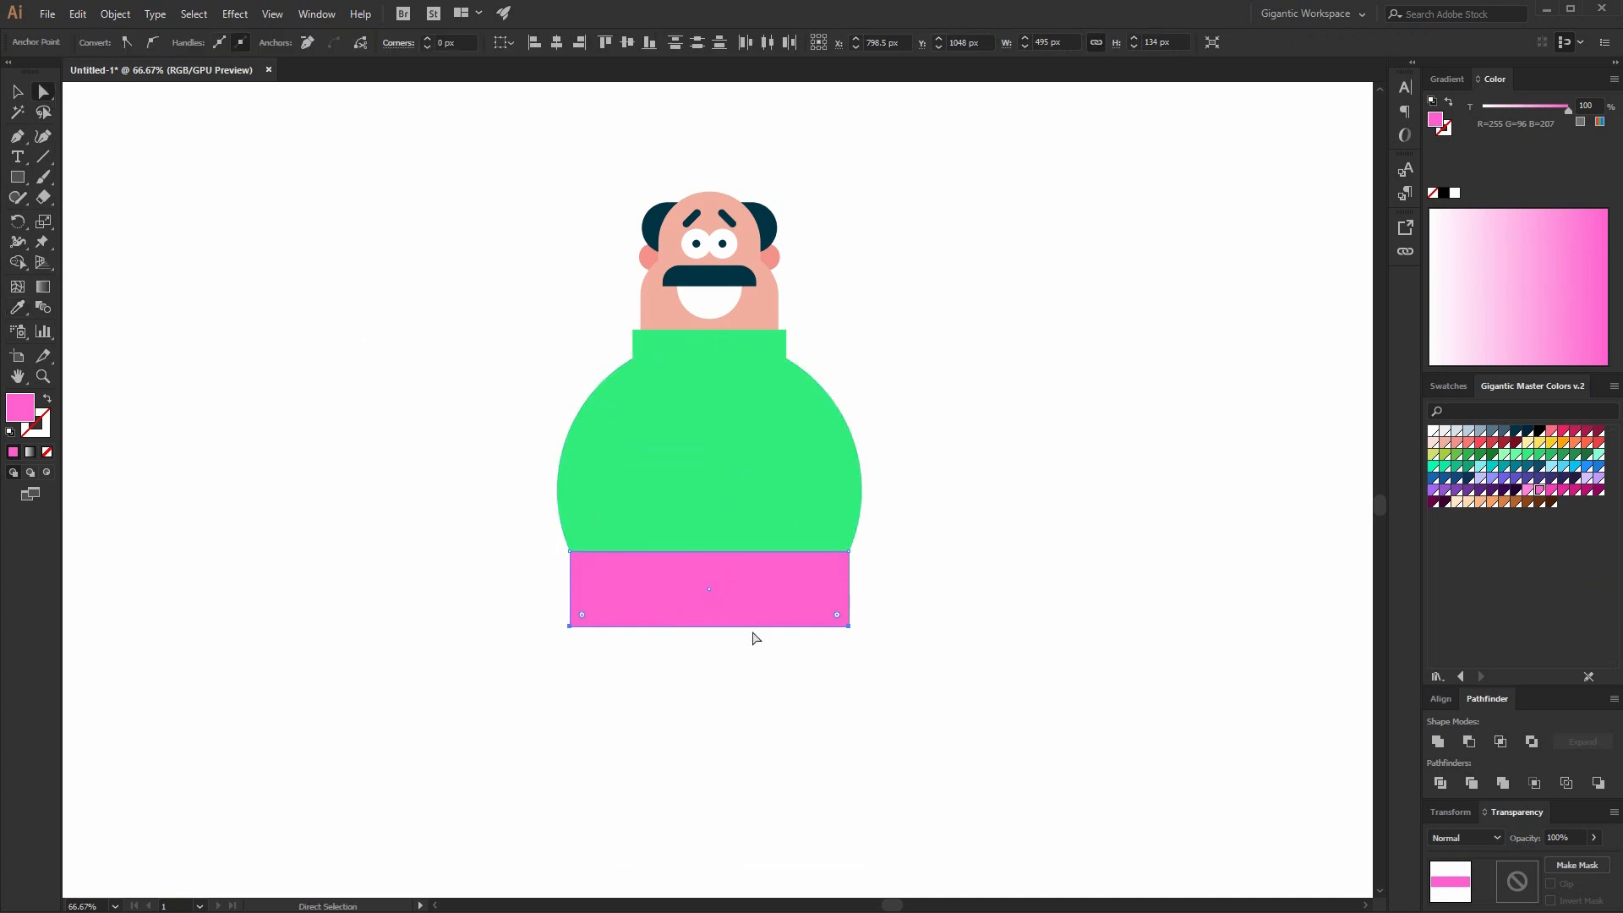
pyautogui.moveTo(708, 614); pyautogui.dragTo(708, 626)
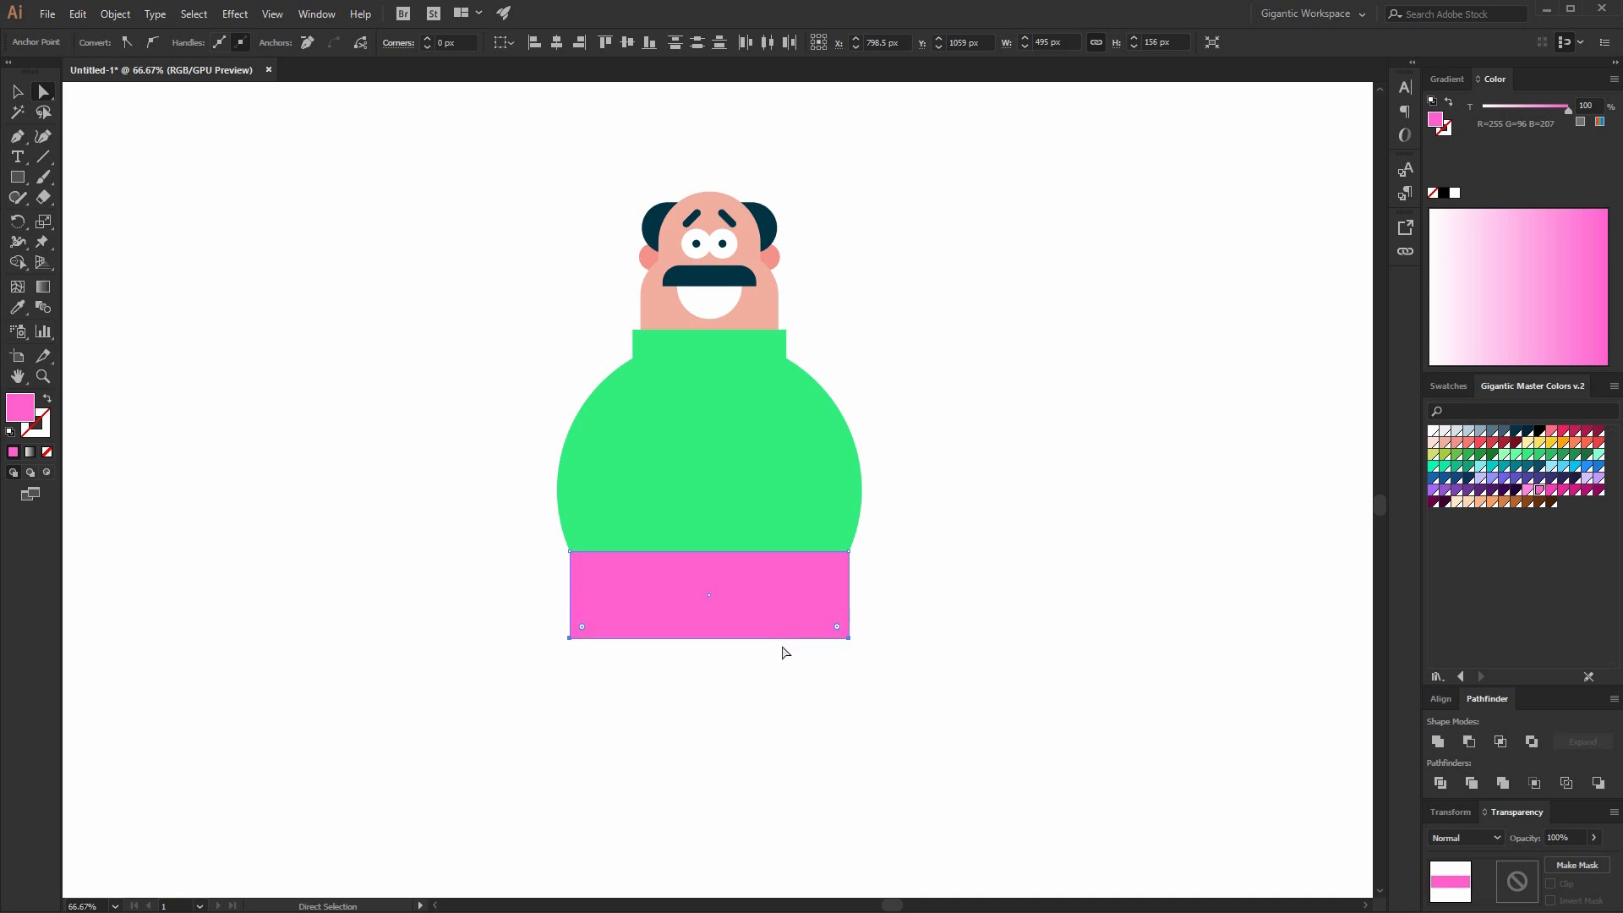
pyautogui.click(840, 626)
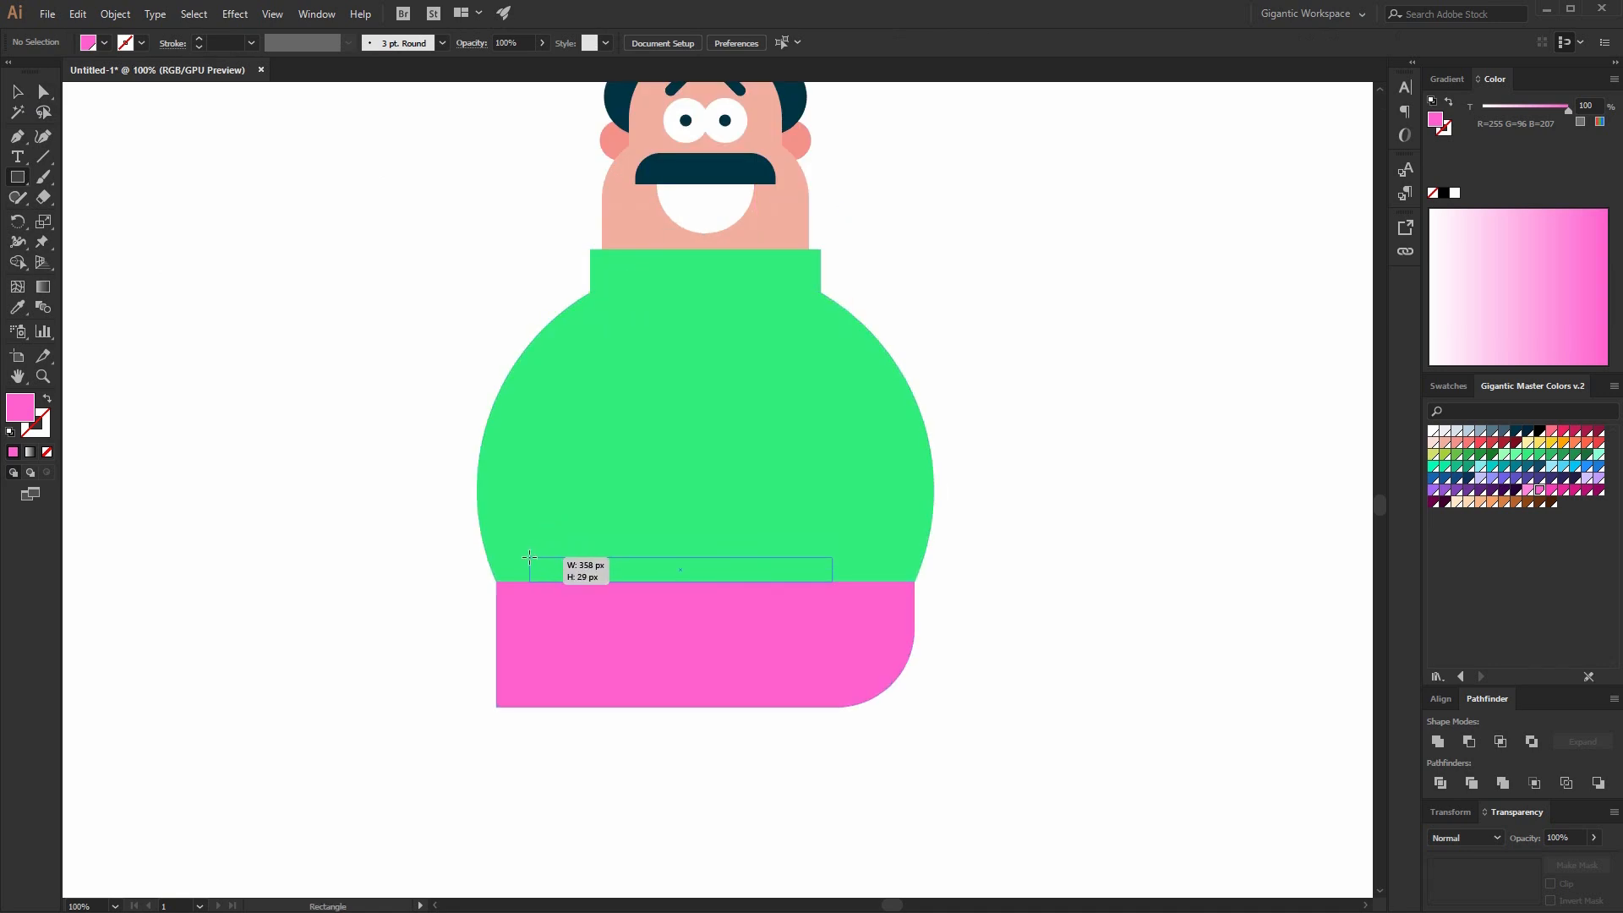
# Add an off-white keyboard strip across the waist and position it.
pyautogui.moveTo(529, 554); pyautogui.dragTo(832, 579)
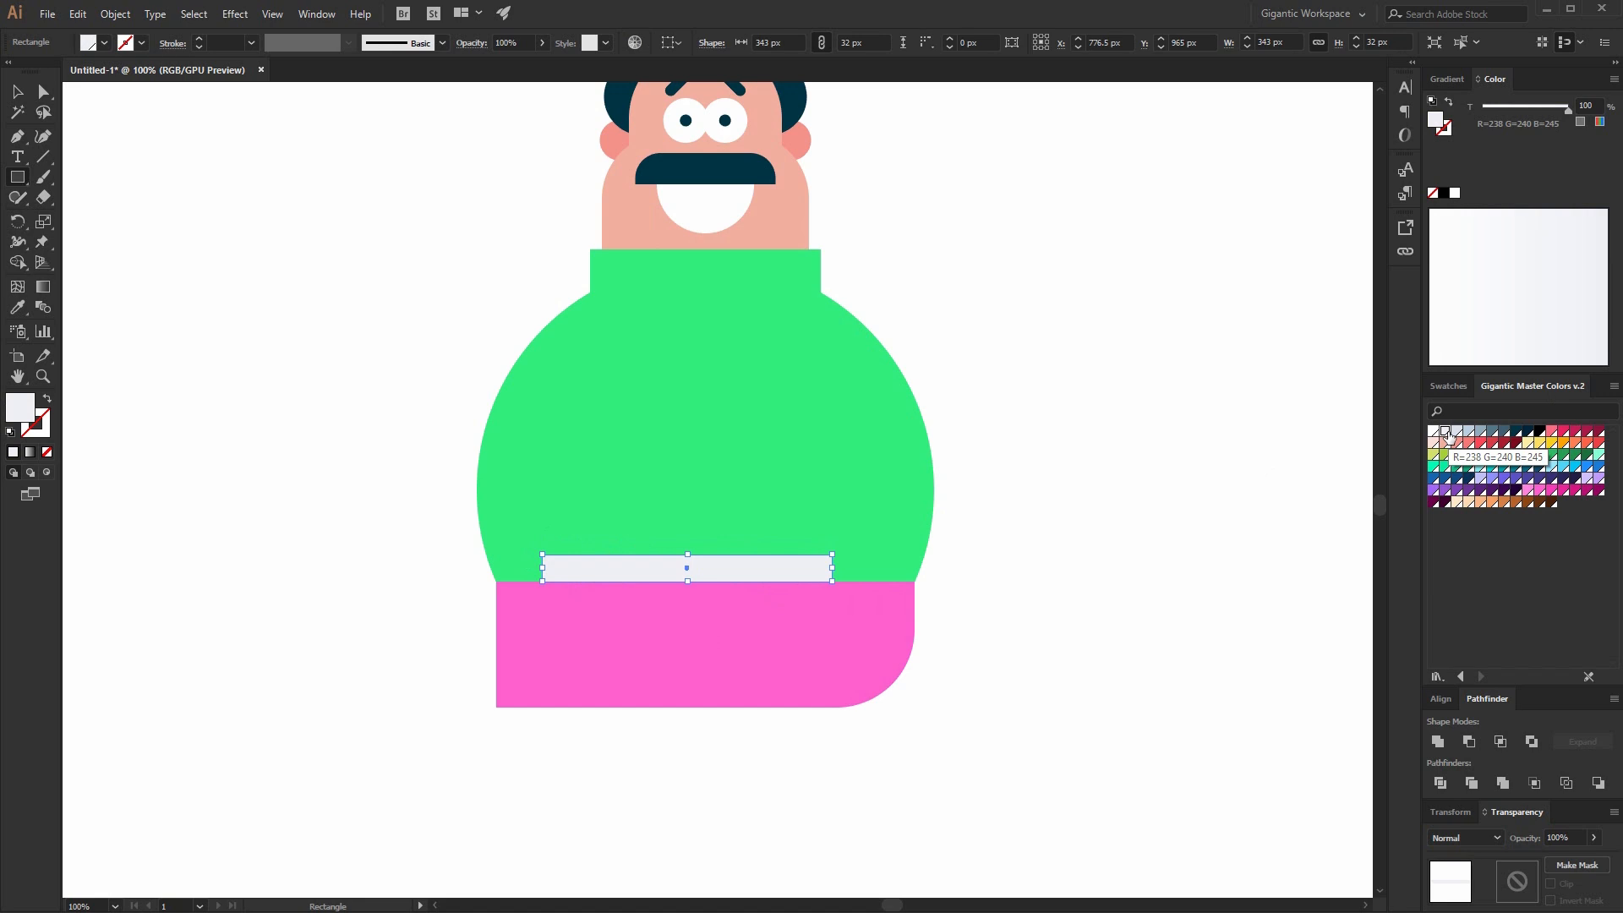
pyautogui.click(42, 91)
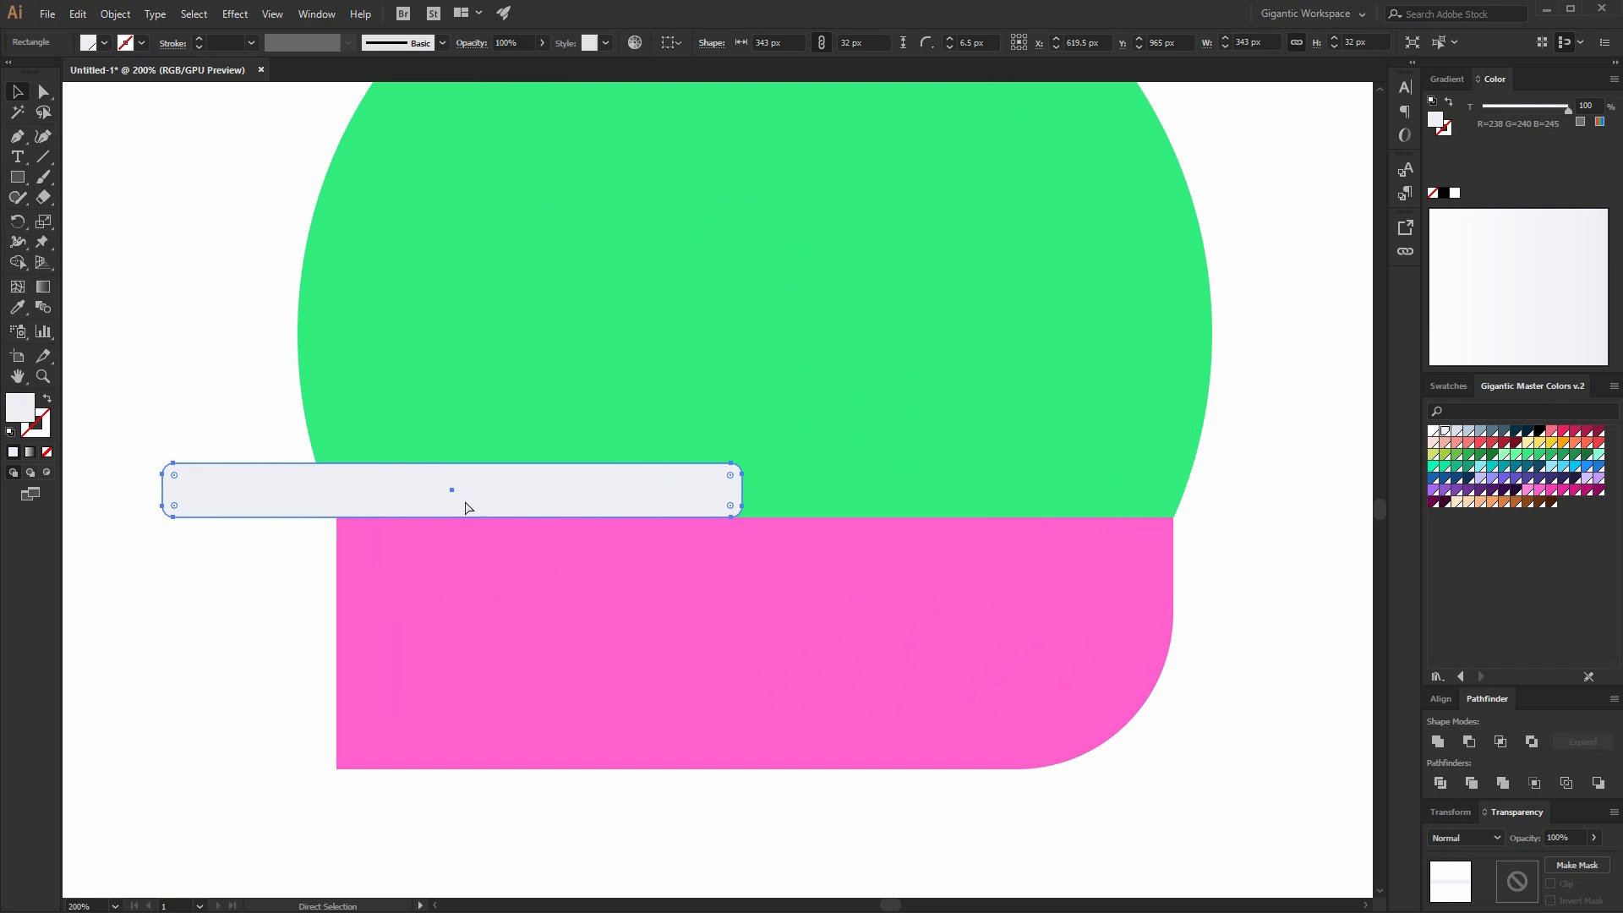
pyautogui.moveTo(450, 491); pyautogui.dragTo(703, 491)
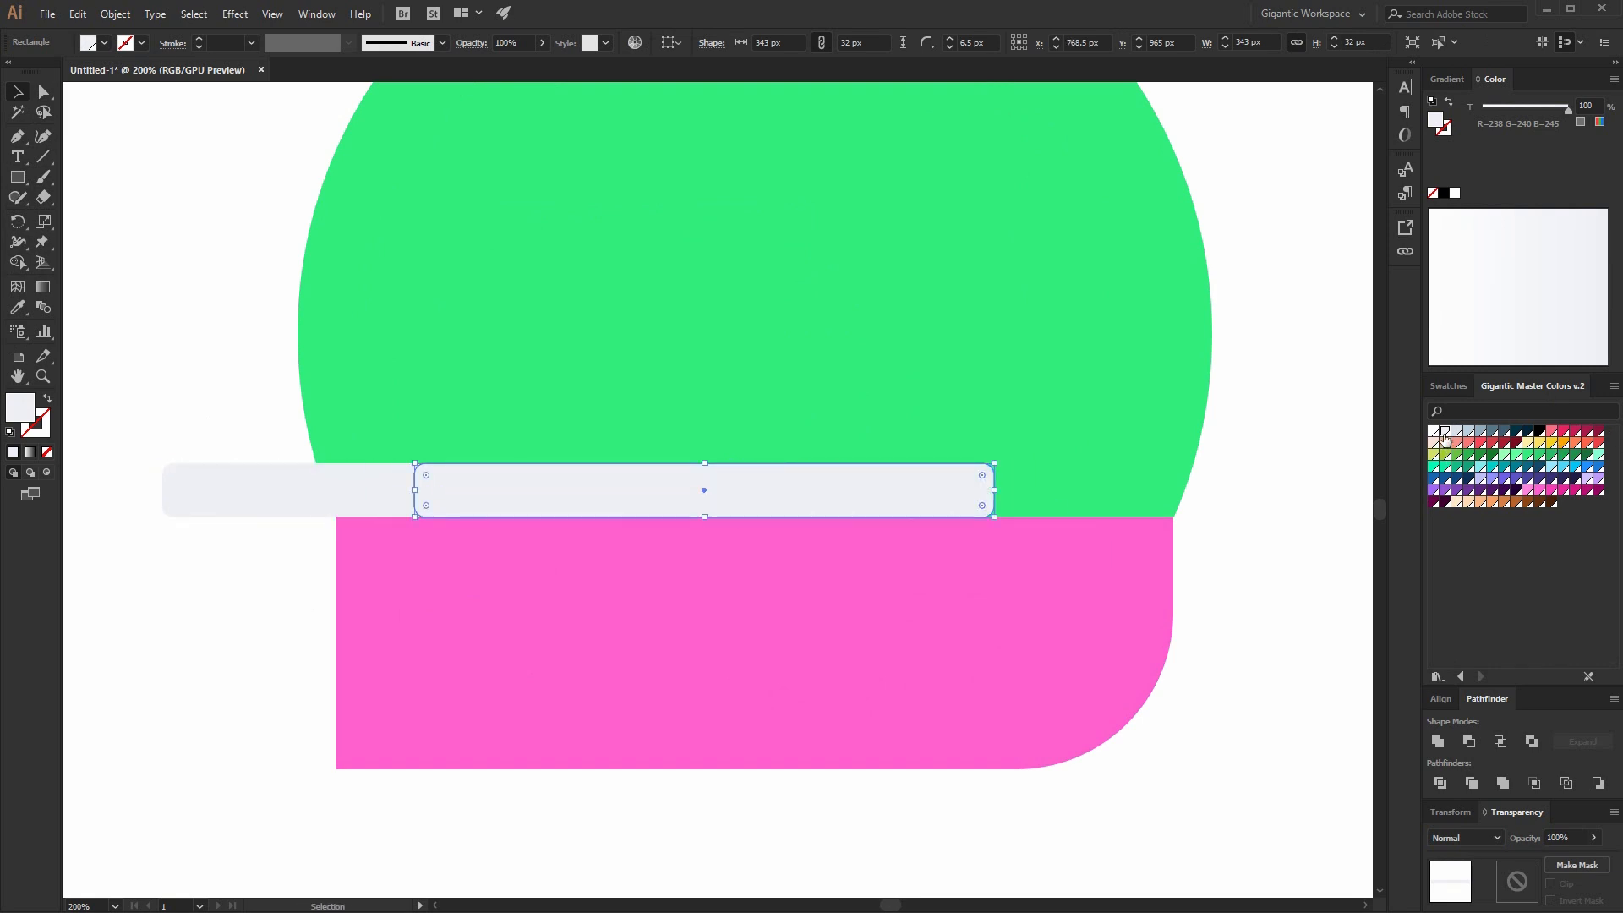
pyautogui.moveTo(703, 490); pyautogui.dragTo(449, 490)
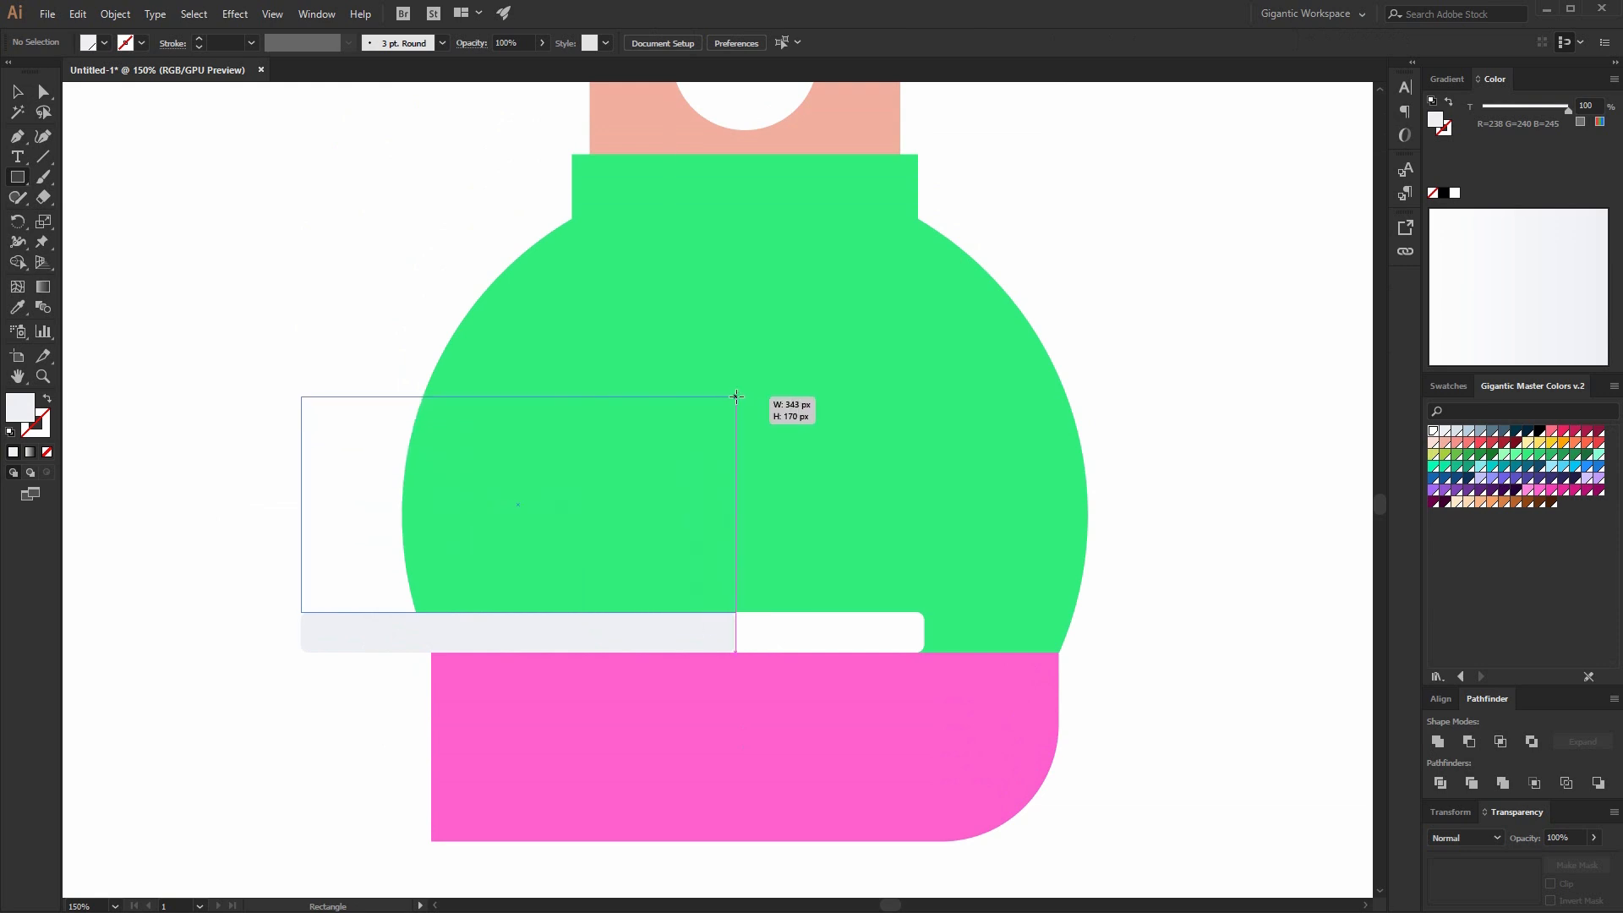
# Draw the white laptop screen with rounded corners and a tall rectangle beside the figure.
pyautogui.moveTo(735, 396); pyautogui.dragTo(735, 358)
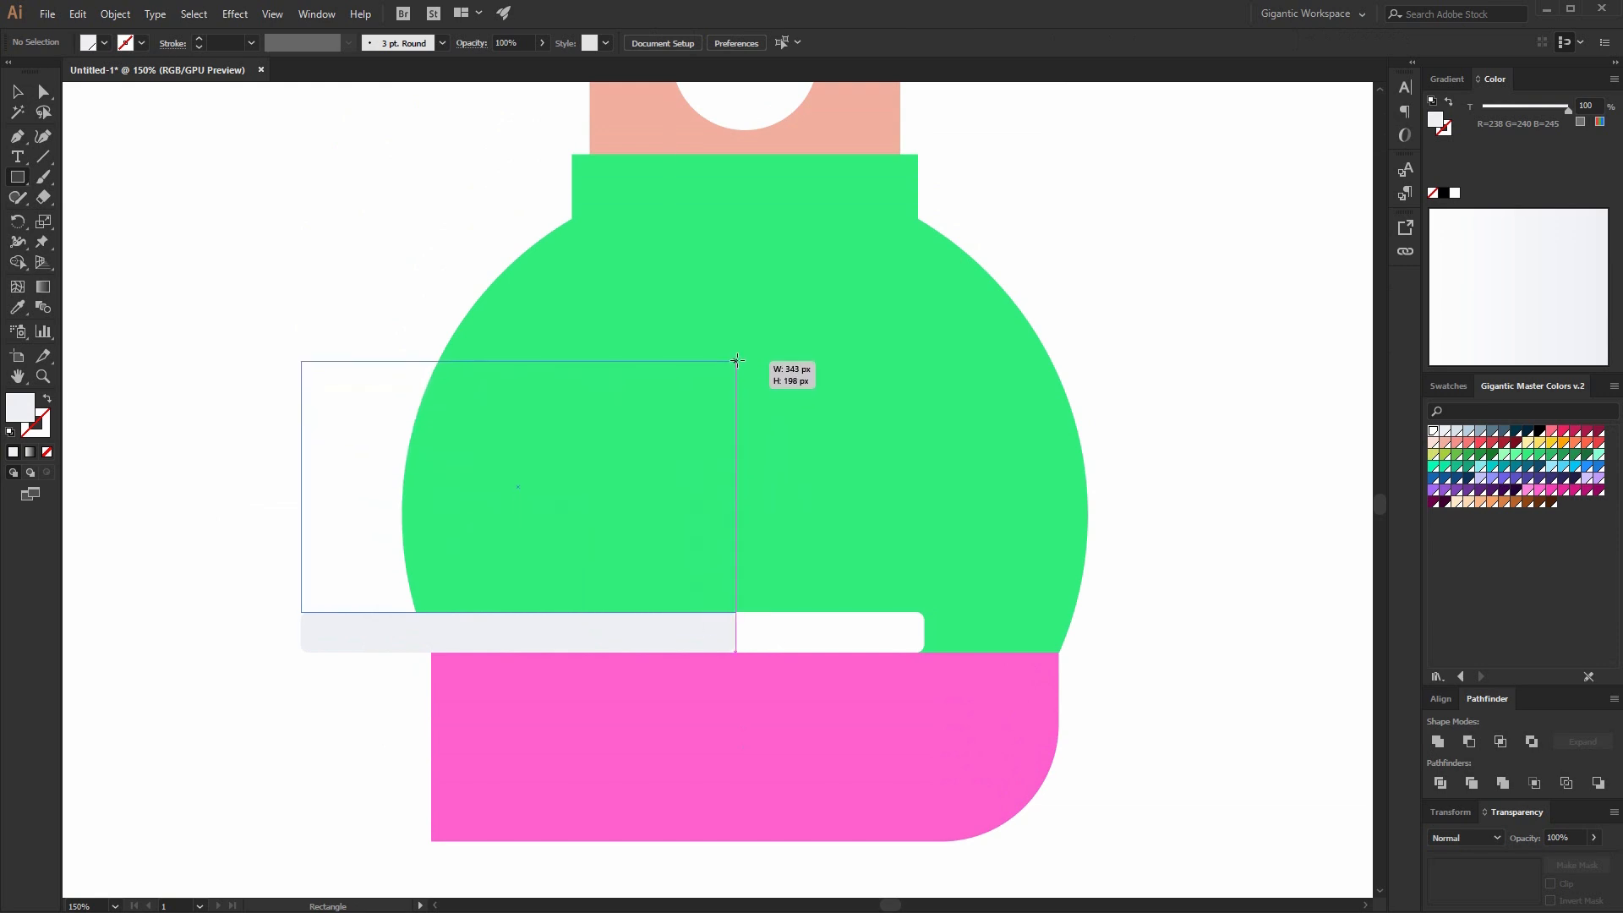
pyautogui.moveTo(301, 362); pyautogui.dragTo(735, 611)
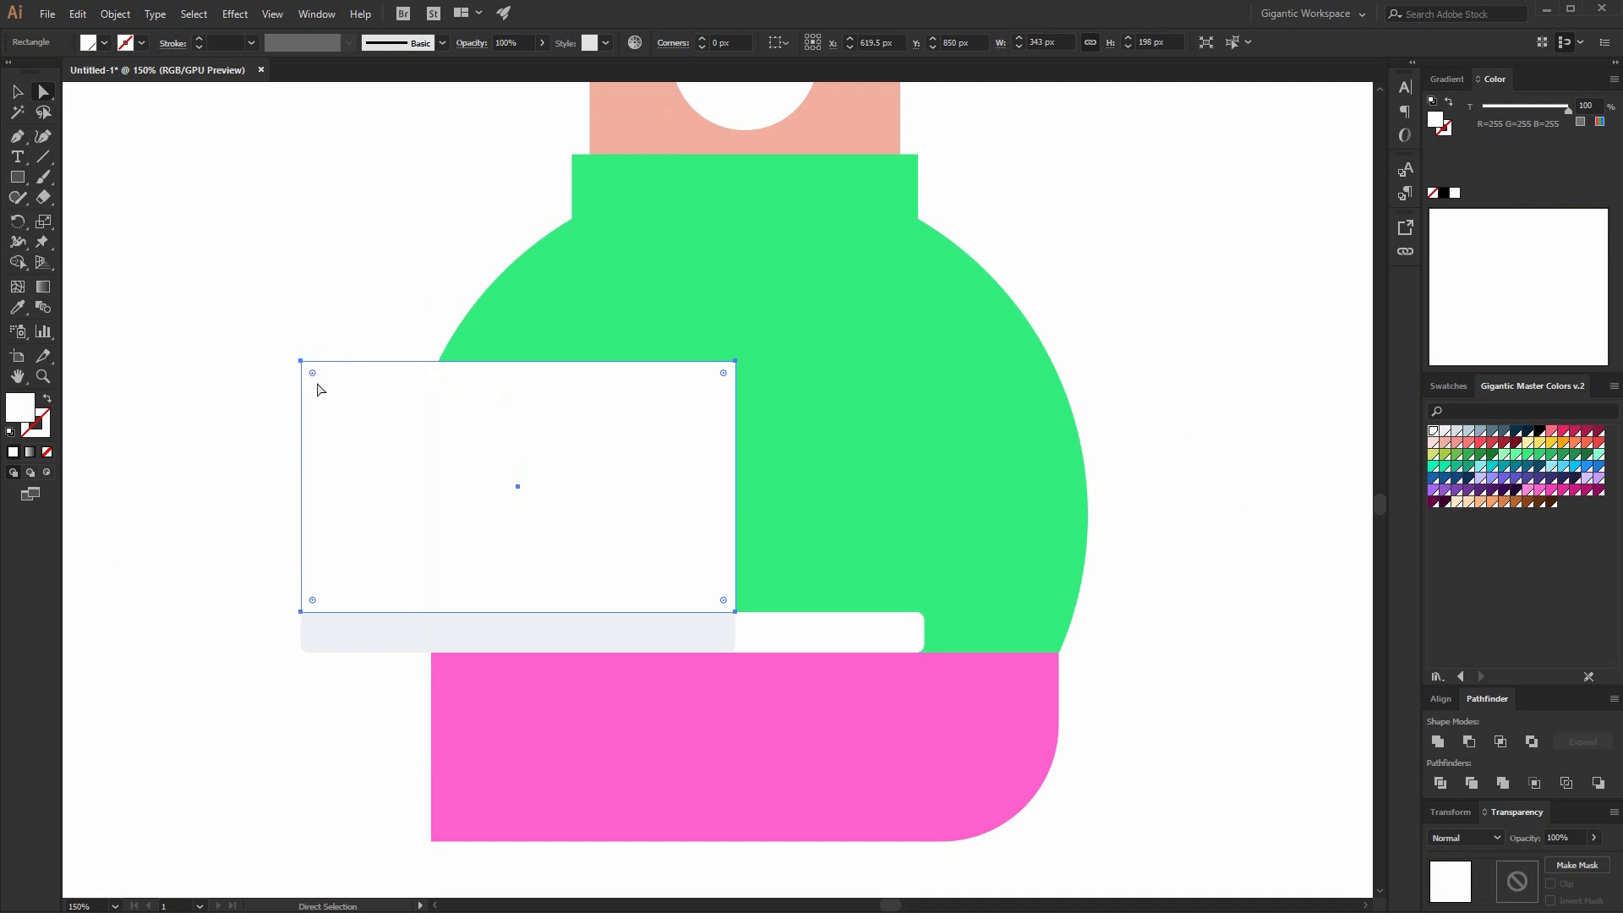
pyautogui.moveTo(313, 371); pyautogui.dragTo(331, 390)
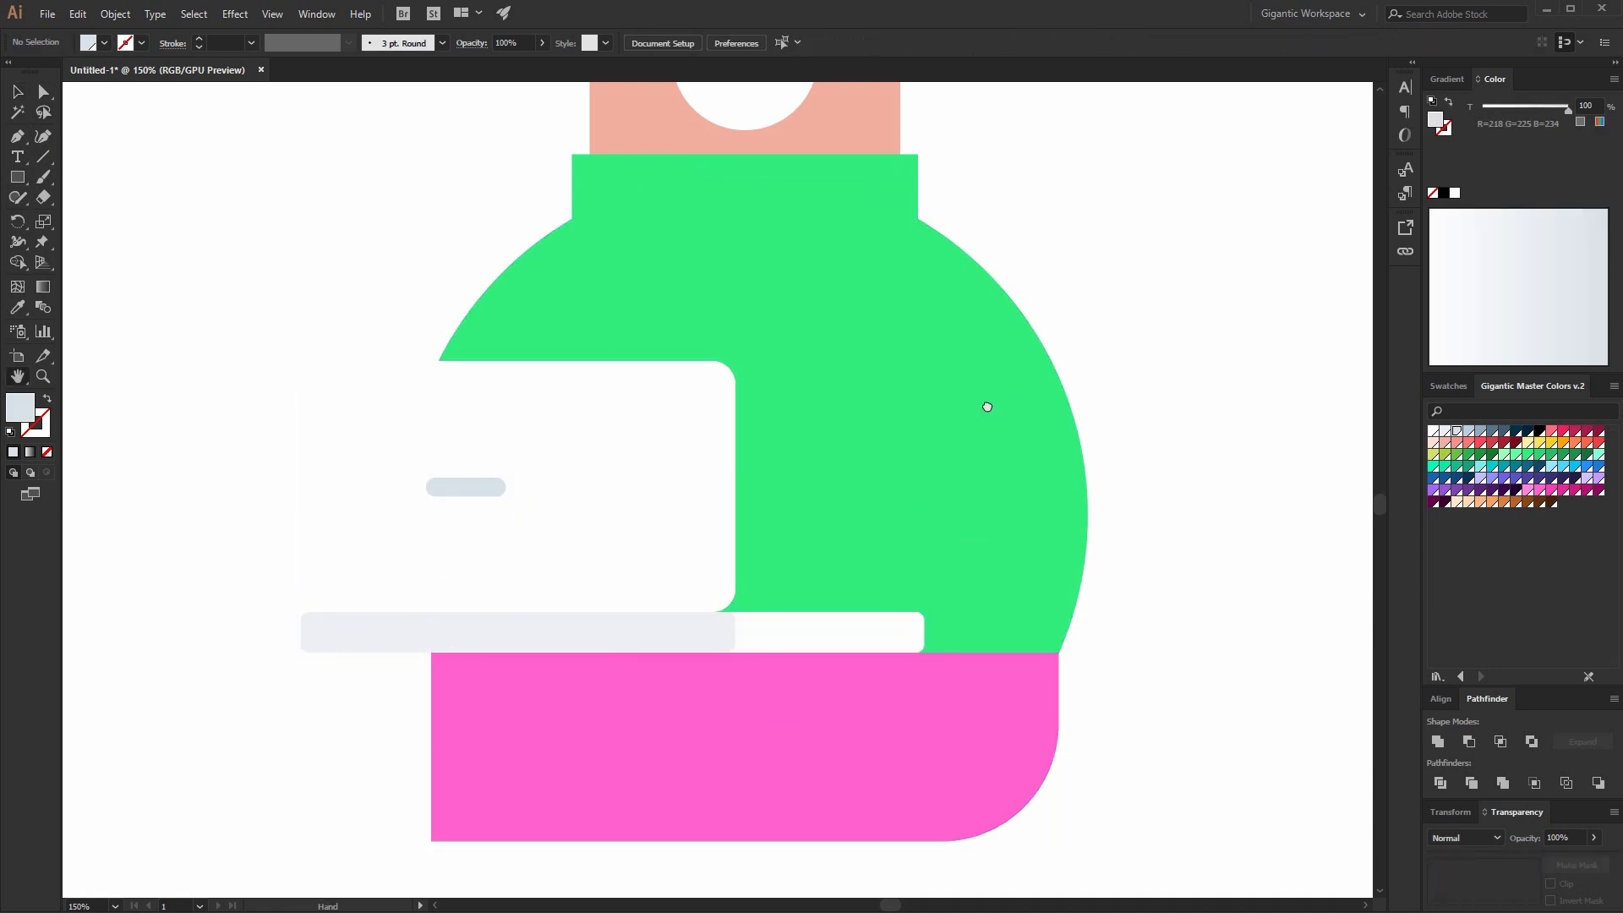
pyautogui.moveTo(986, 407); pyautogui.dragTo(684, 556)
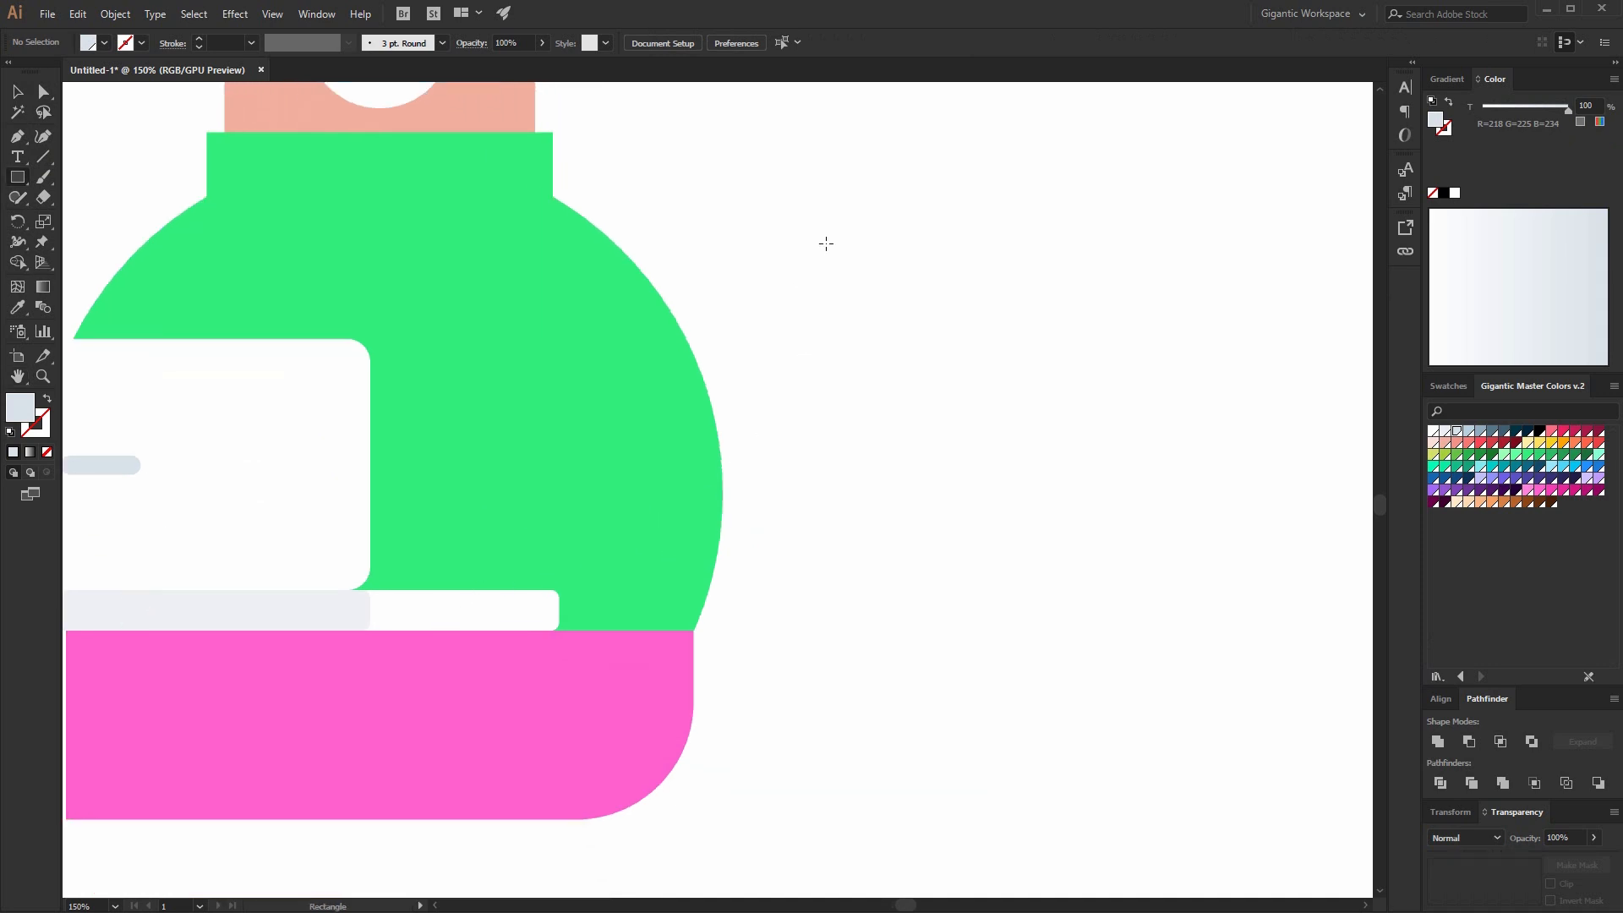
pyautogui.moveTo(852, 213); pyautogui.dragTo(1055, 583)
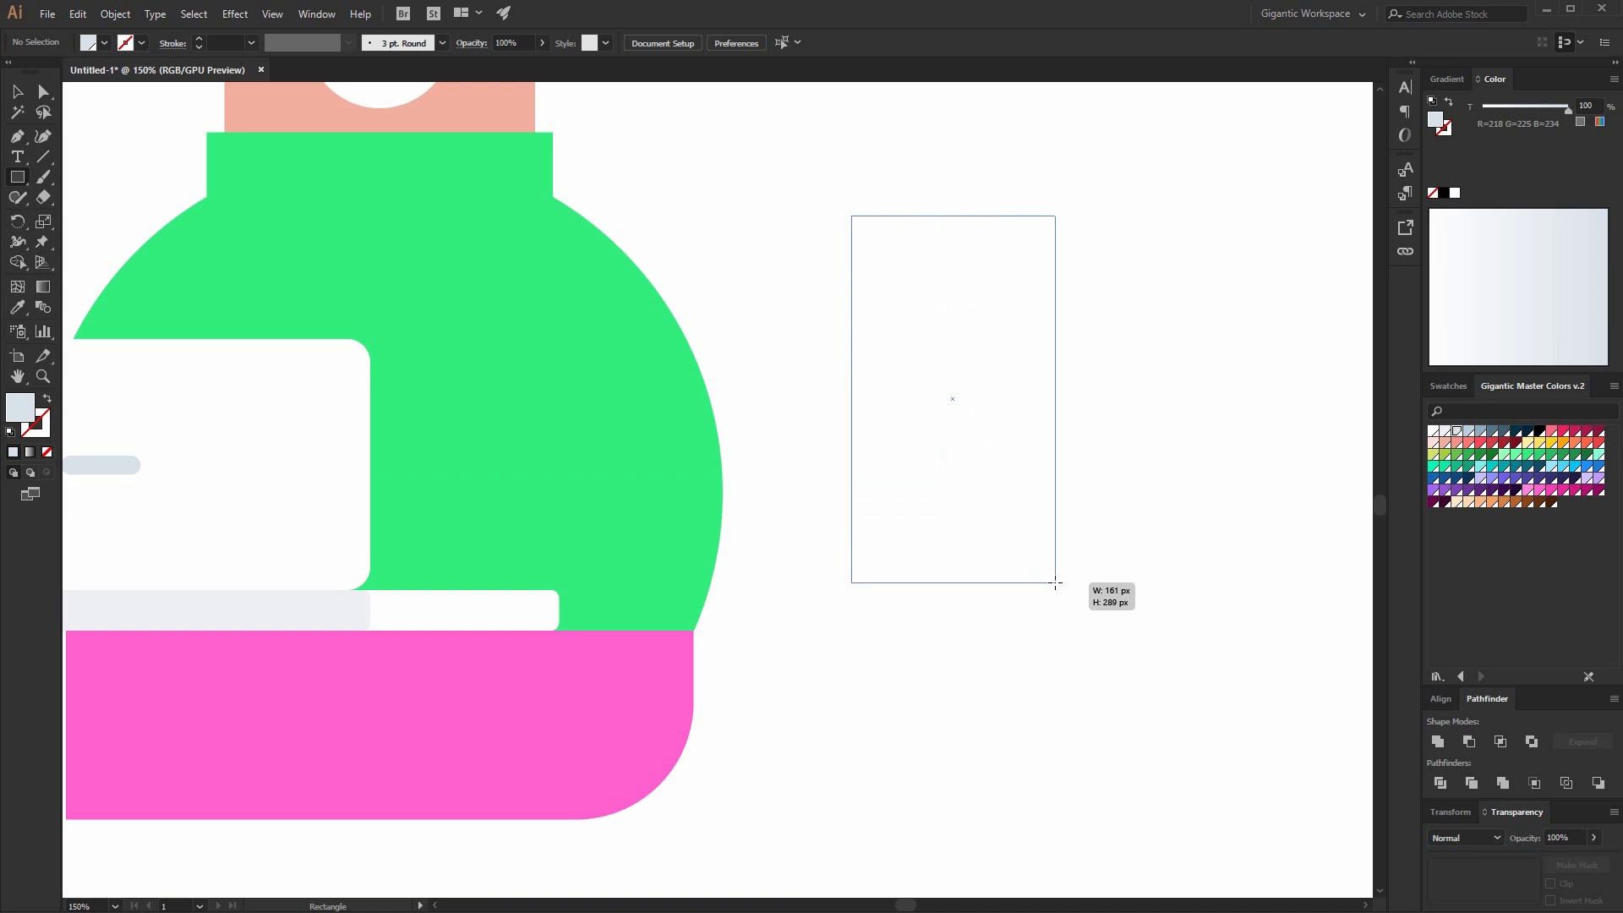
# Shape a salmon-pink rounded forearm behind the sleeve, then mirror and size a second one onto the laptop.
pyautogui.moveTo(849, 215); pyautogui.dragTo(1055, 579)
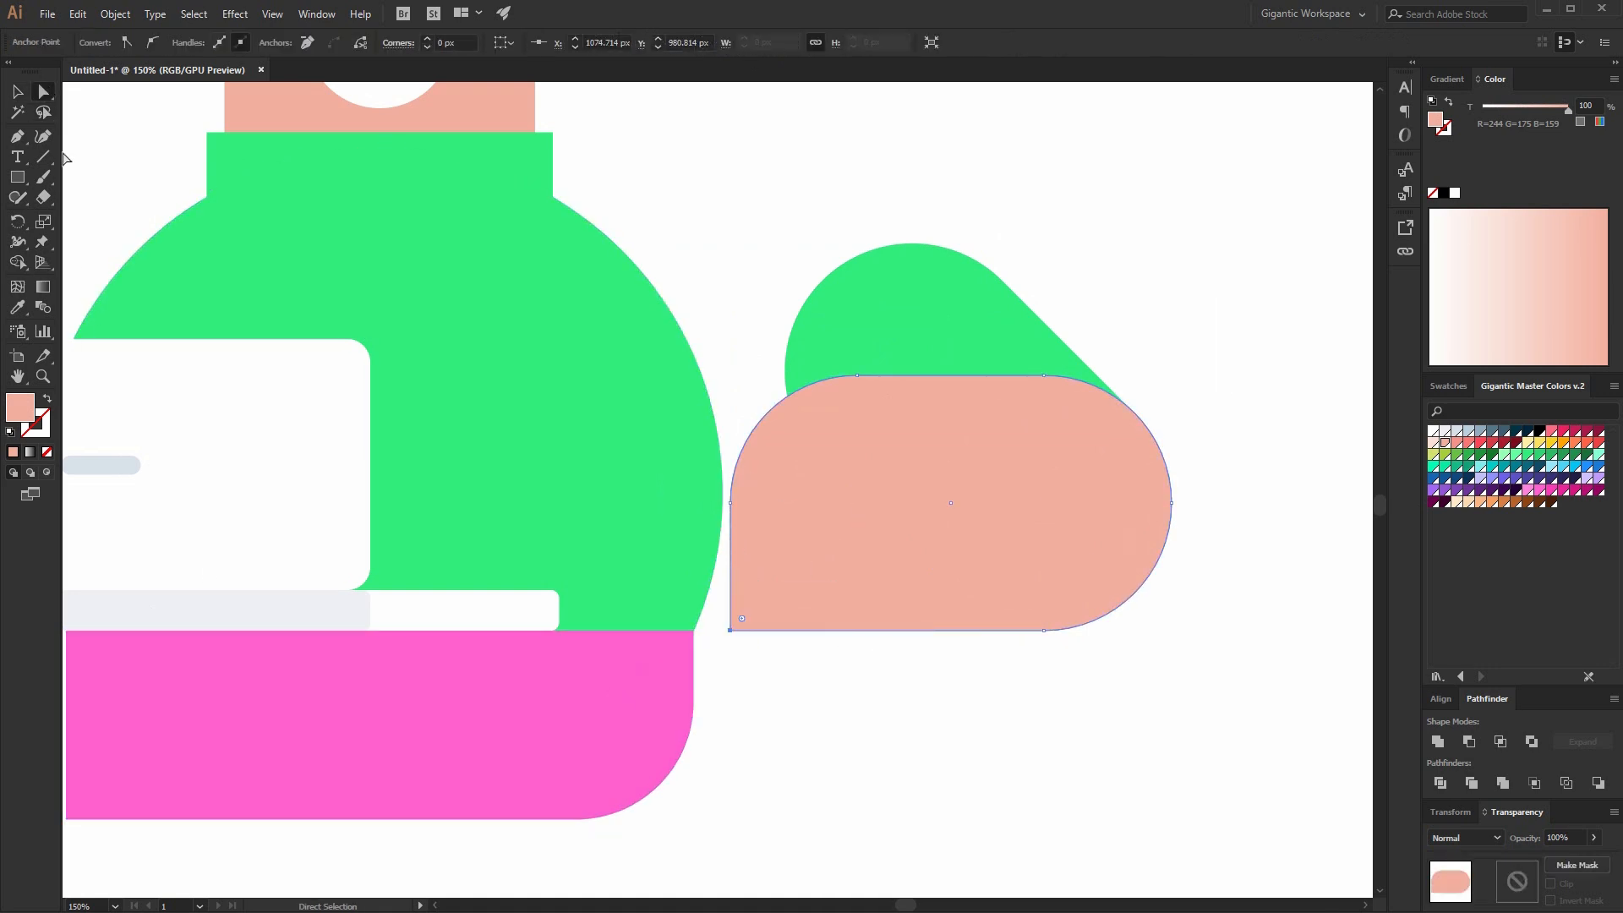
pyautogui.moveTo(948, 502); pyautogui.dragTo(652, 522)
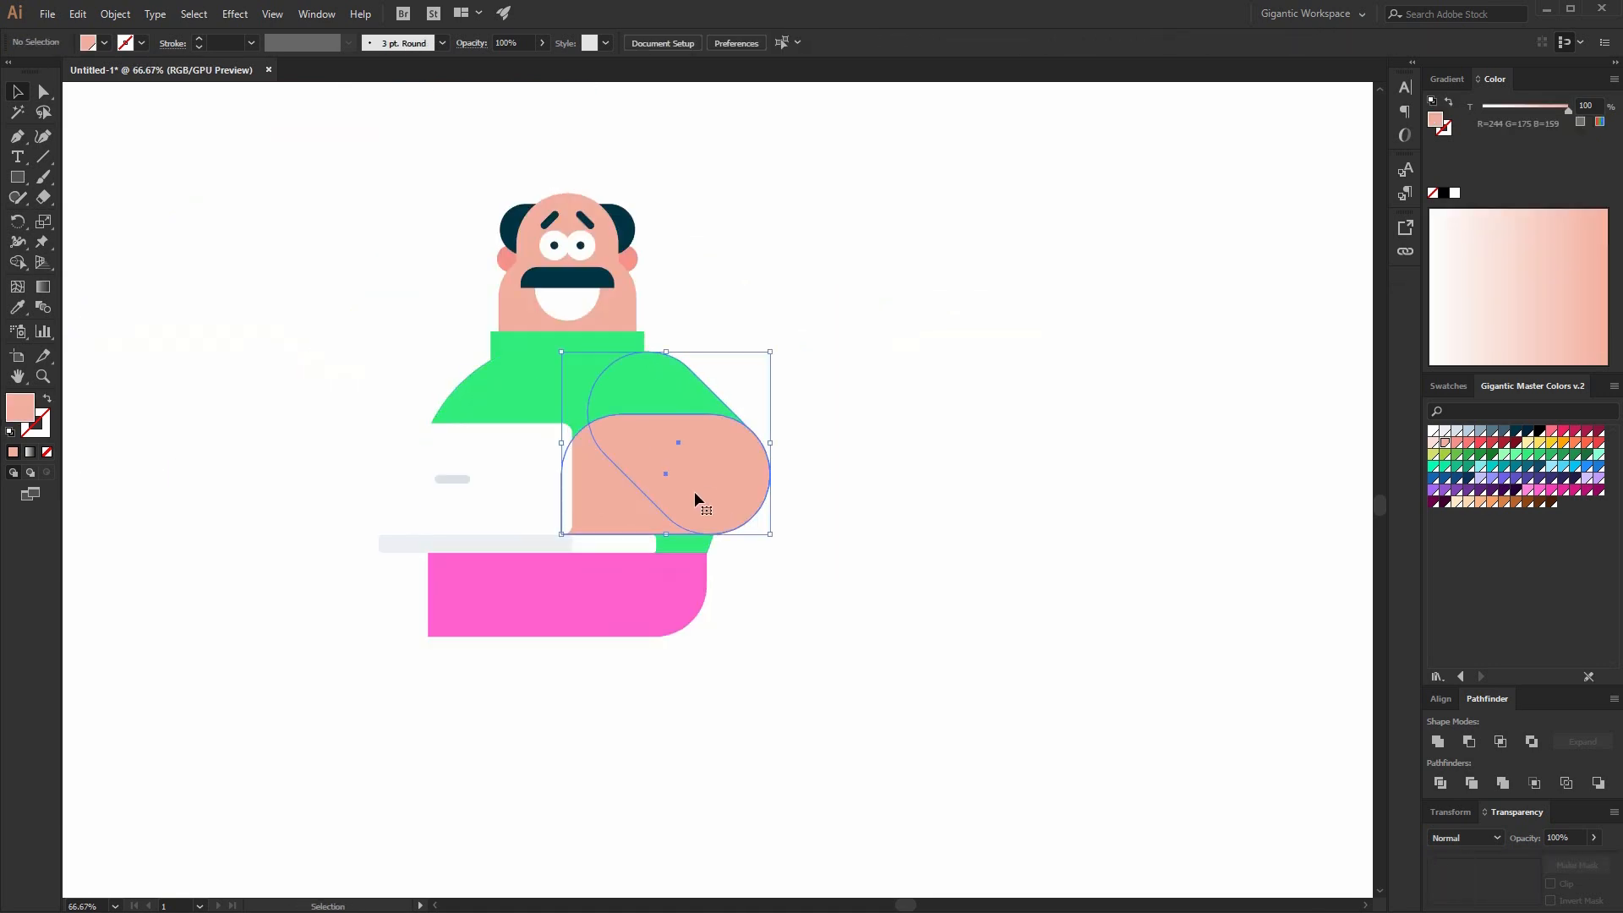
pyautogui.rightClick(698, 497)
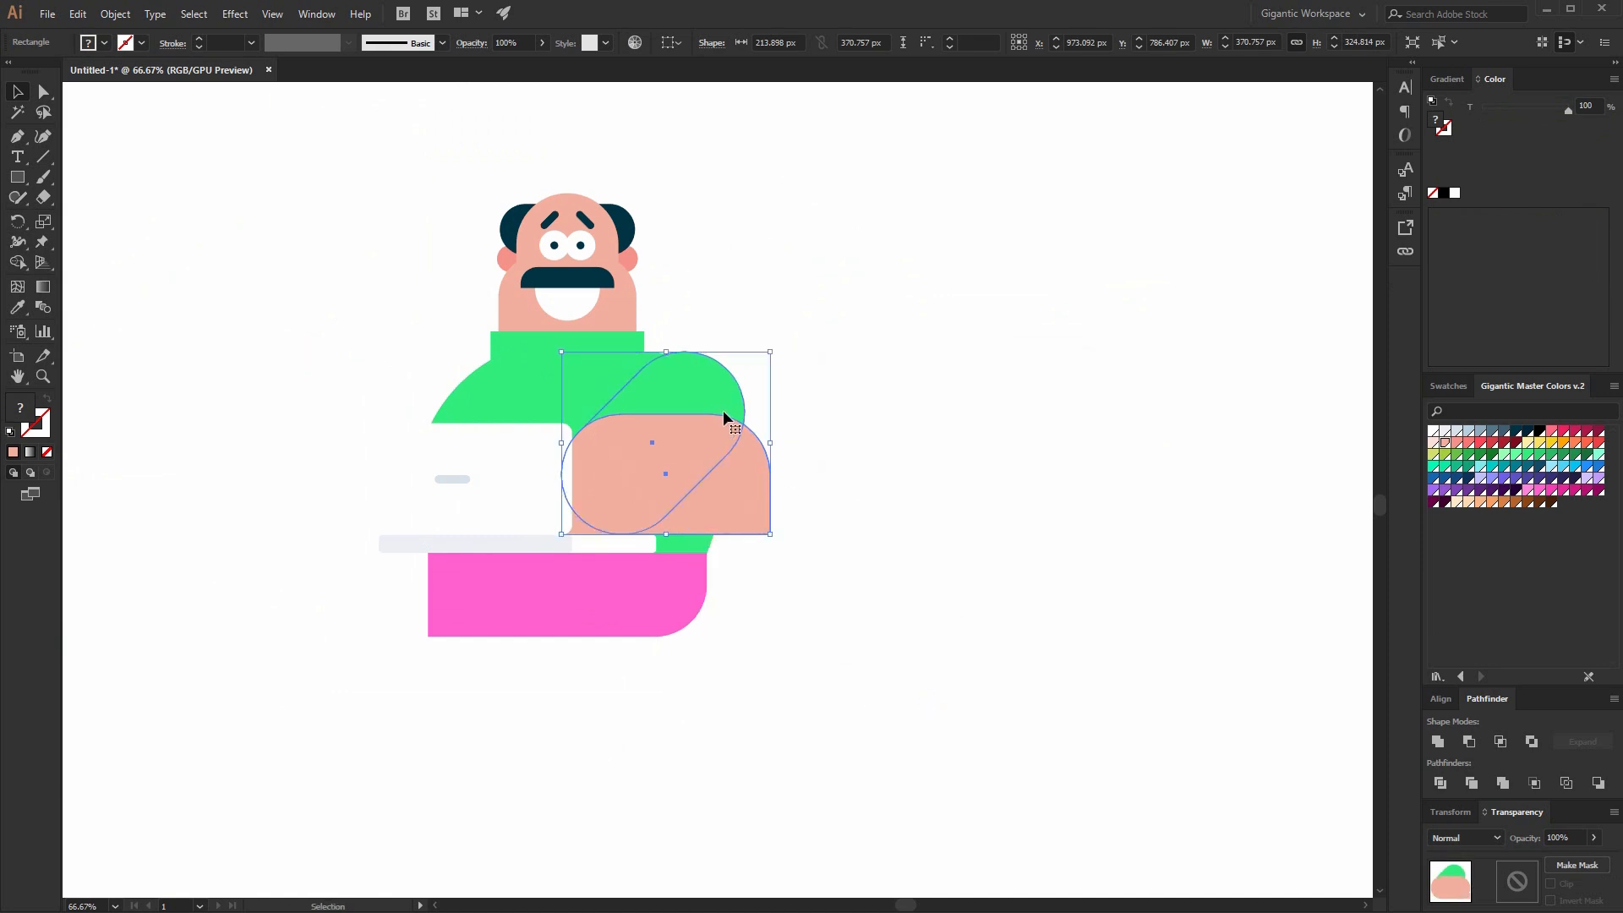
pyautogui.click(1061, 338)
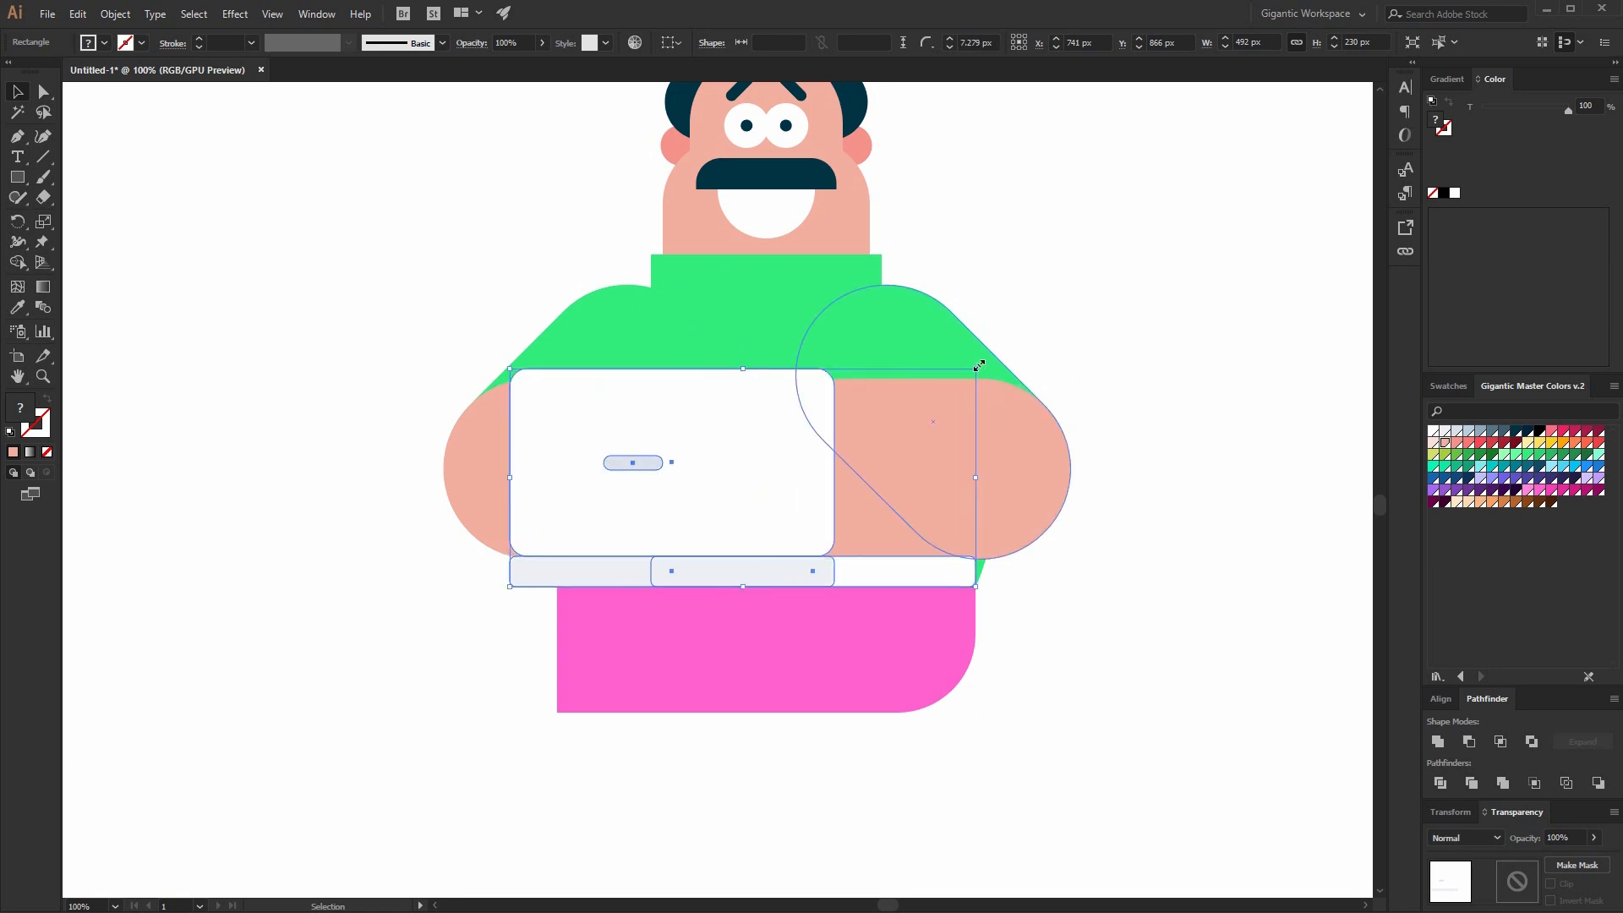
pyautogui.moveTo(974, 476); pyautogui.dragTo(884, 501)
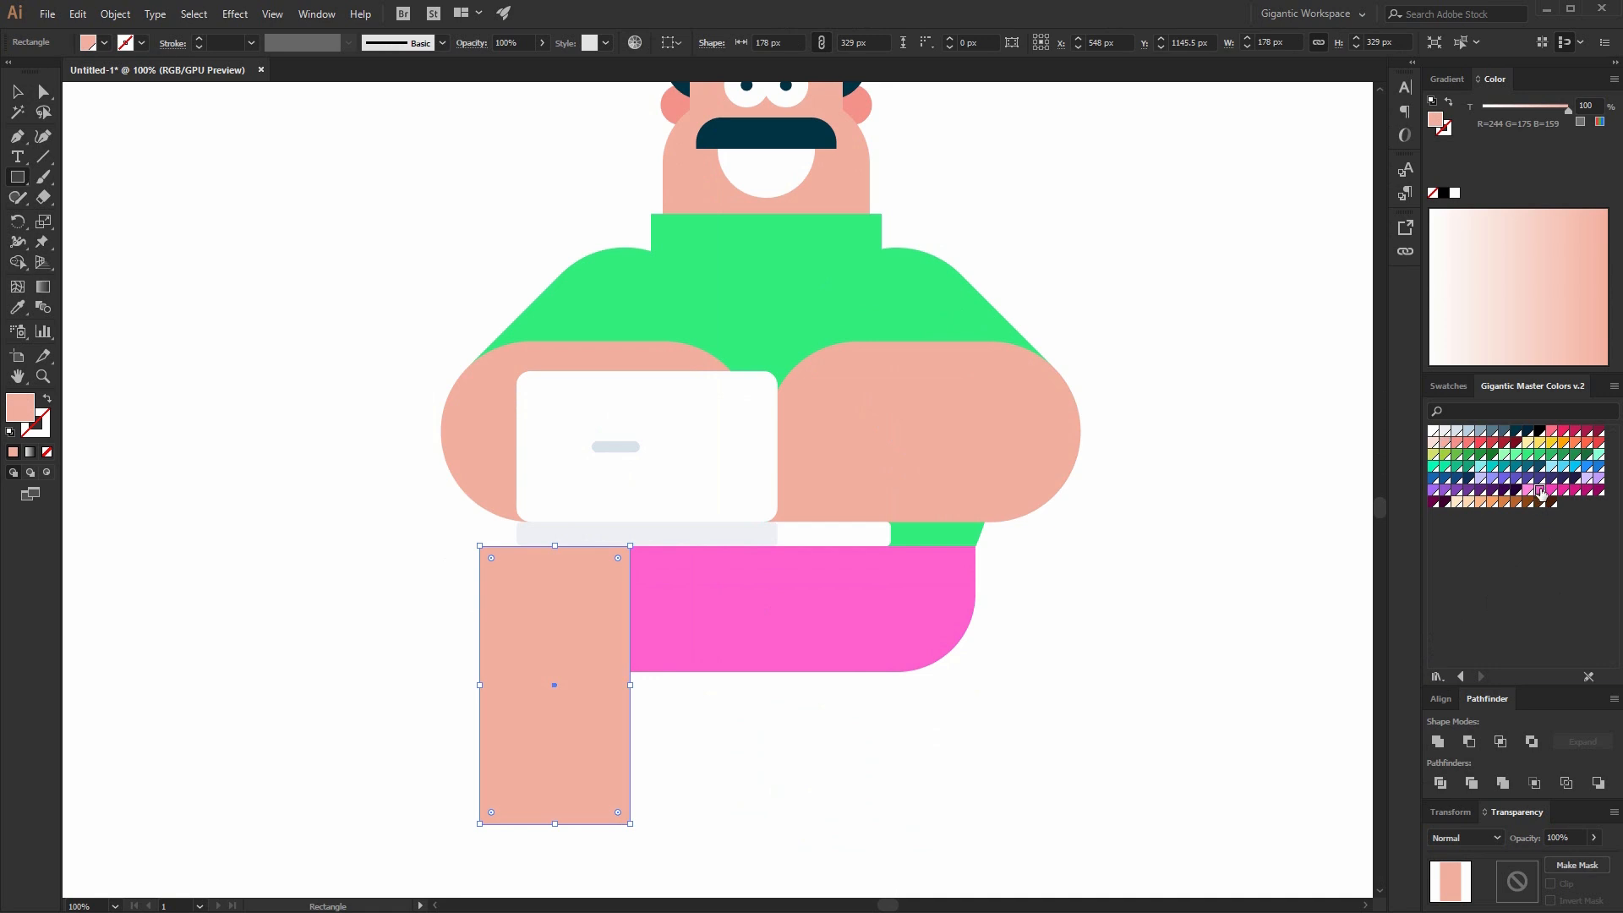
# Colour the rounded leg light pink and slide the navy half-circle shoe under the left leg.
pyautogui.click(1537, 492)
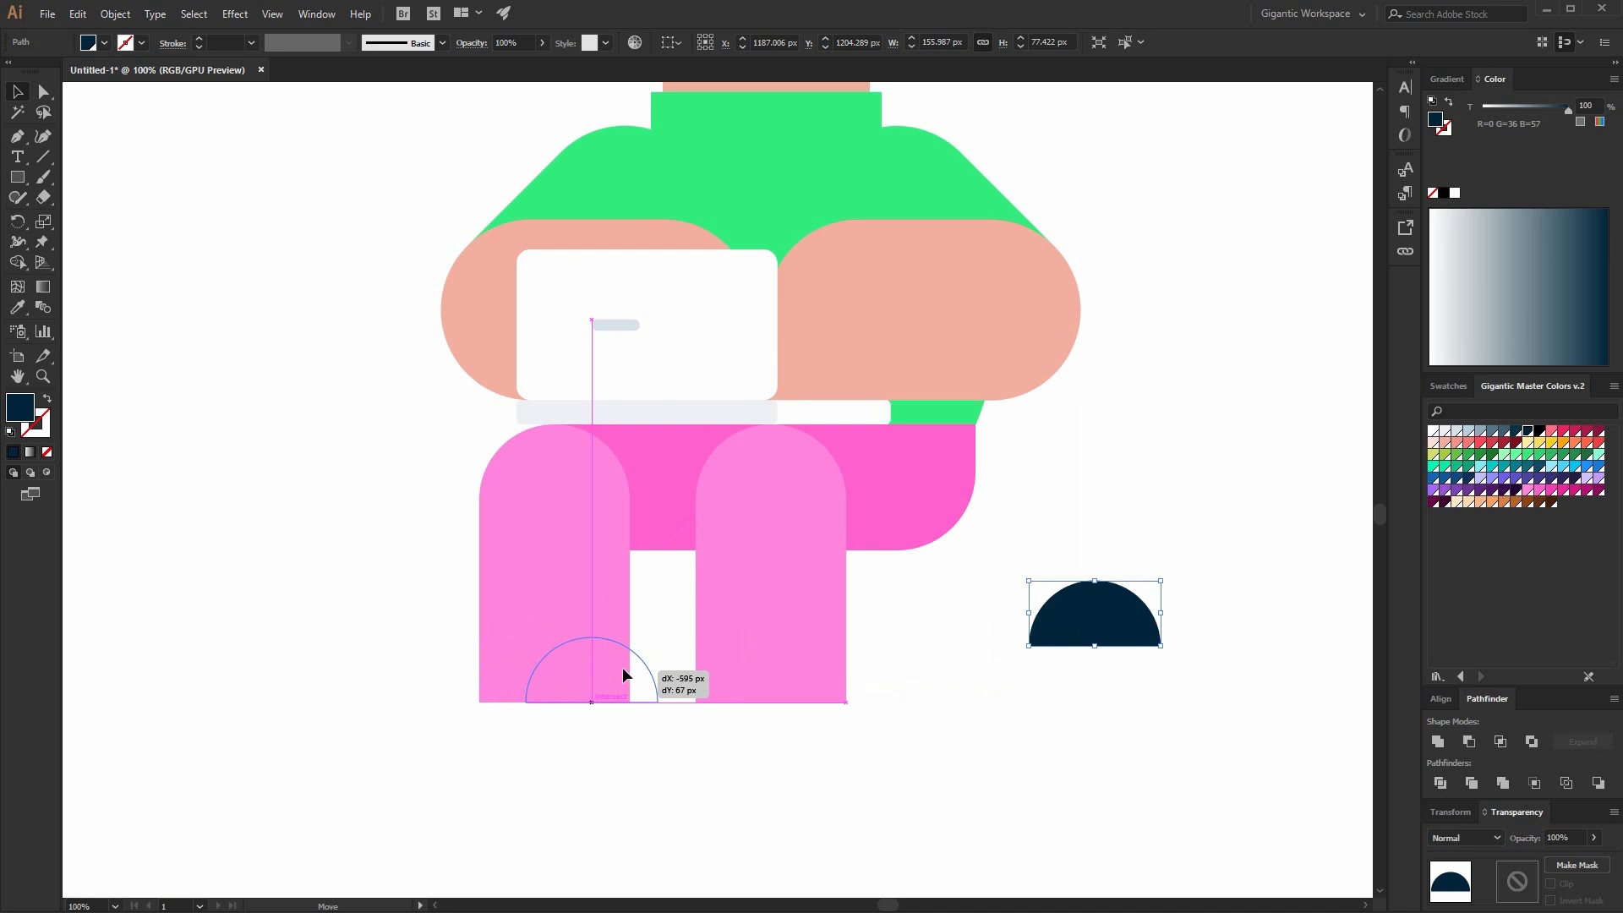
pyautogui.moveTo(1093, 612); pyautogui.dragTo(590, 668)
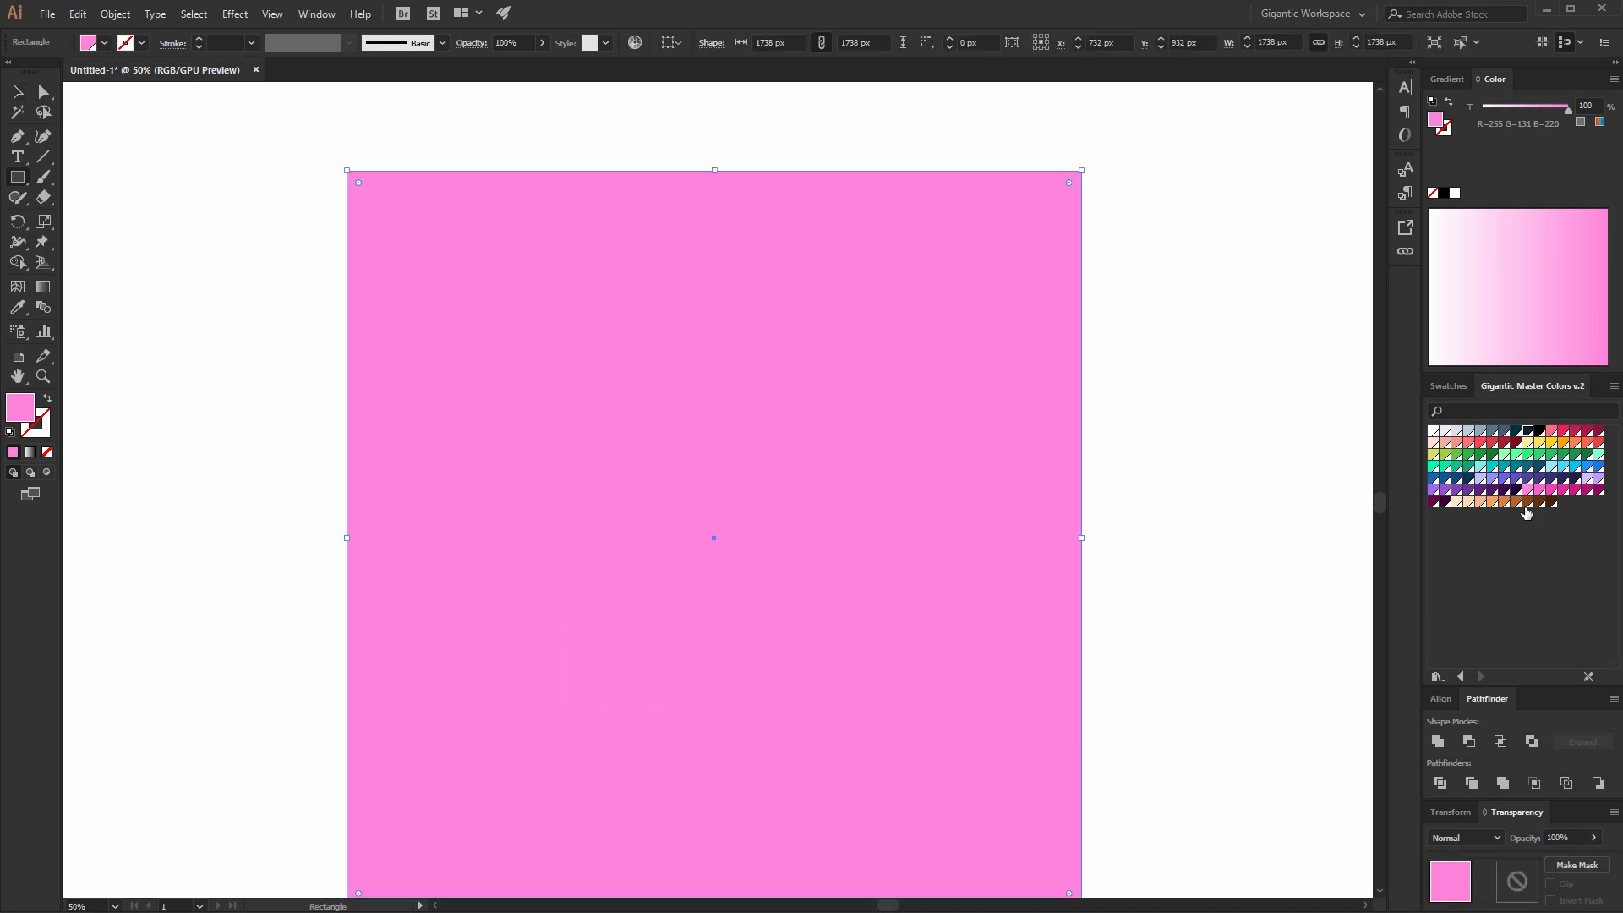
# Fill the background rectangle with purple, then a lighter purple swatch, and nudge the stool.
pyautogui.click(1464, 492)
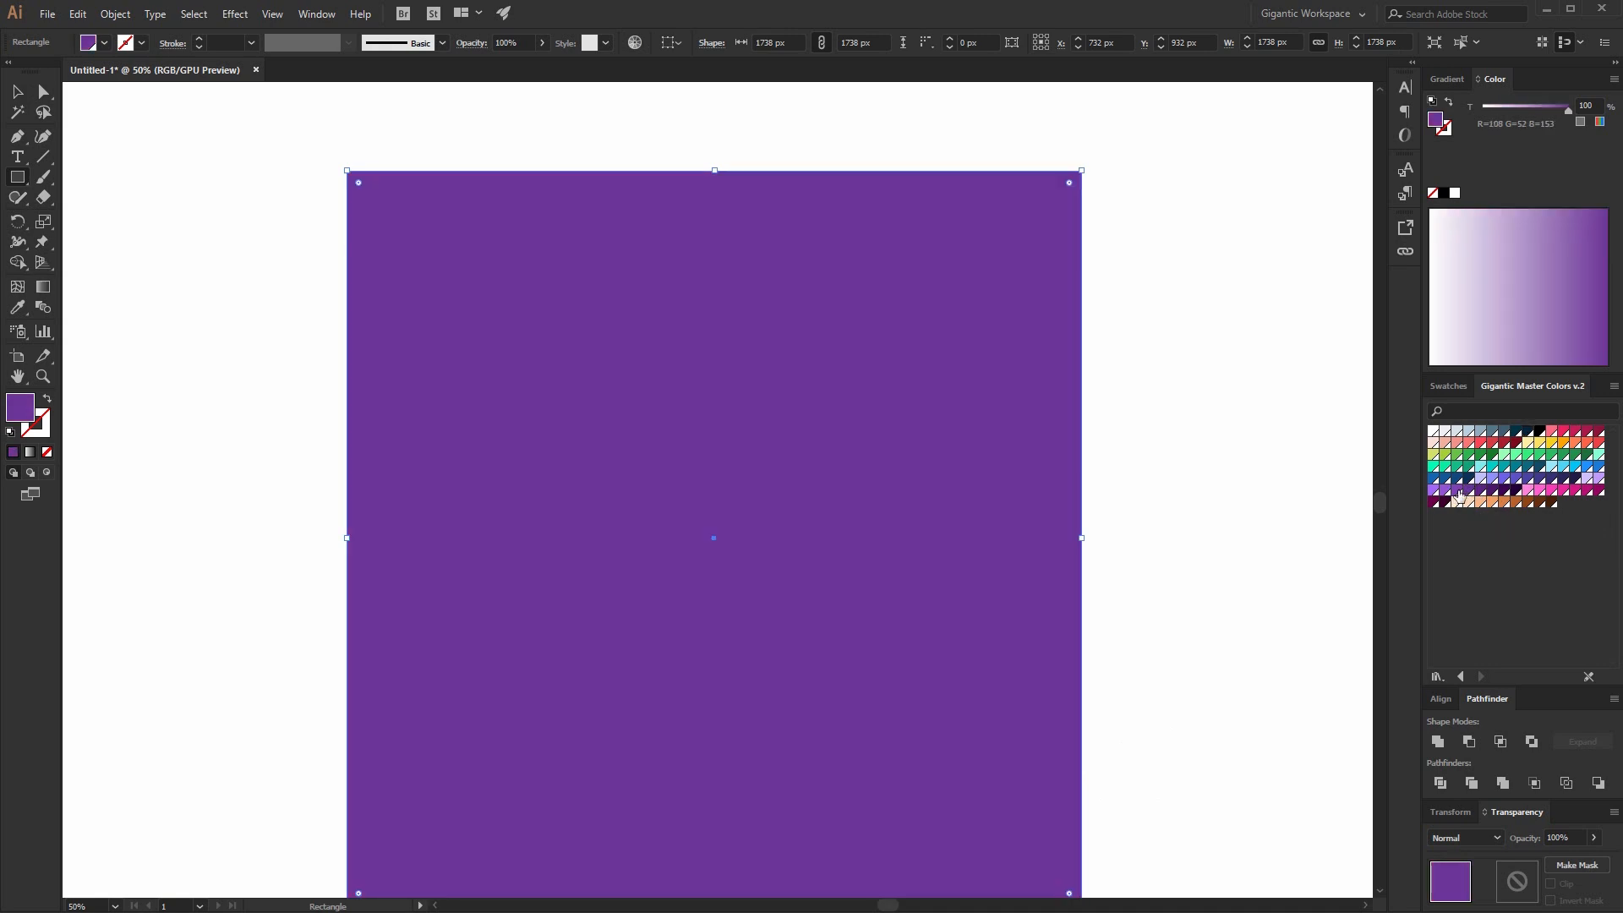
pyautogui.click(1459, 494)
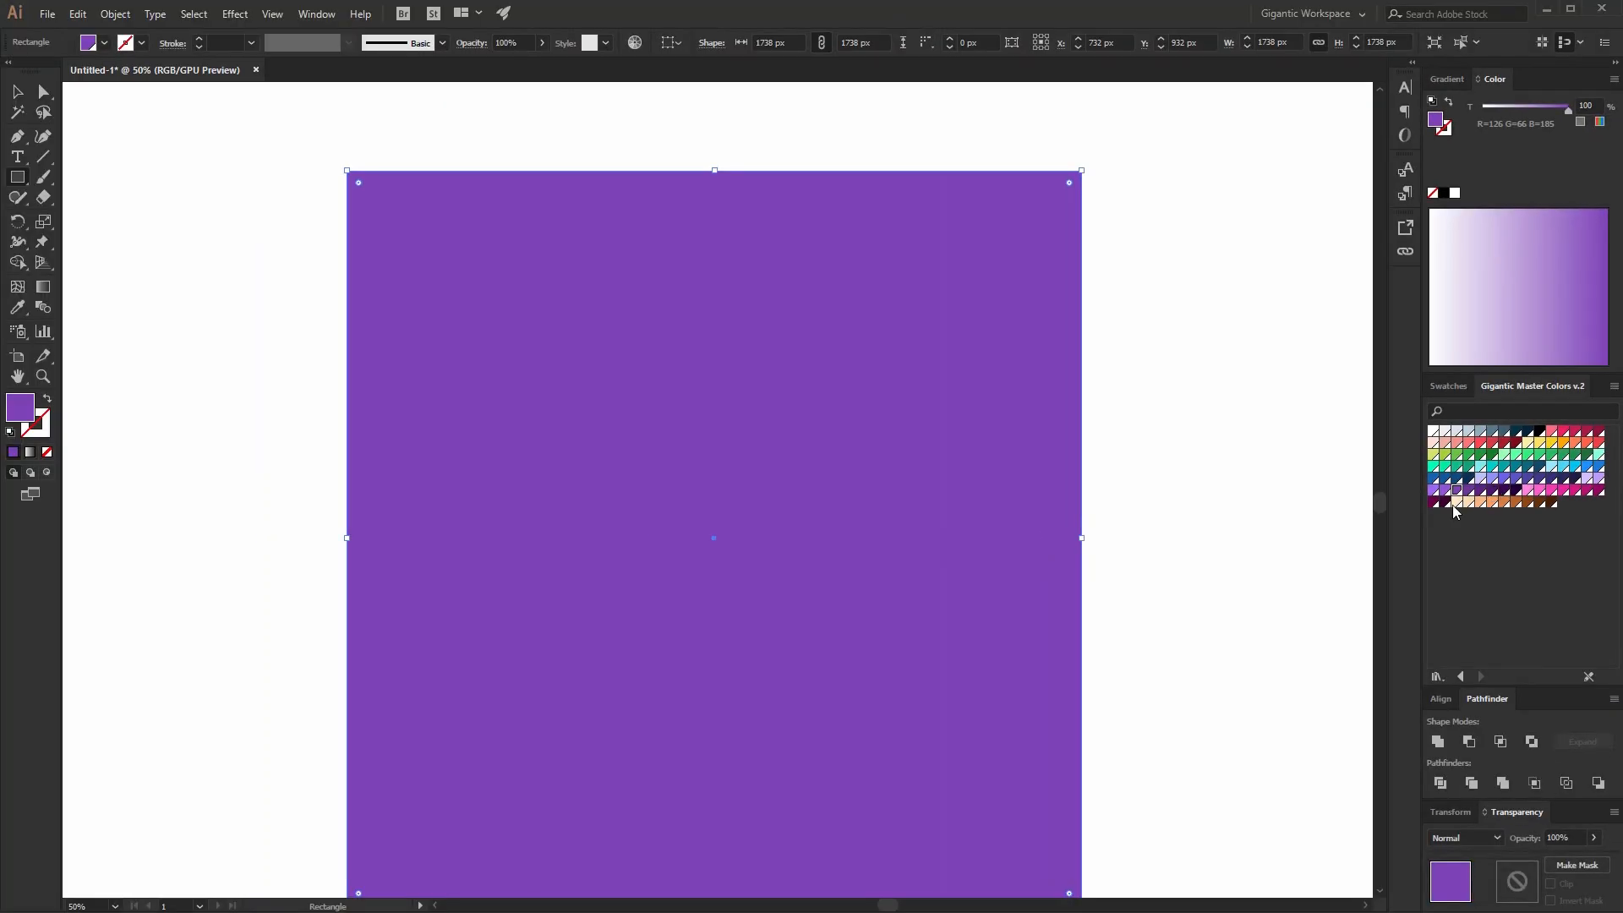
pyautogui.moveTo(711, 538); pyautogui.dragTo(735, 439)
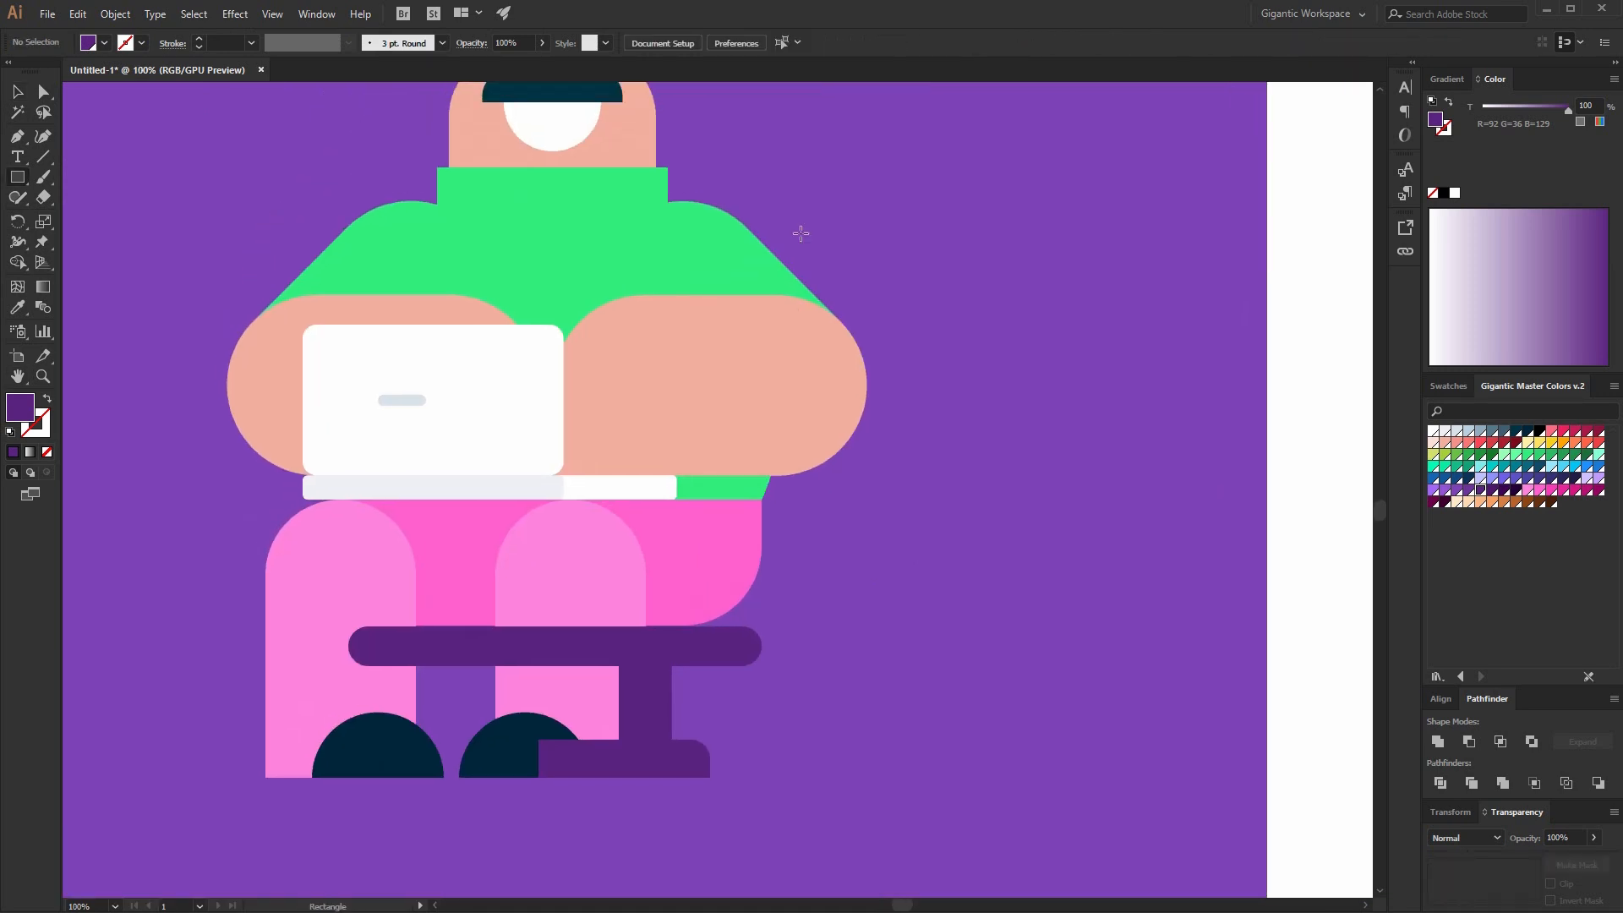
# Draw a dark purple rounded backrest behind the man and exit isolation mode.
pyautogui.moveTo(636, 240); pyautogui.dragTo(797, 567)
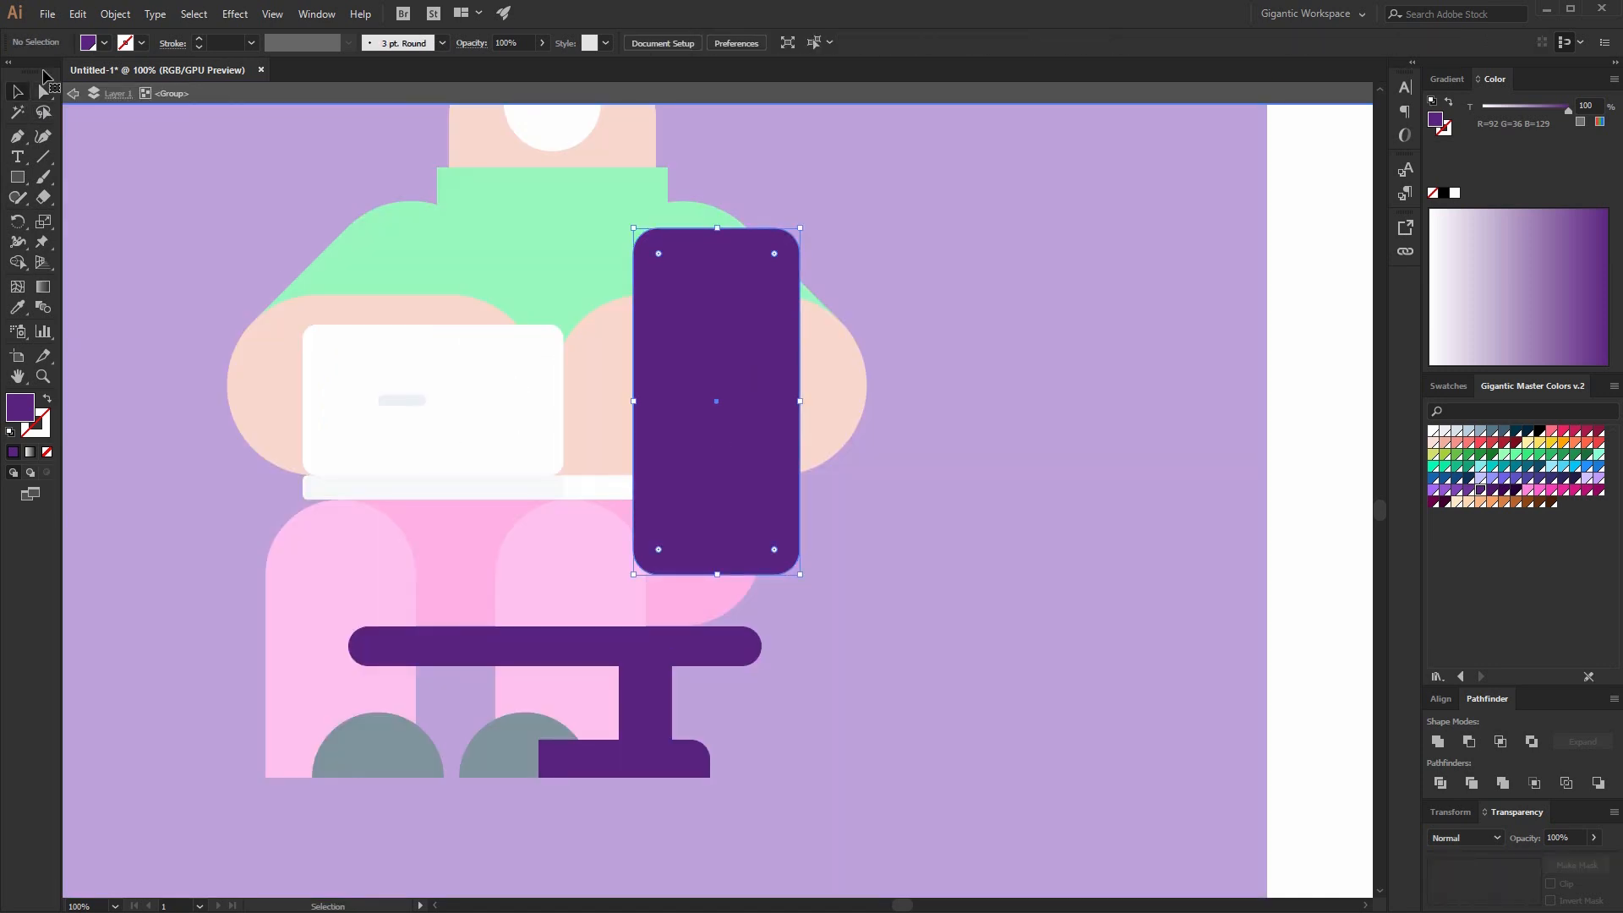
pyautogui.click(42, 91)
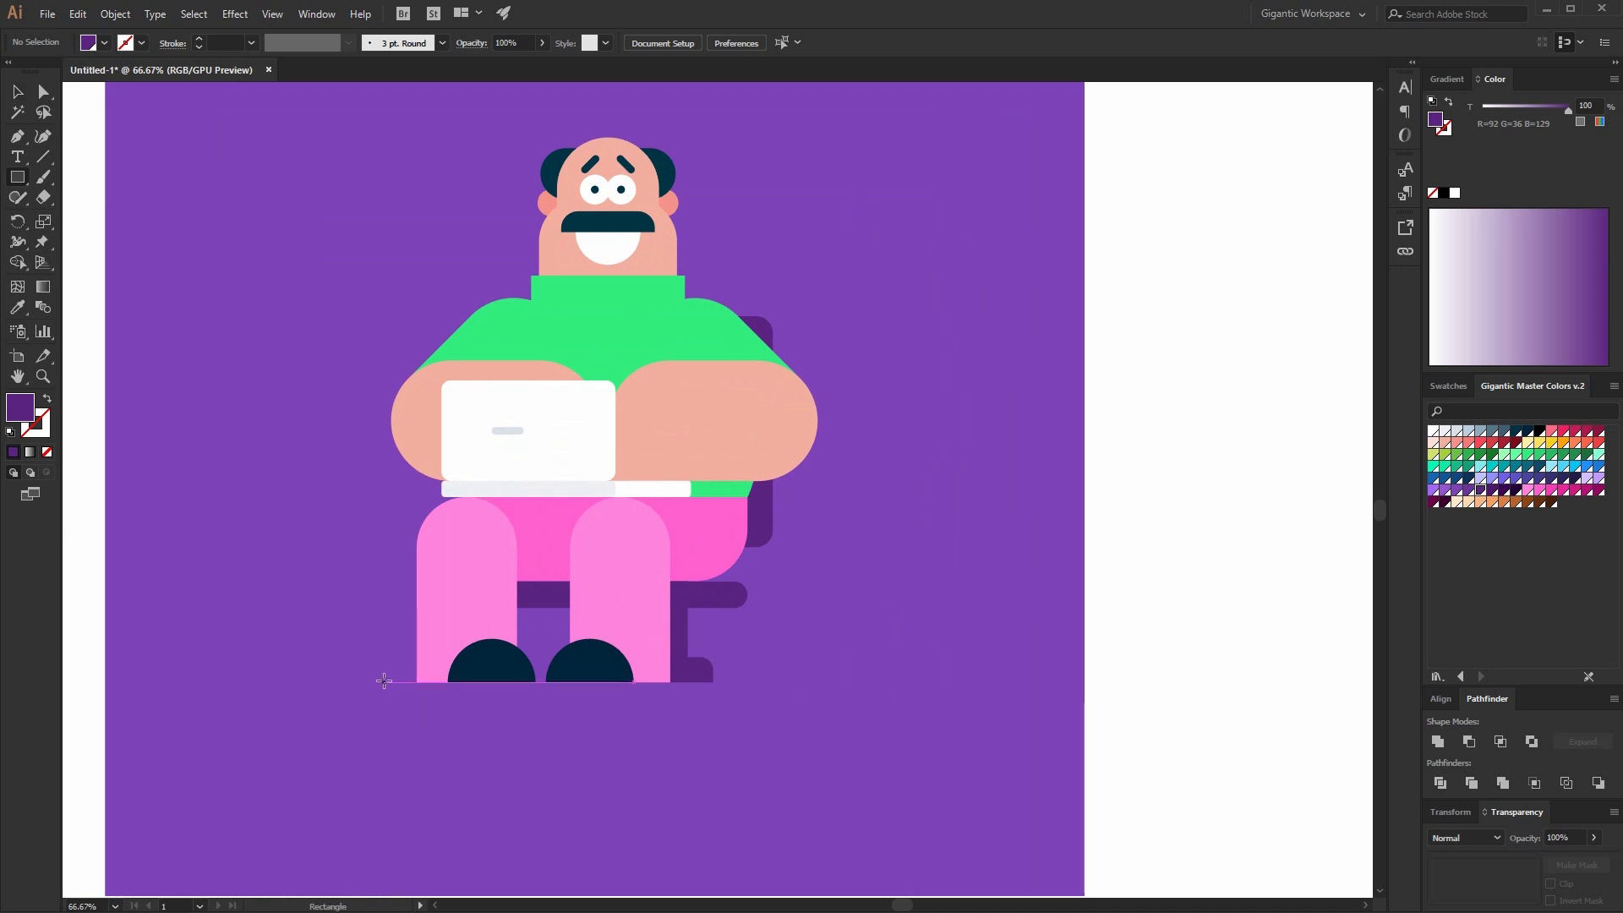
# Draw a thin dark purple shadow bar under the shoes, then browse the Type and Object menus.
pyautogui.moveTo(385, 680); pyautogui.dragTo(785, 693)
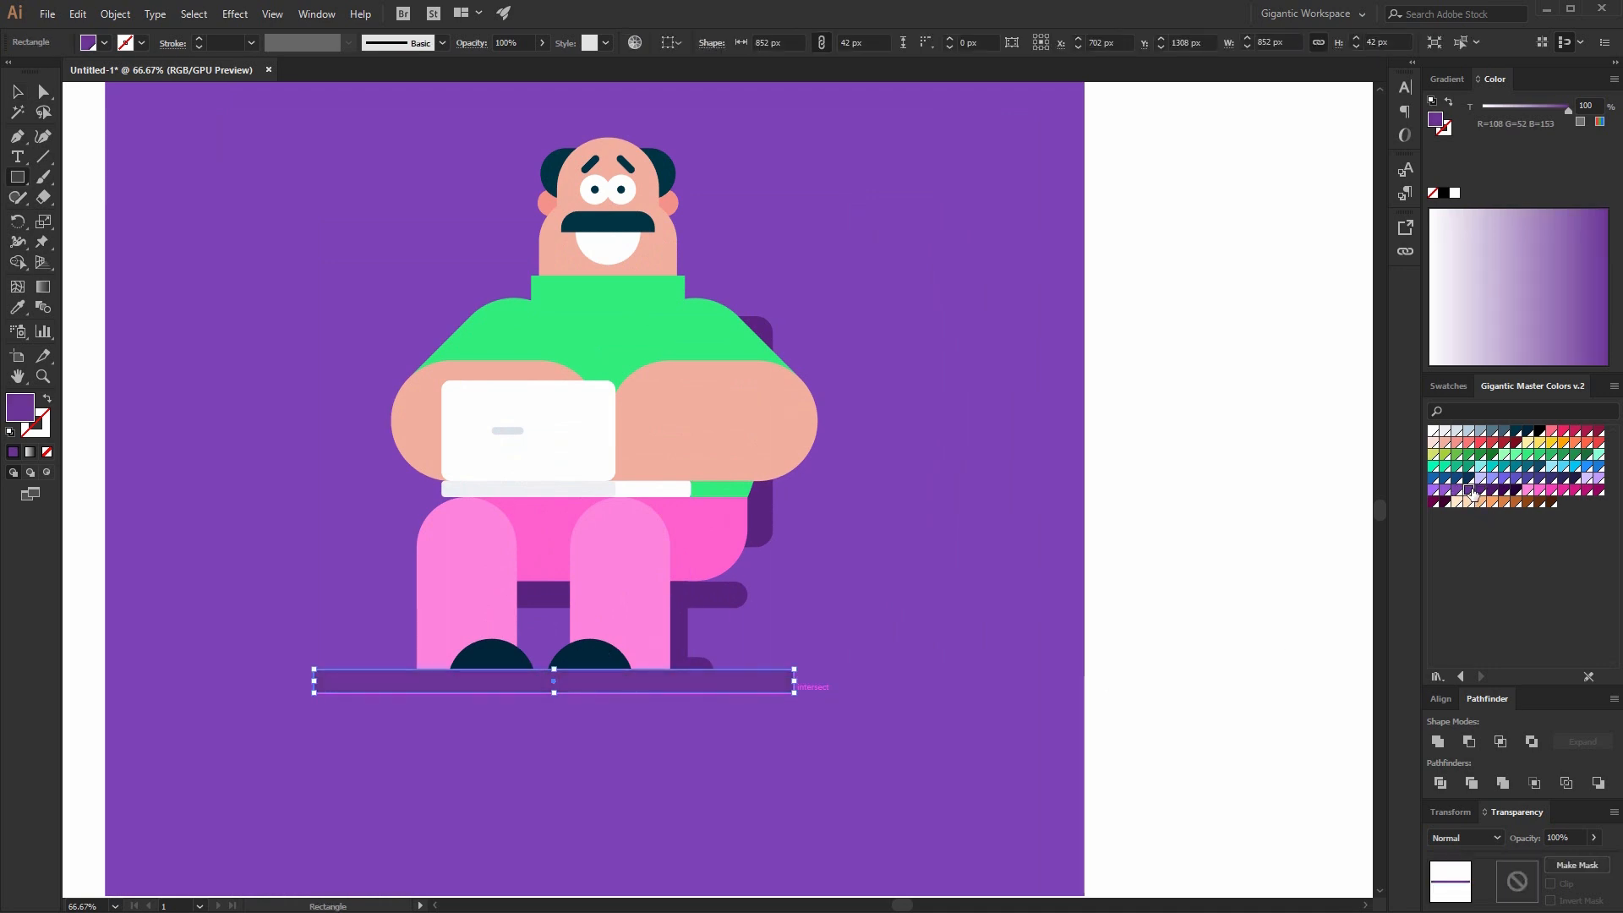
pyautogui.moveTo(1457, 491)
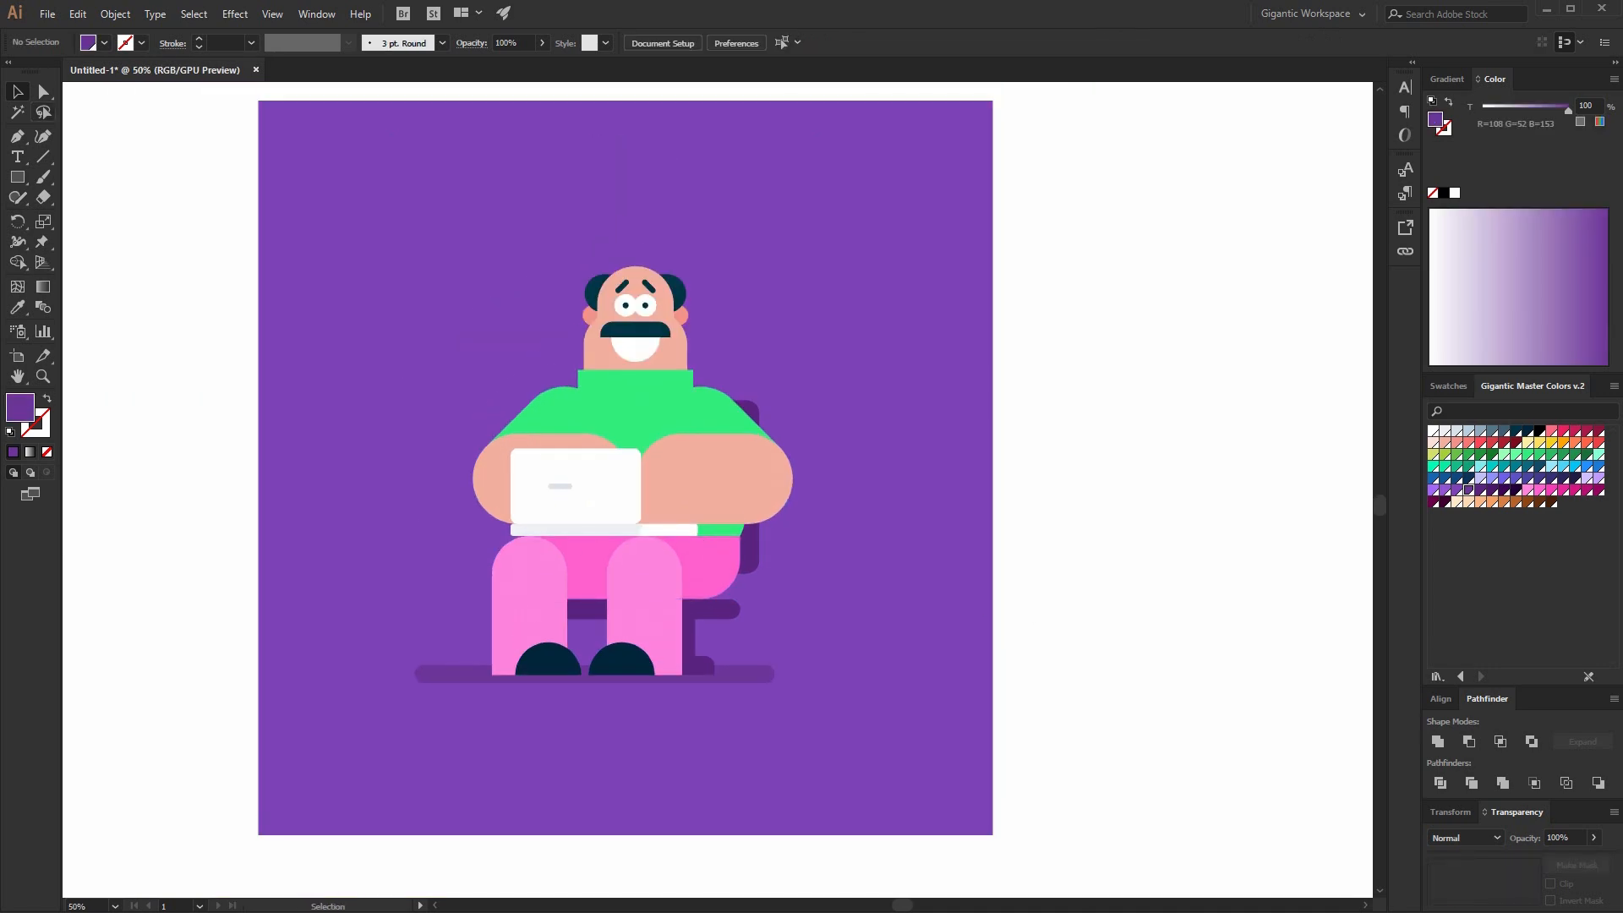
pyautogui.click(154, 14)
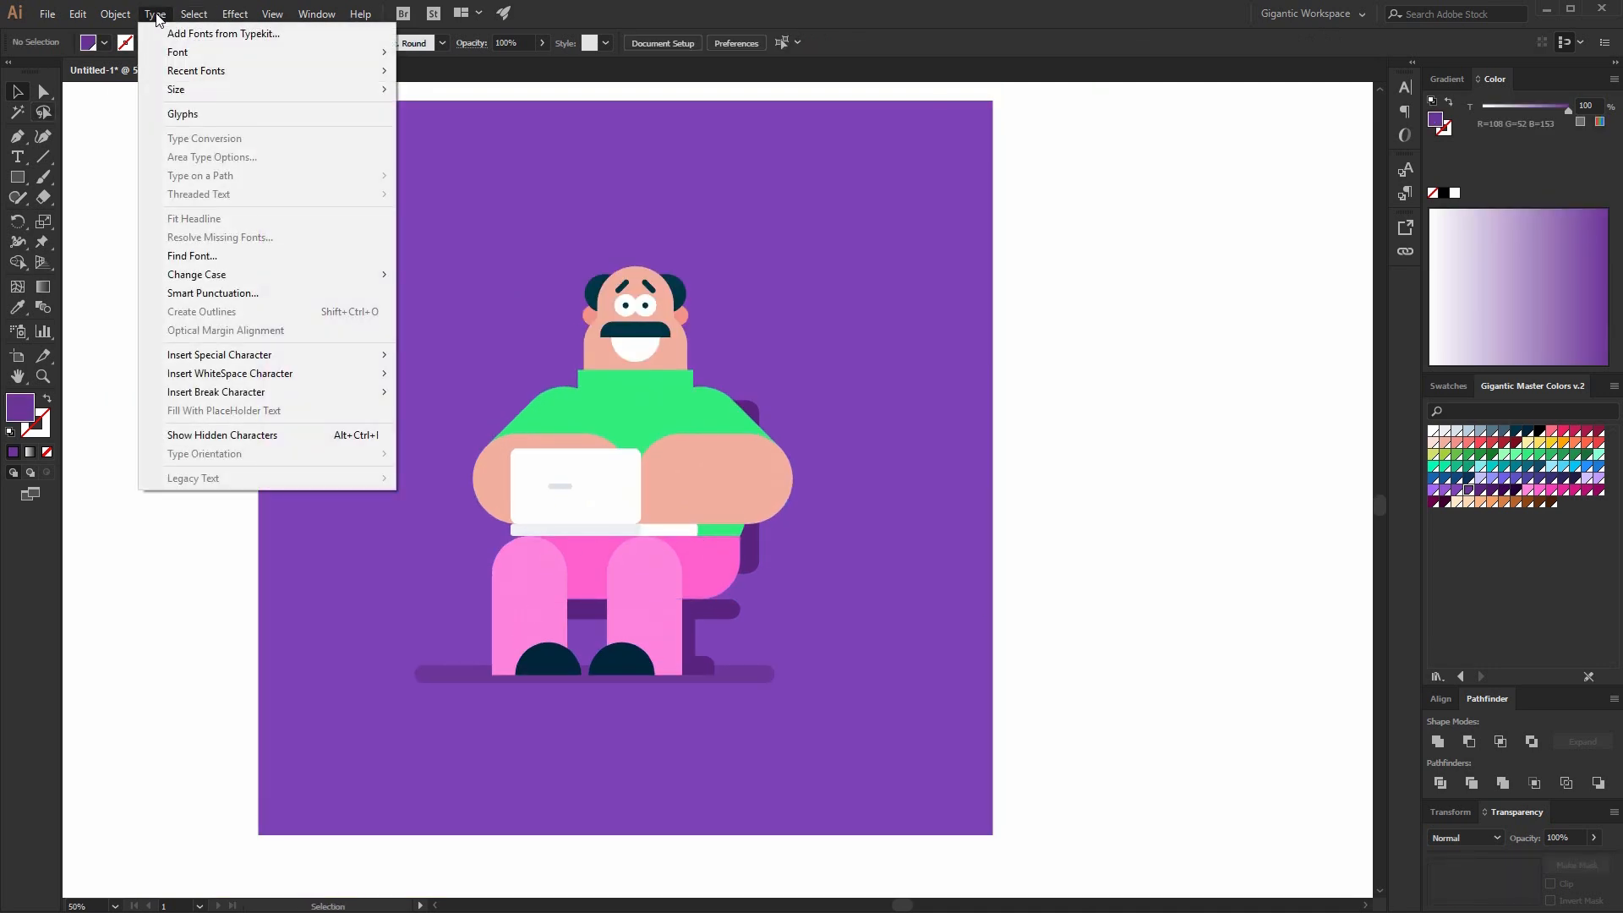
pyautogui.click(113, 13)
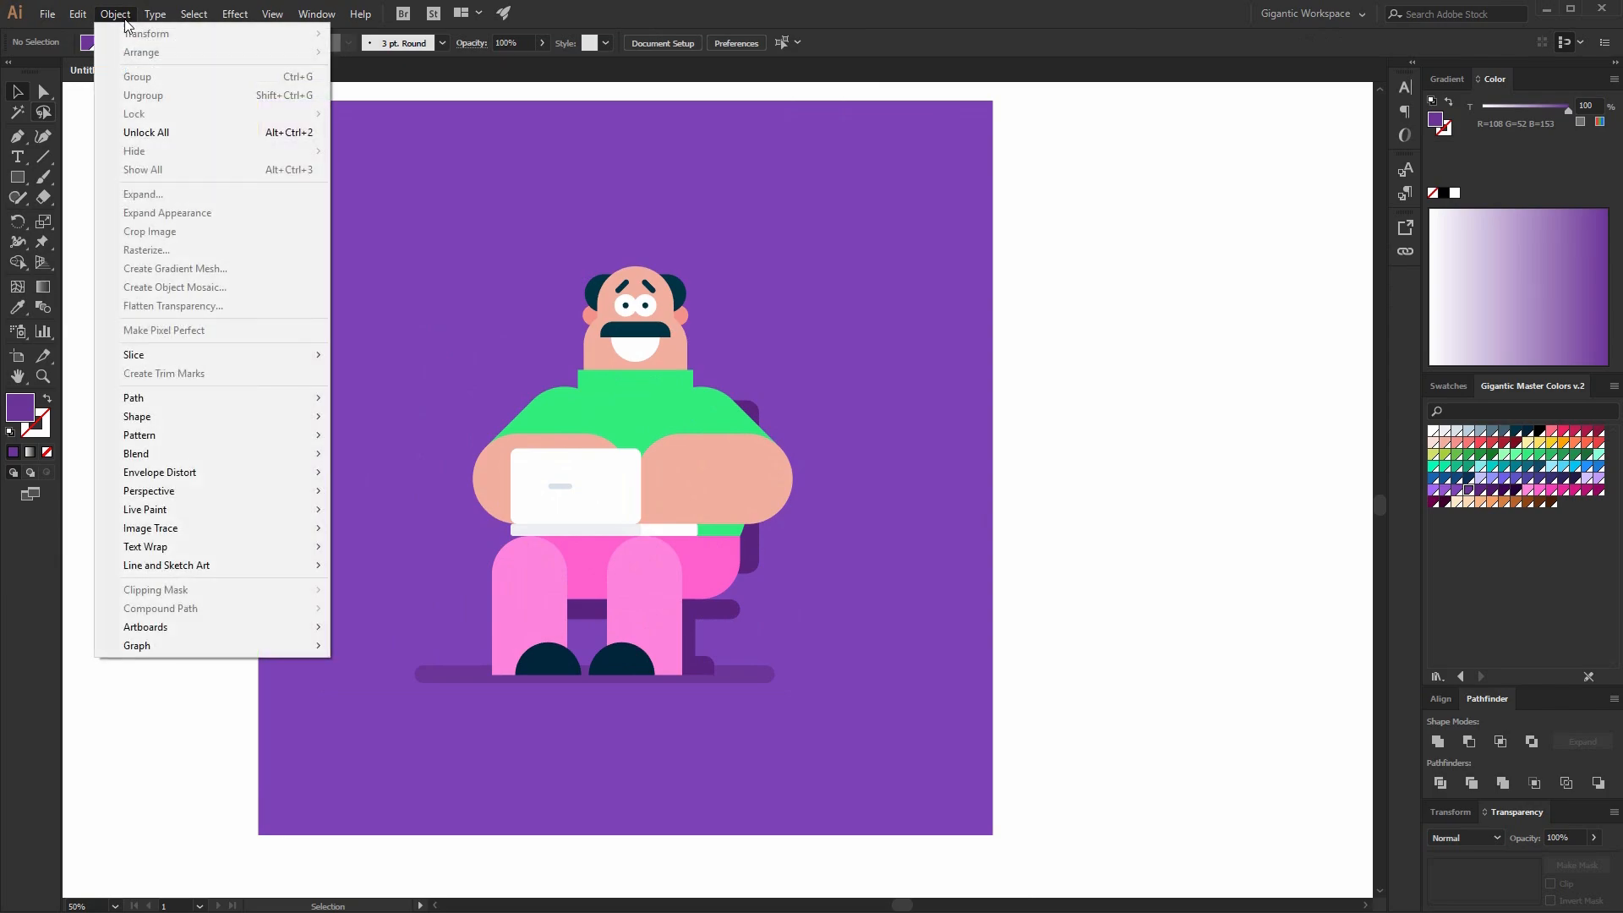